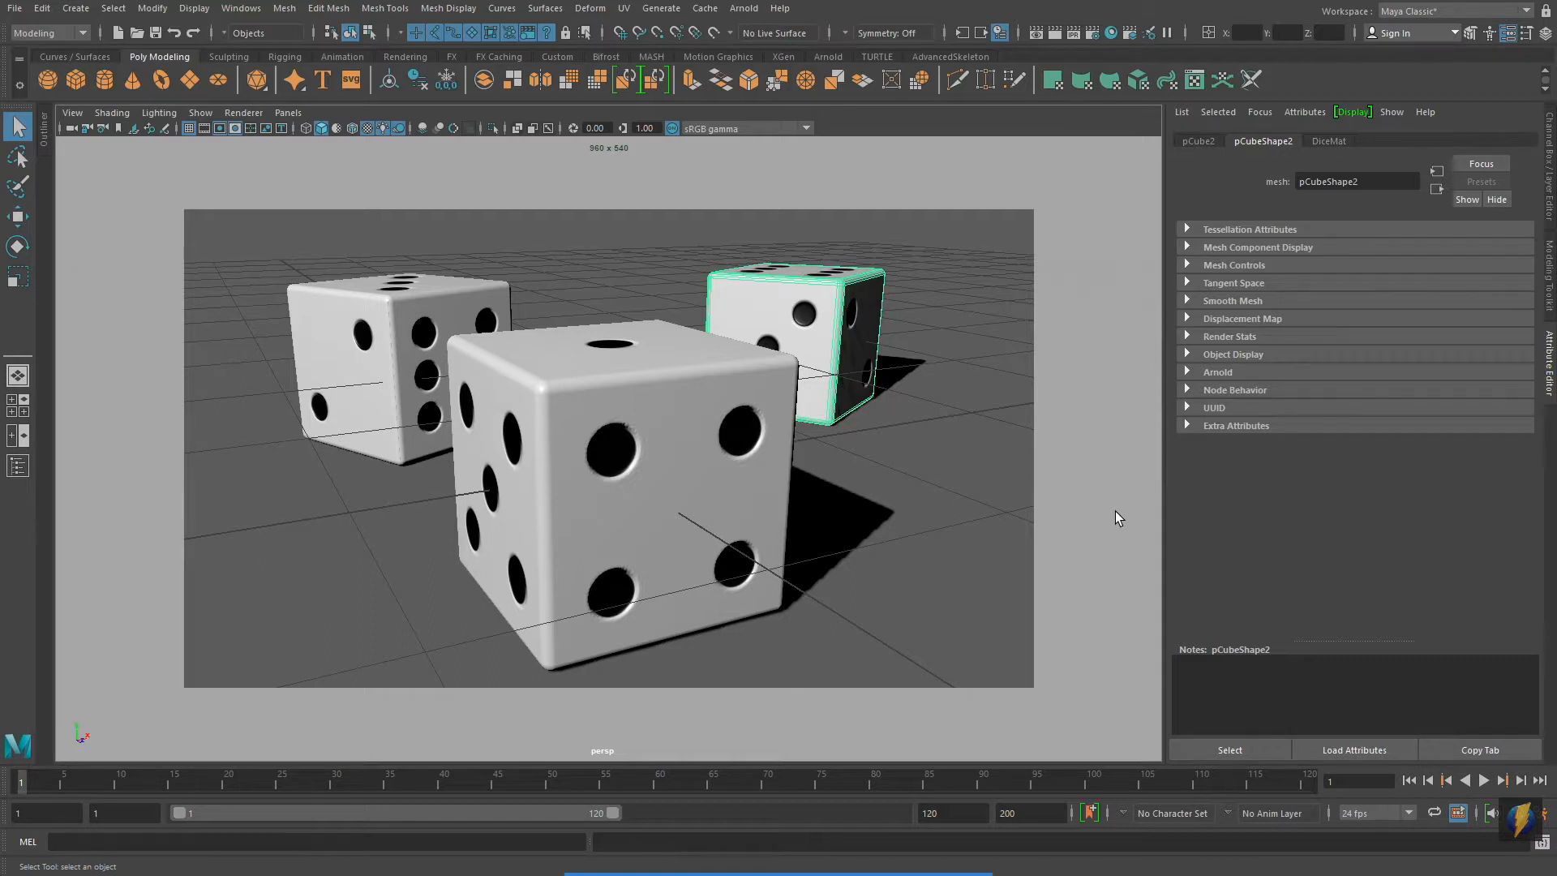
{"action": "mouse_move", "coordinate": [1095, 516]}
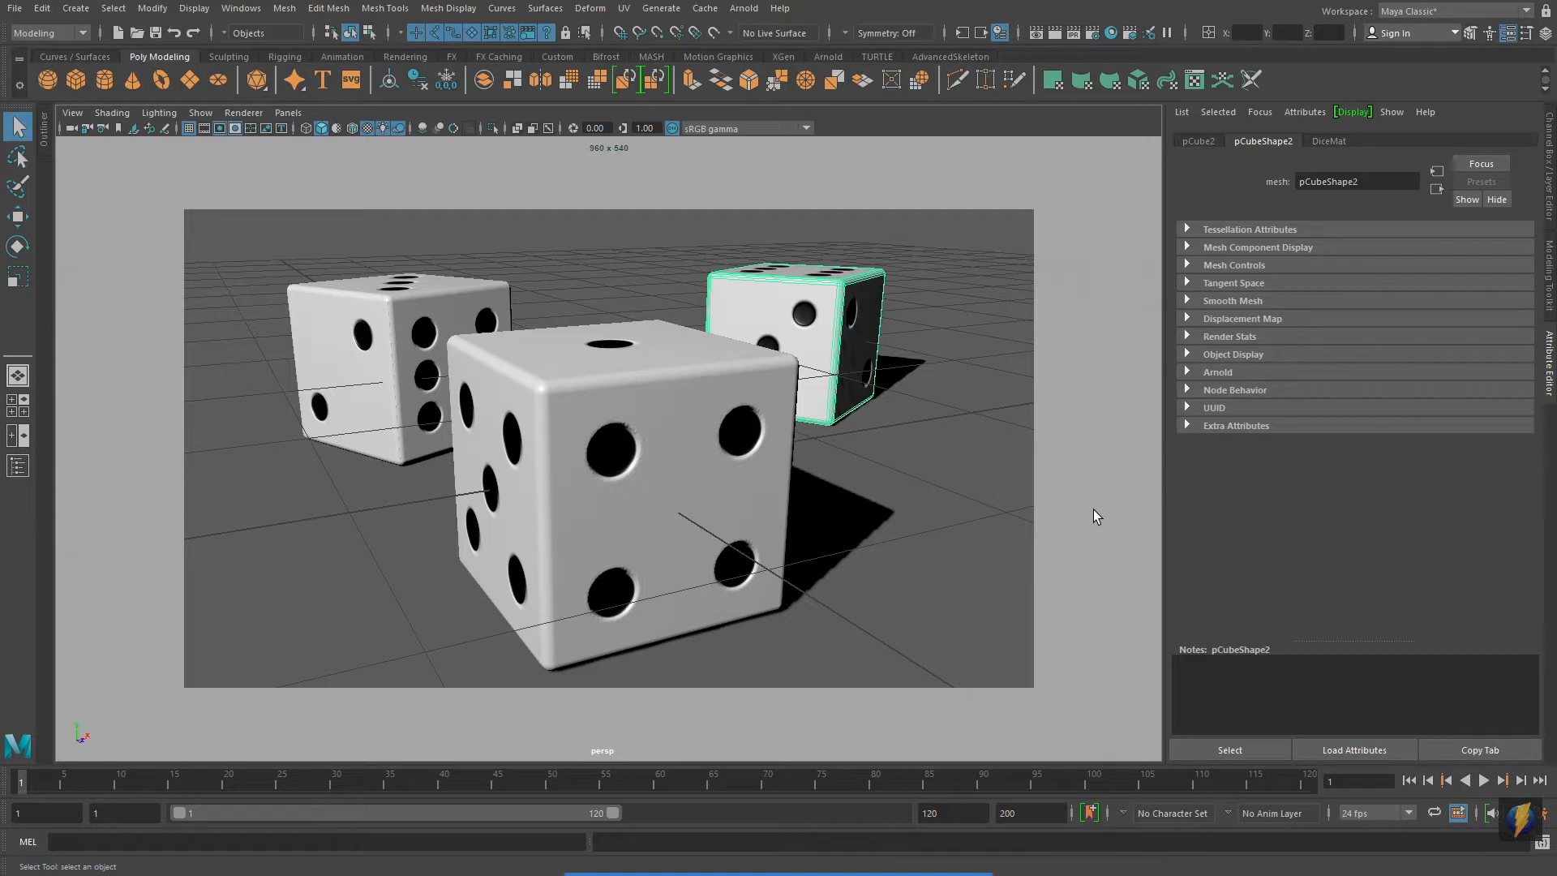
{"action": "mouse_move", "coordinate": [1141, 388]}
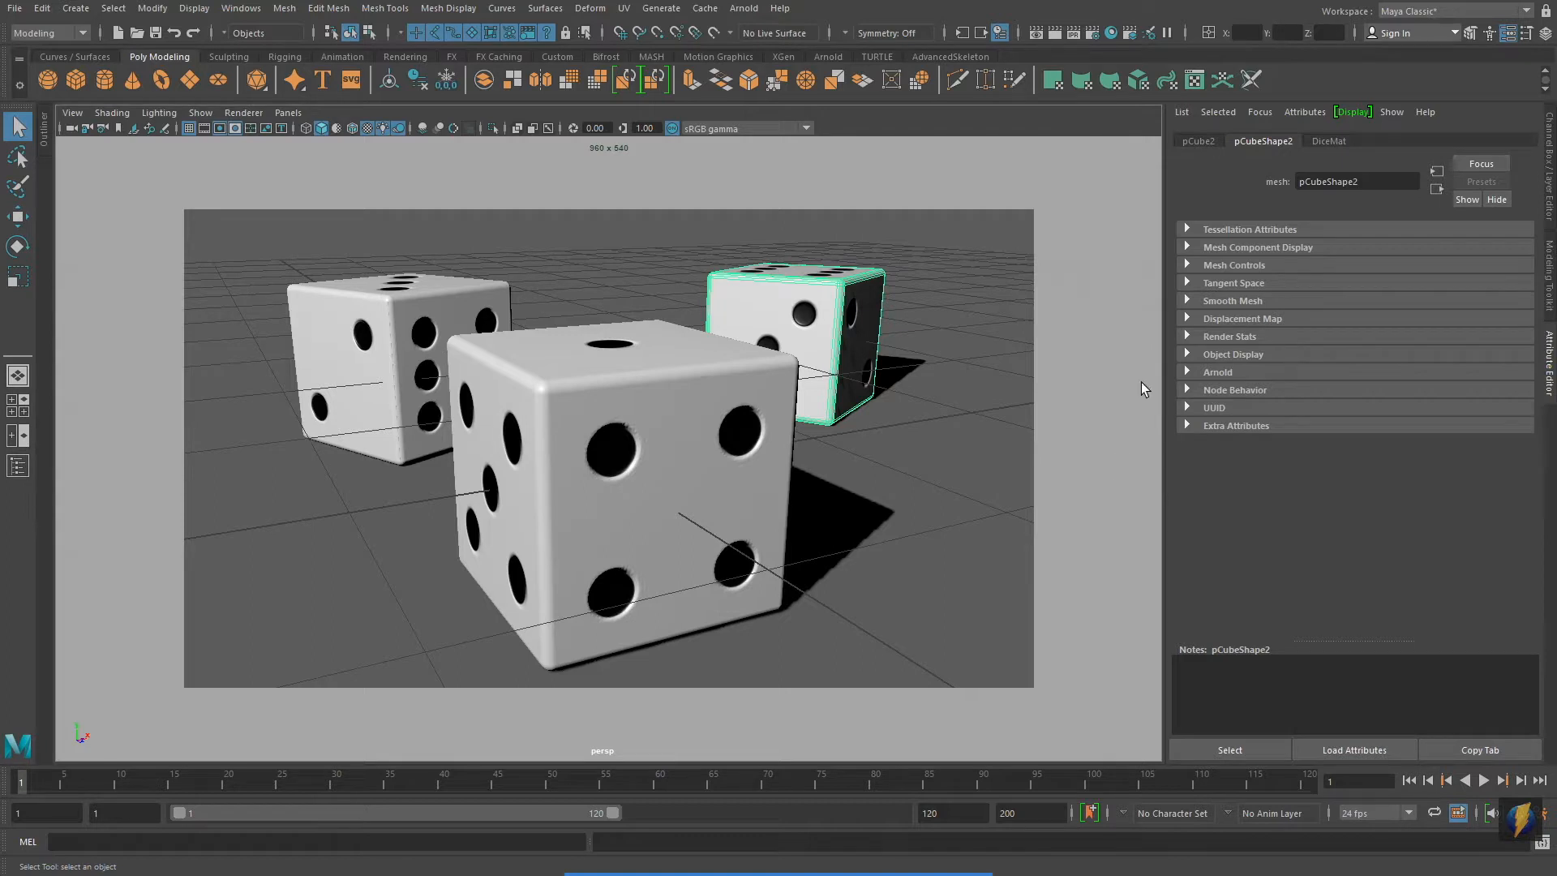
{"action": "mouse_move", "coordinate": [1104, 118]}
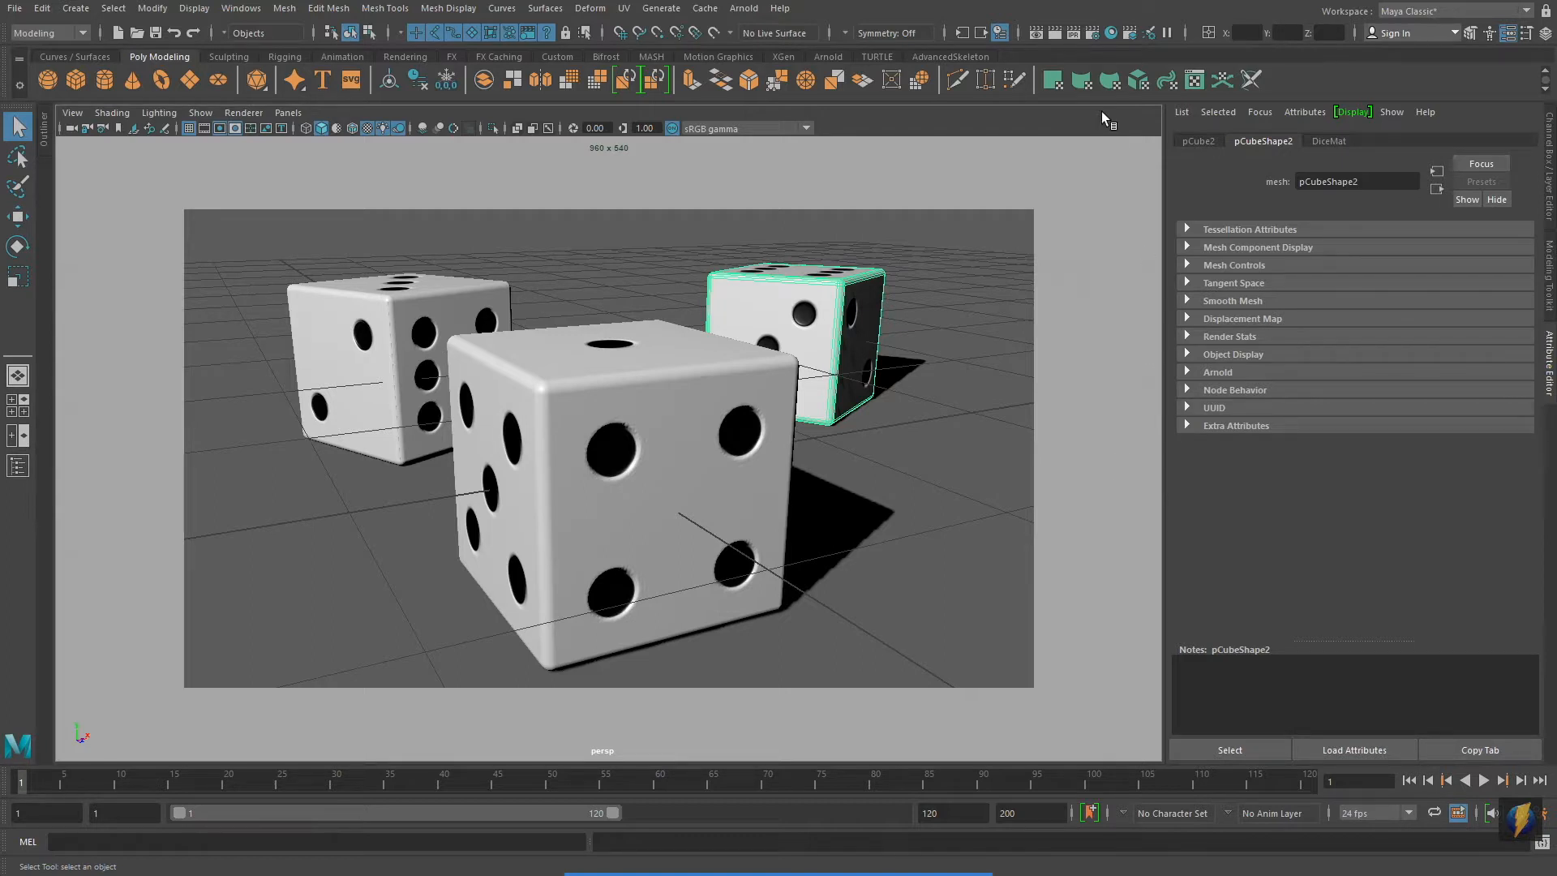
{"action": "mouse_move", "coordinate": [1061, 55]}
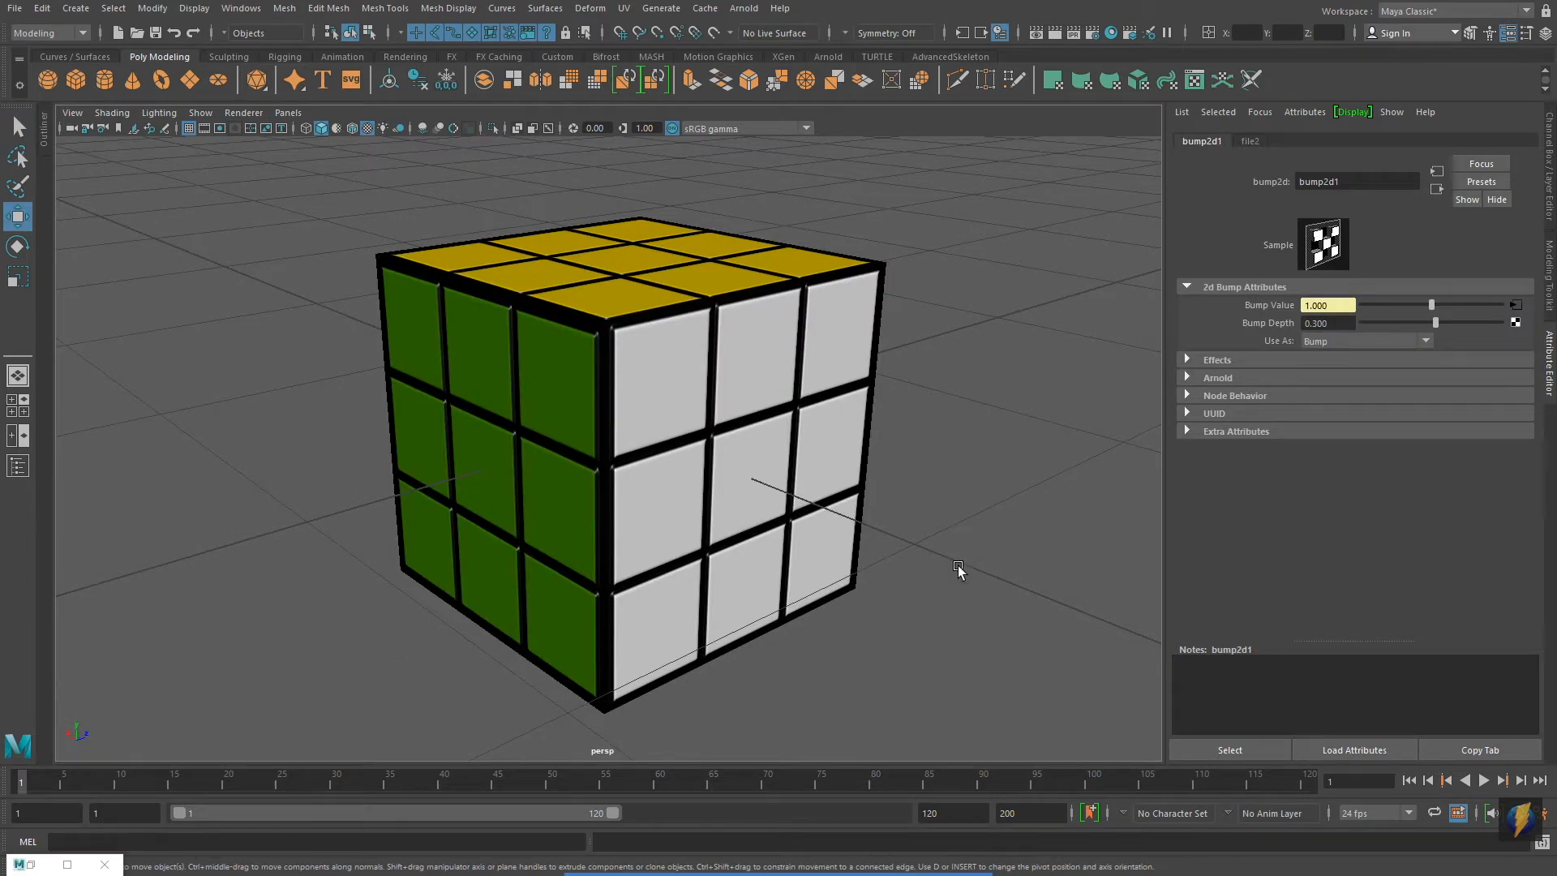
{"action": "mouse_move", "coordinate": [1062, 276]}
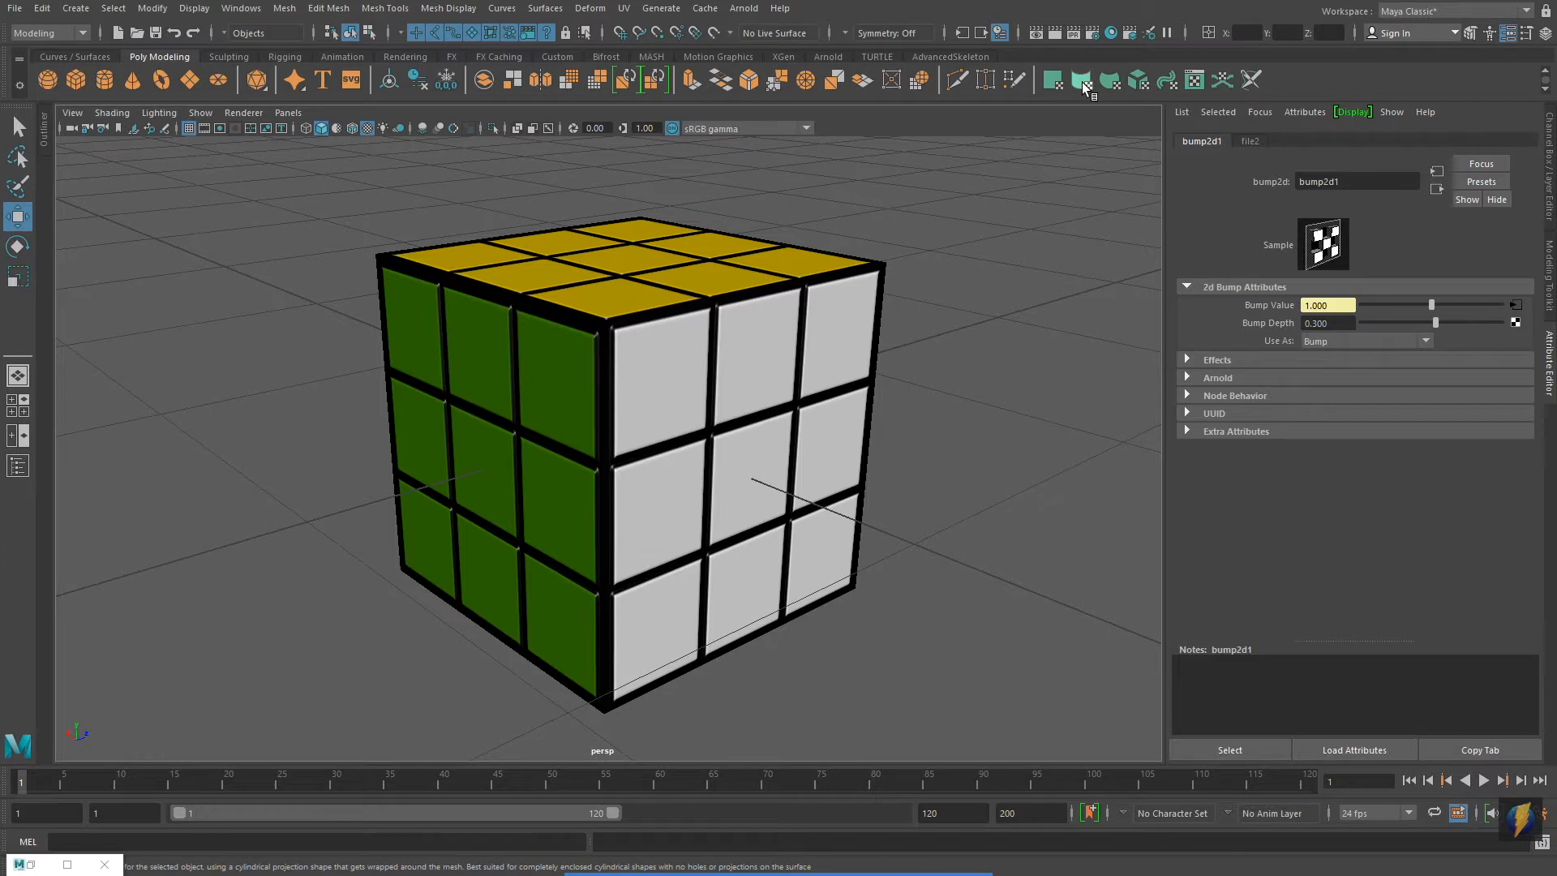
{"action": "mouse_move", "coordinate": [1092, 90]}
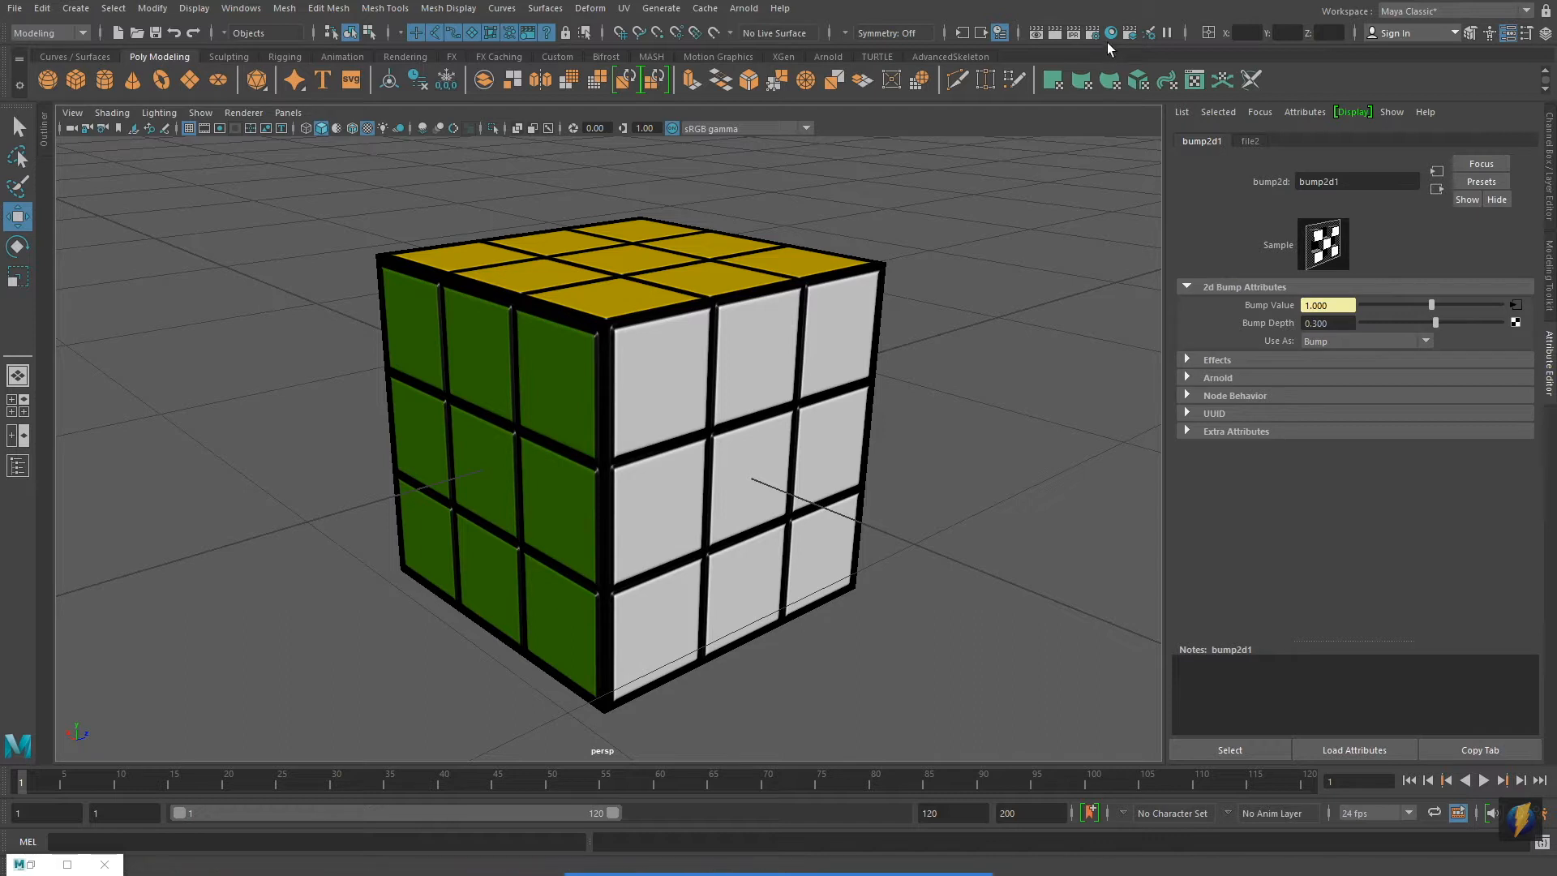
{"action": "left_click", "coordinate": [1111, 32]}
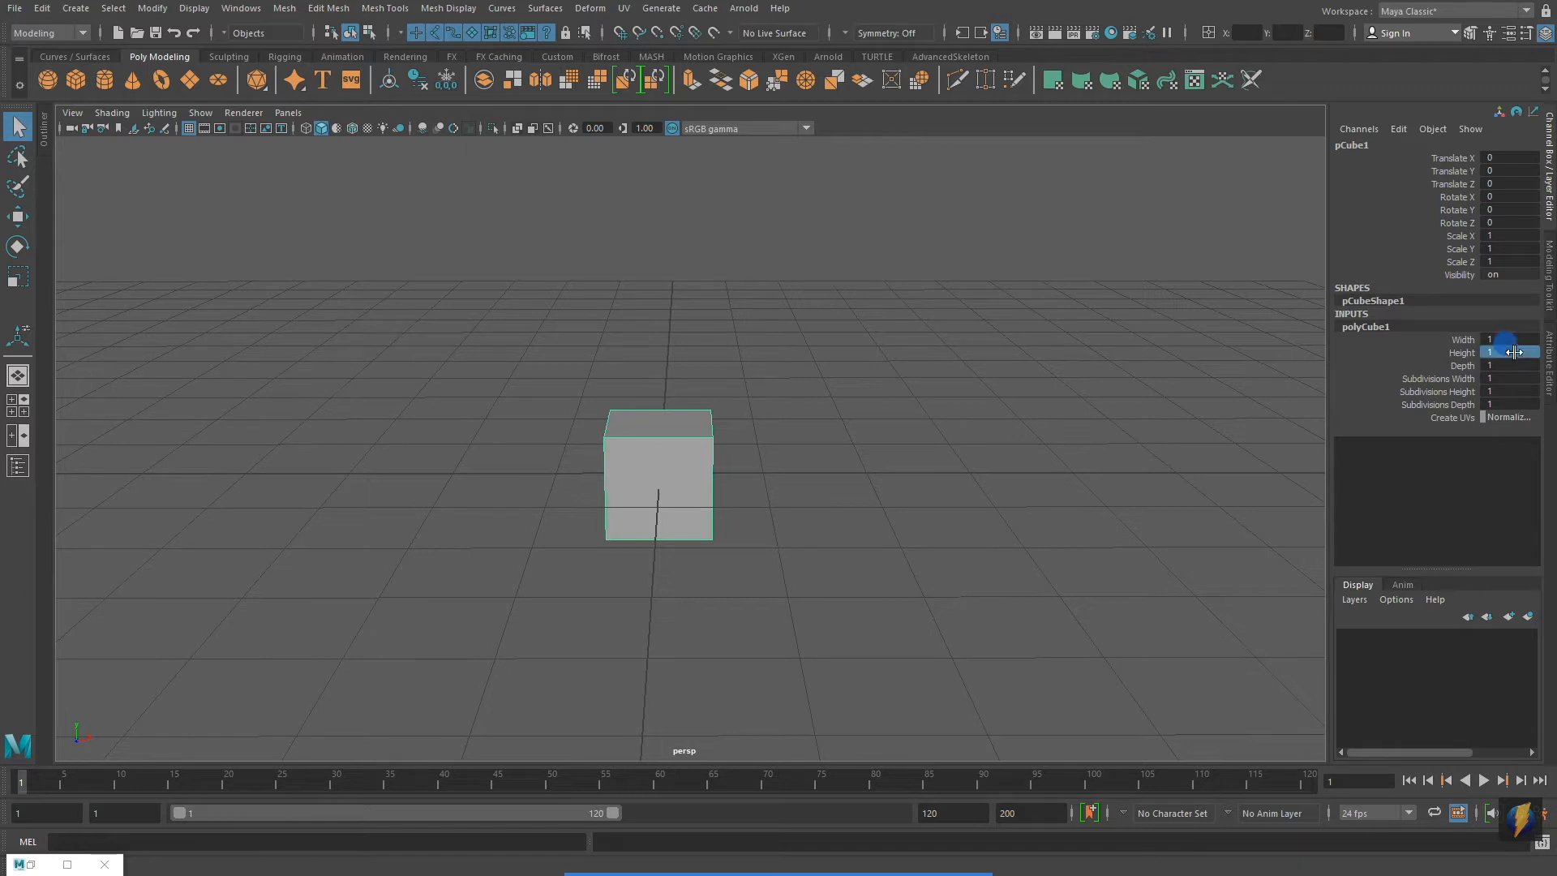
- Enter polyCube1 height 3.5, width 2.5 and depth 0.75 in the Channel Box
{"action": "type", "text": "3.5"}
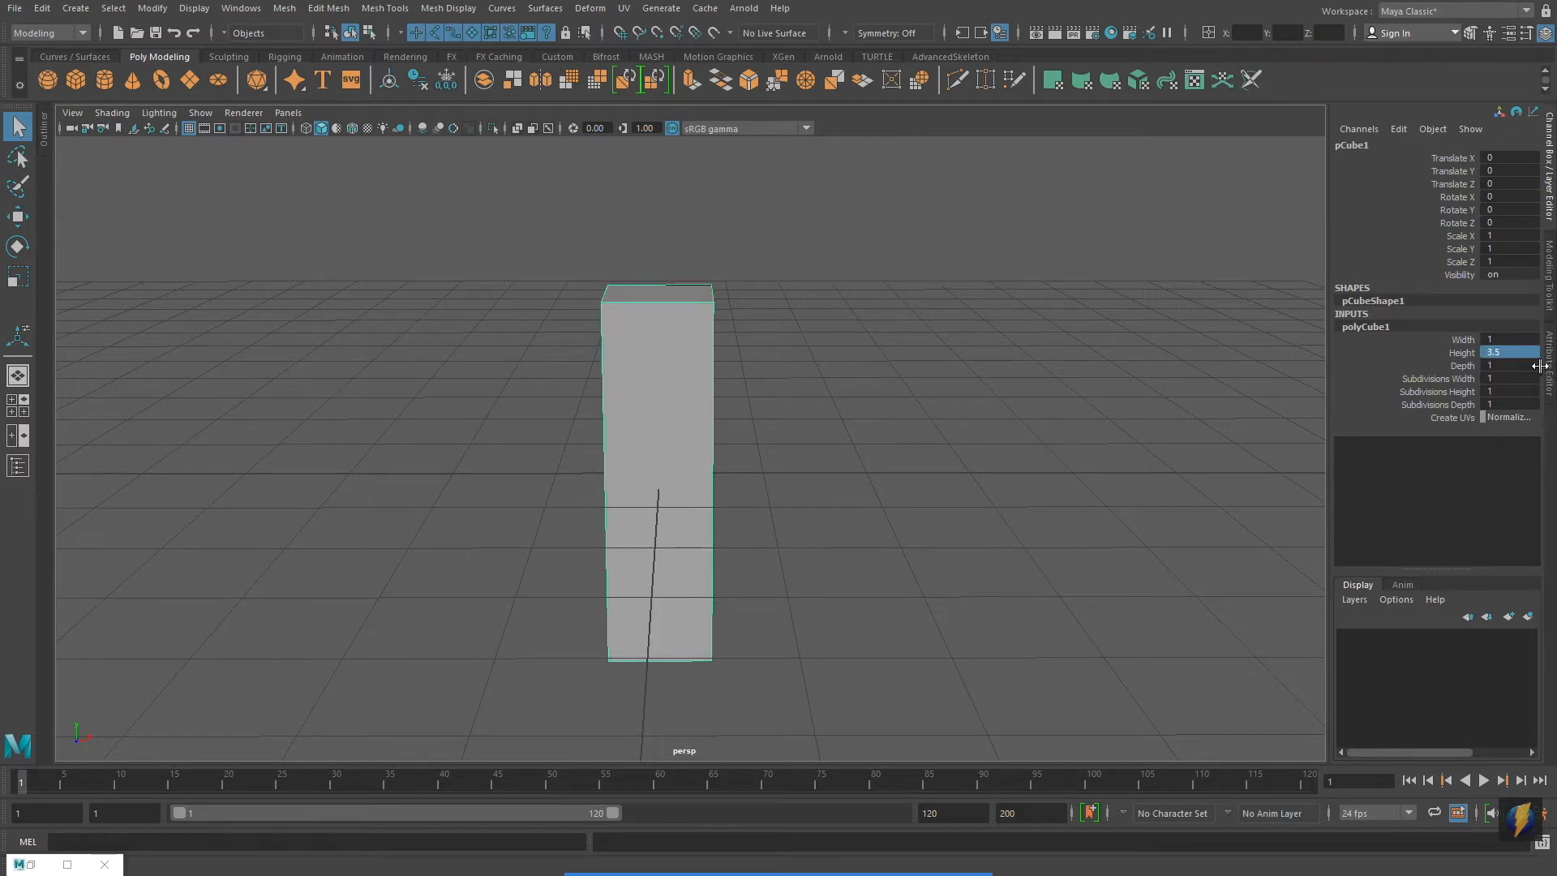
{"action": "left_click", "coordinate": [1507, 339]}
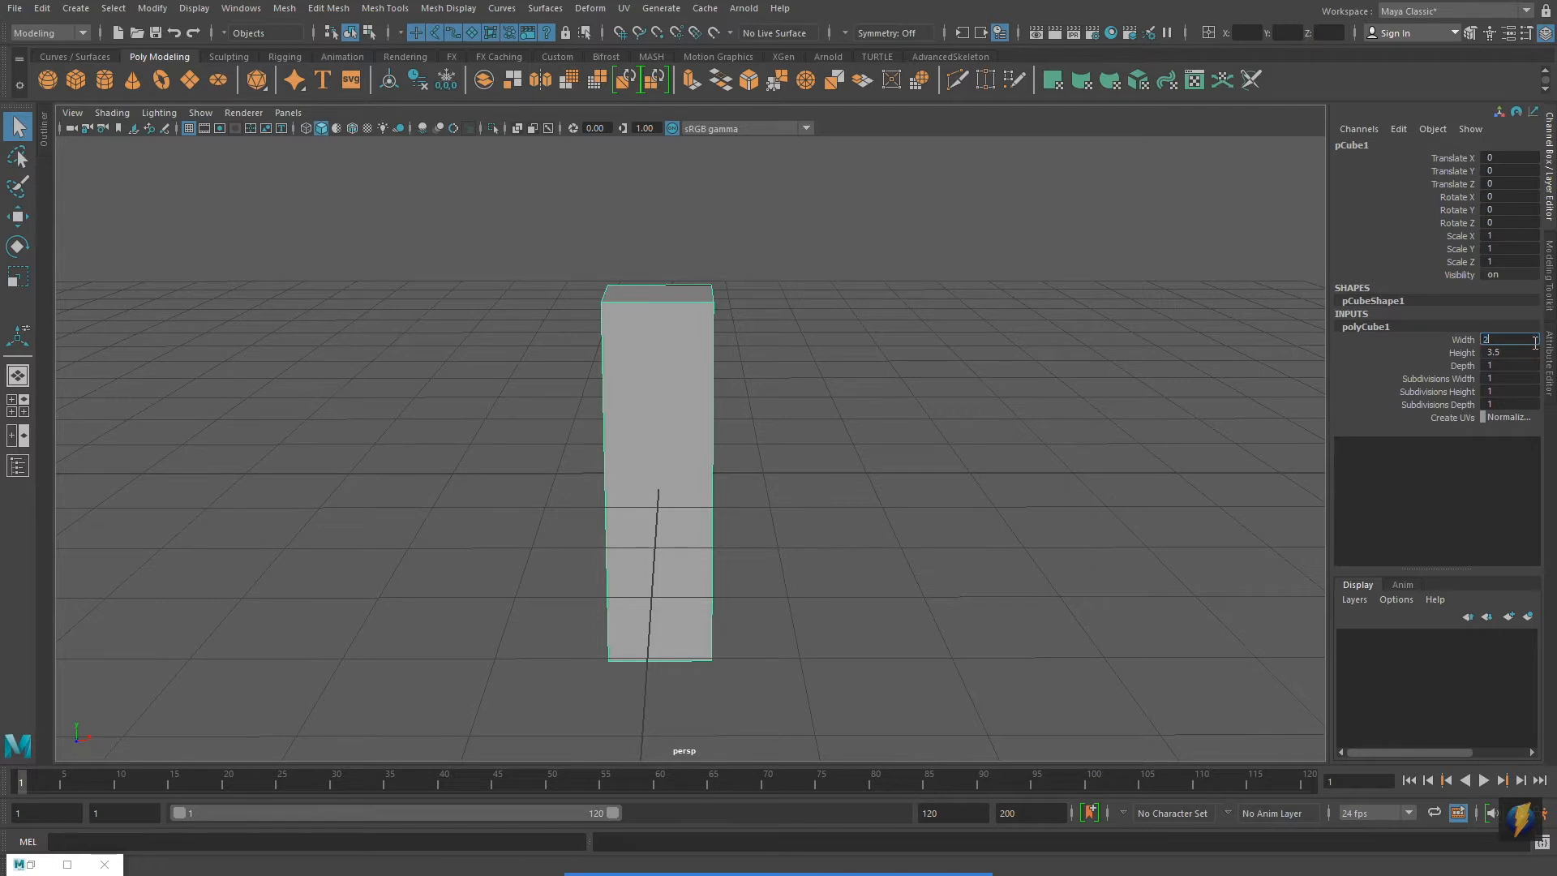
{"action": "type", "text": "2.5"}
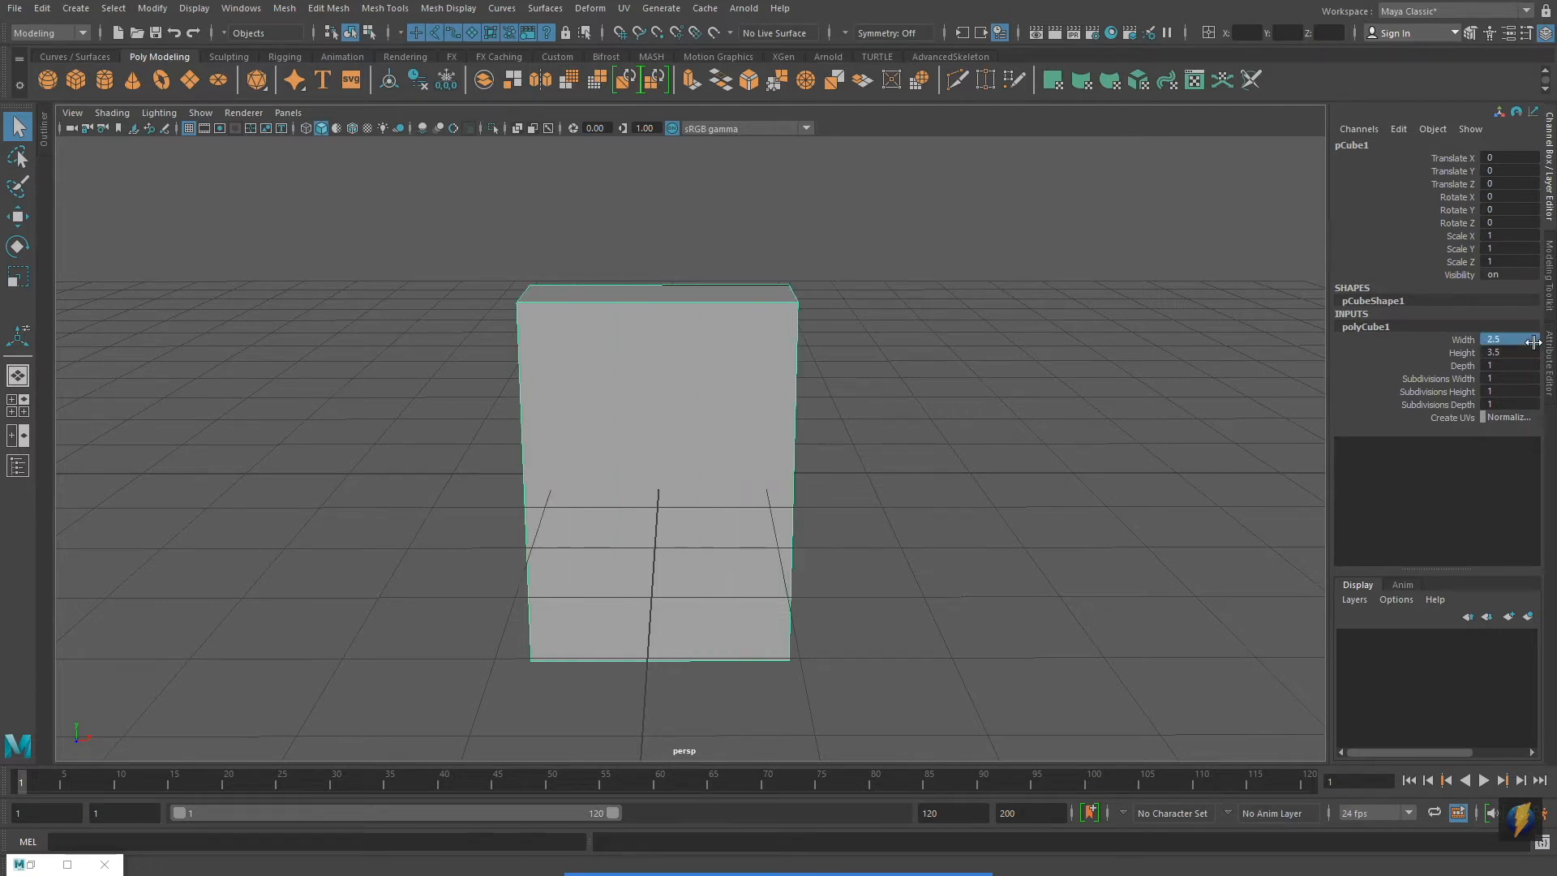
{"action": "left_click", "coordinate": [1510, 365]}
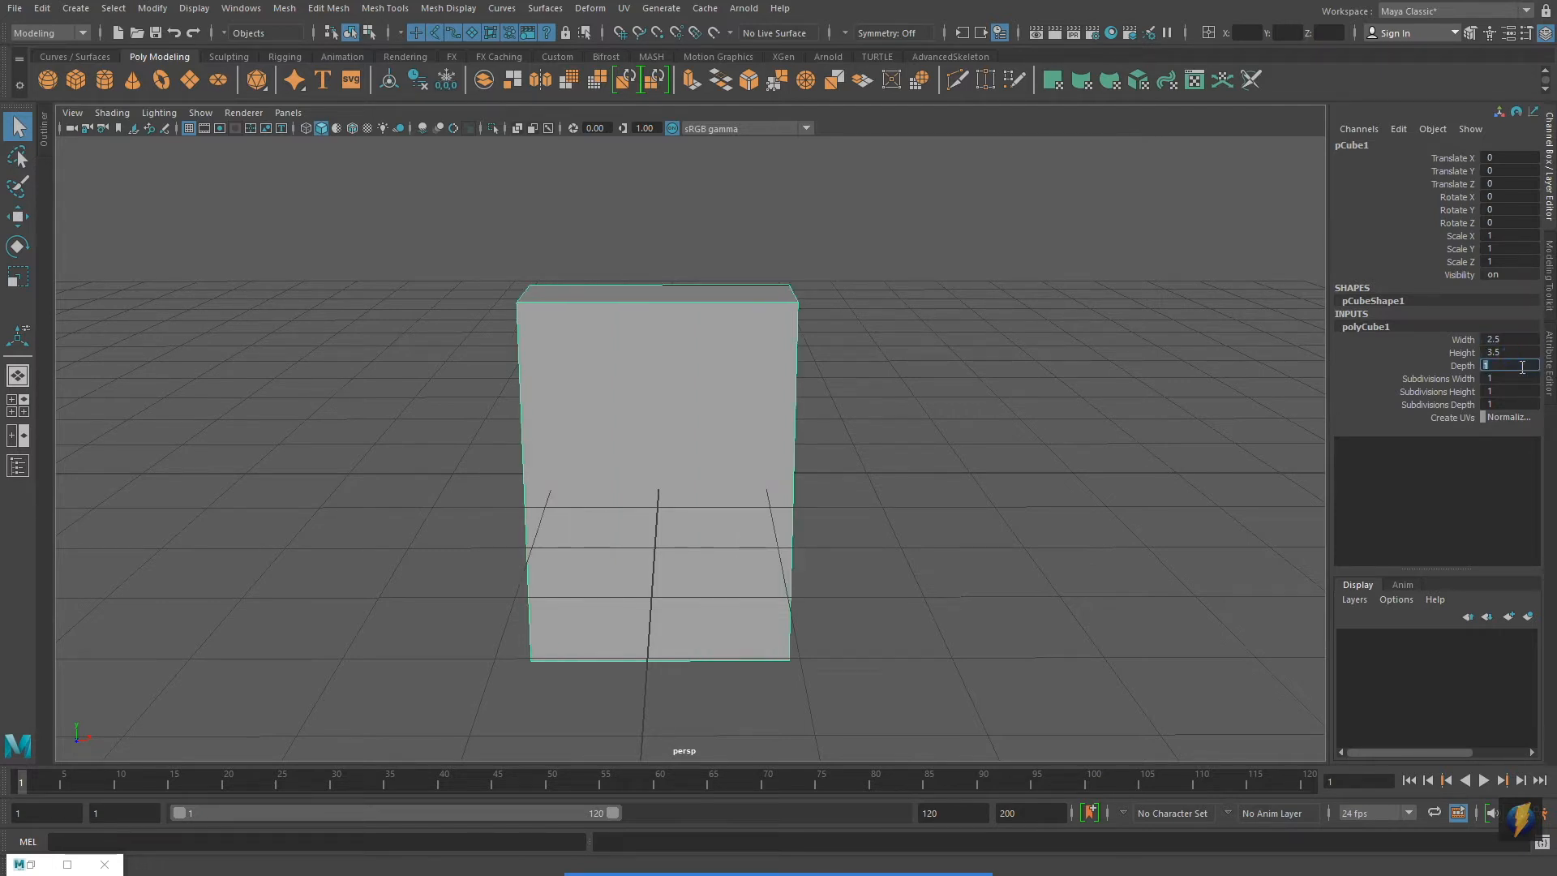
{"action": "type", "text": ".75"}
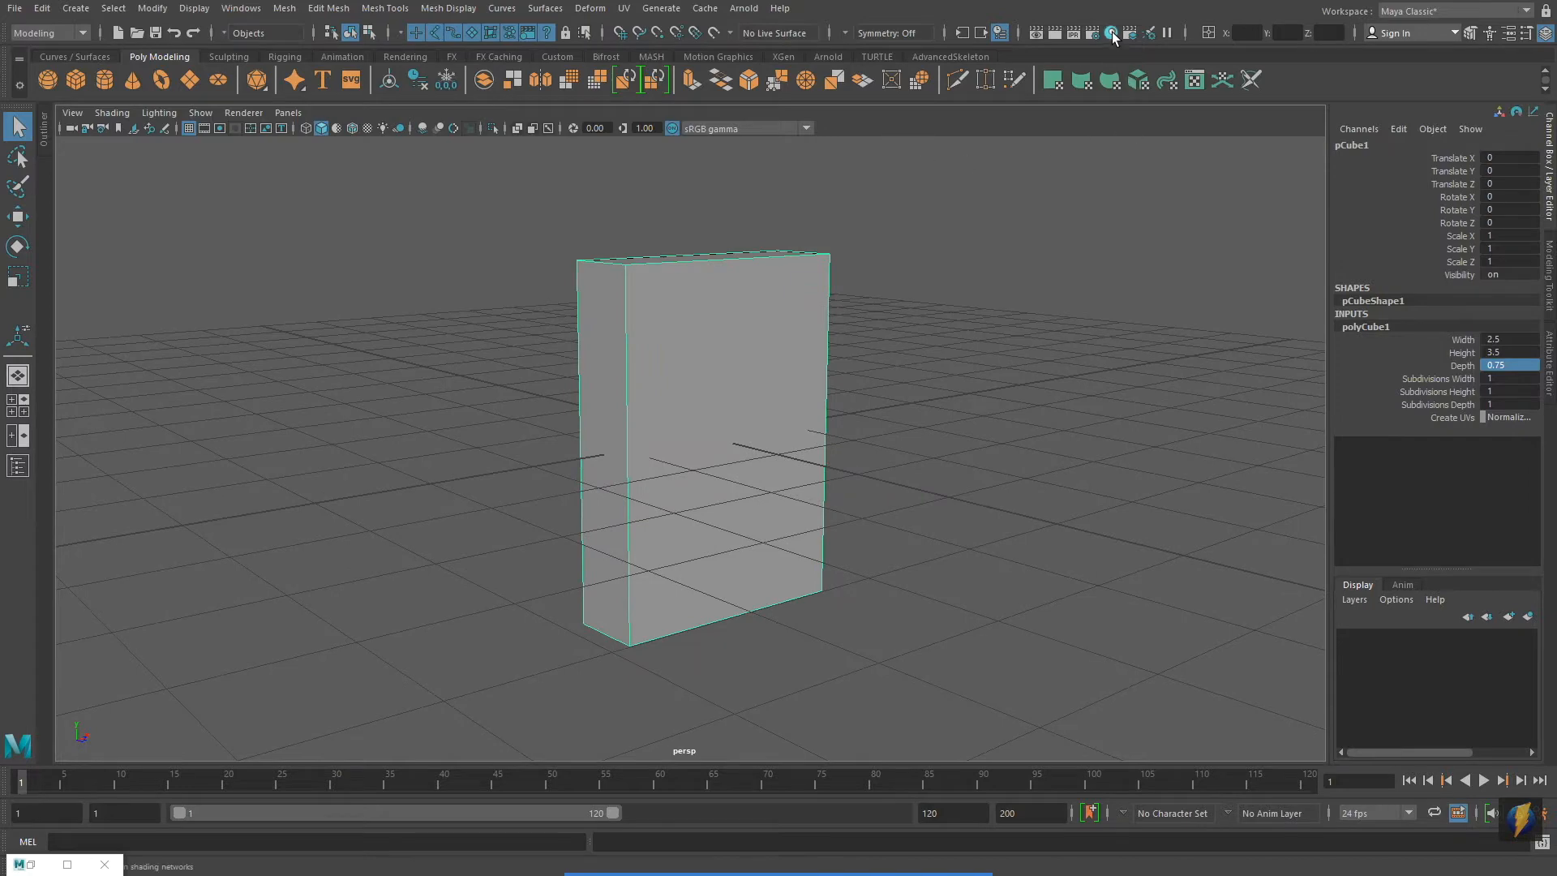
- Assign a new Blinn material to the box and name it PlayingCards
{"action": "left_click", "coordinate": [1109, 32]}
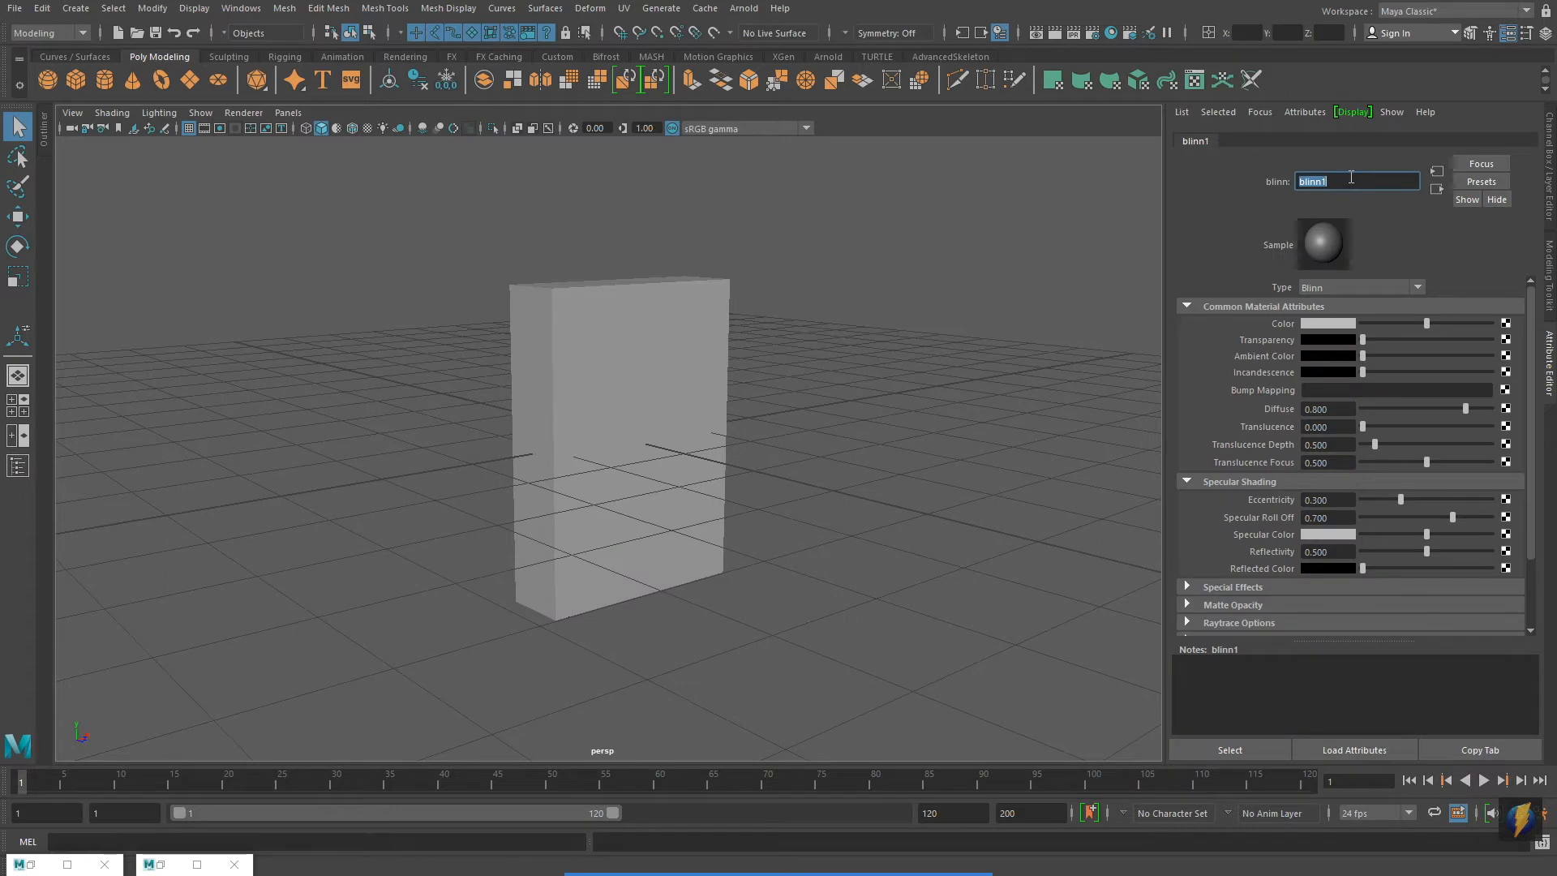
{"action": "type", "text": "PlayingCards"}
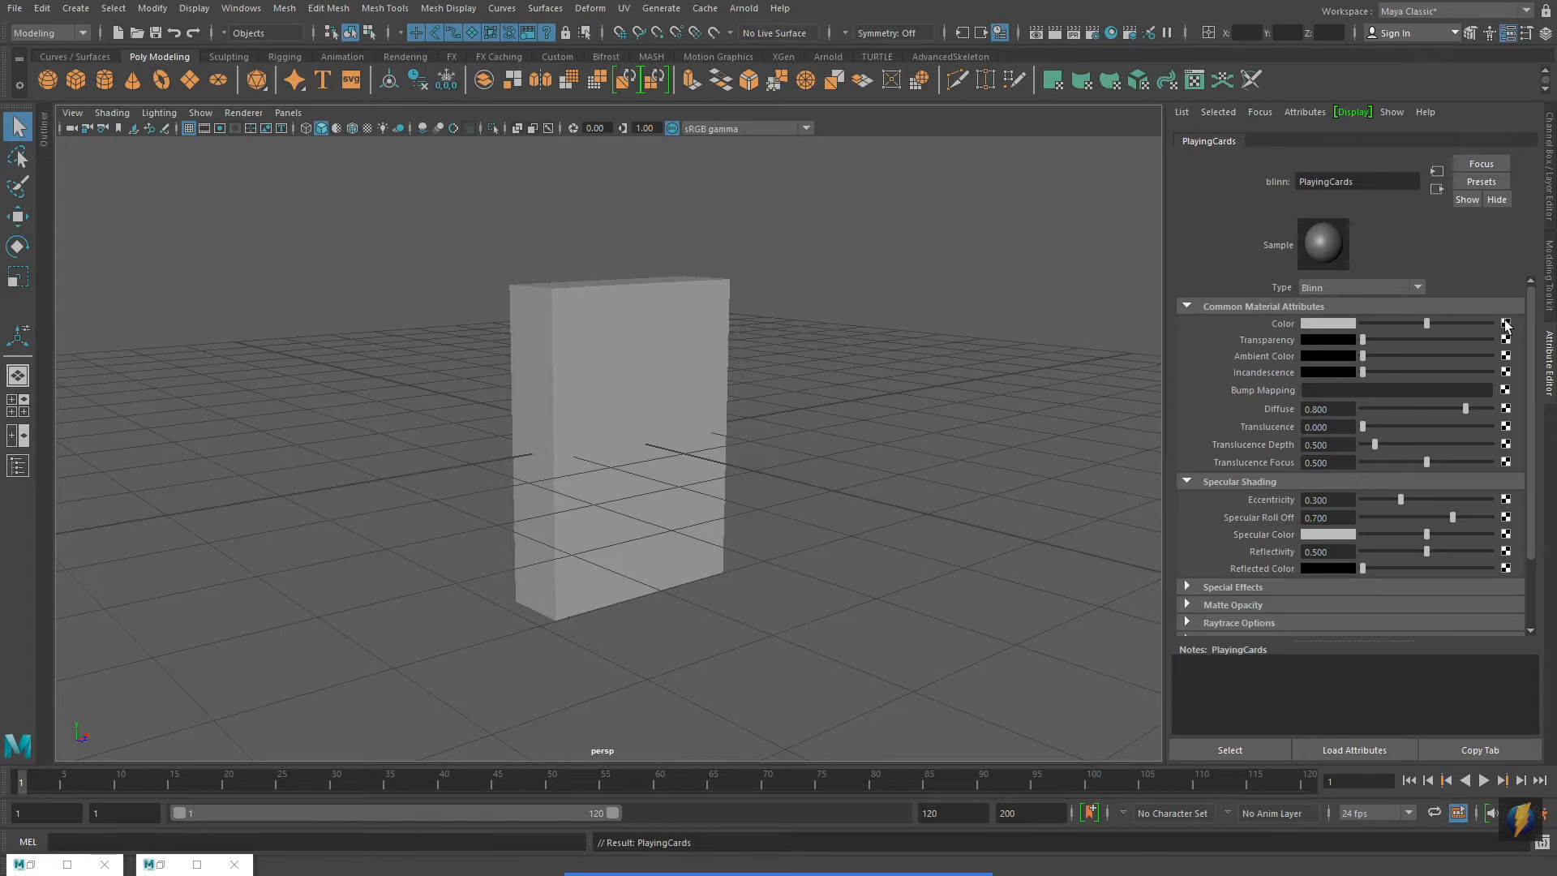
{"action": "left_click", "coordinate": [1505, 322]}
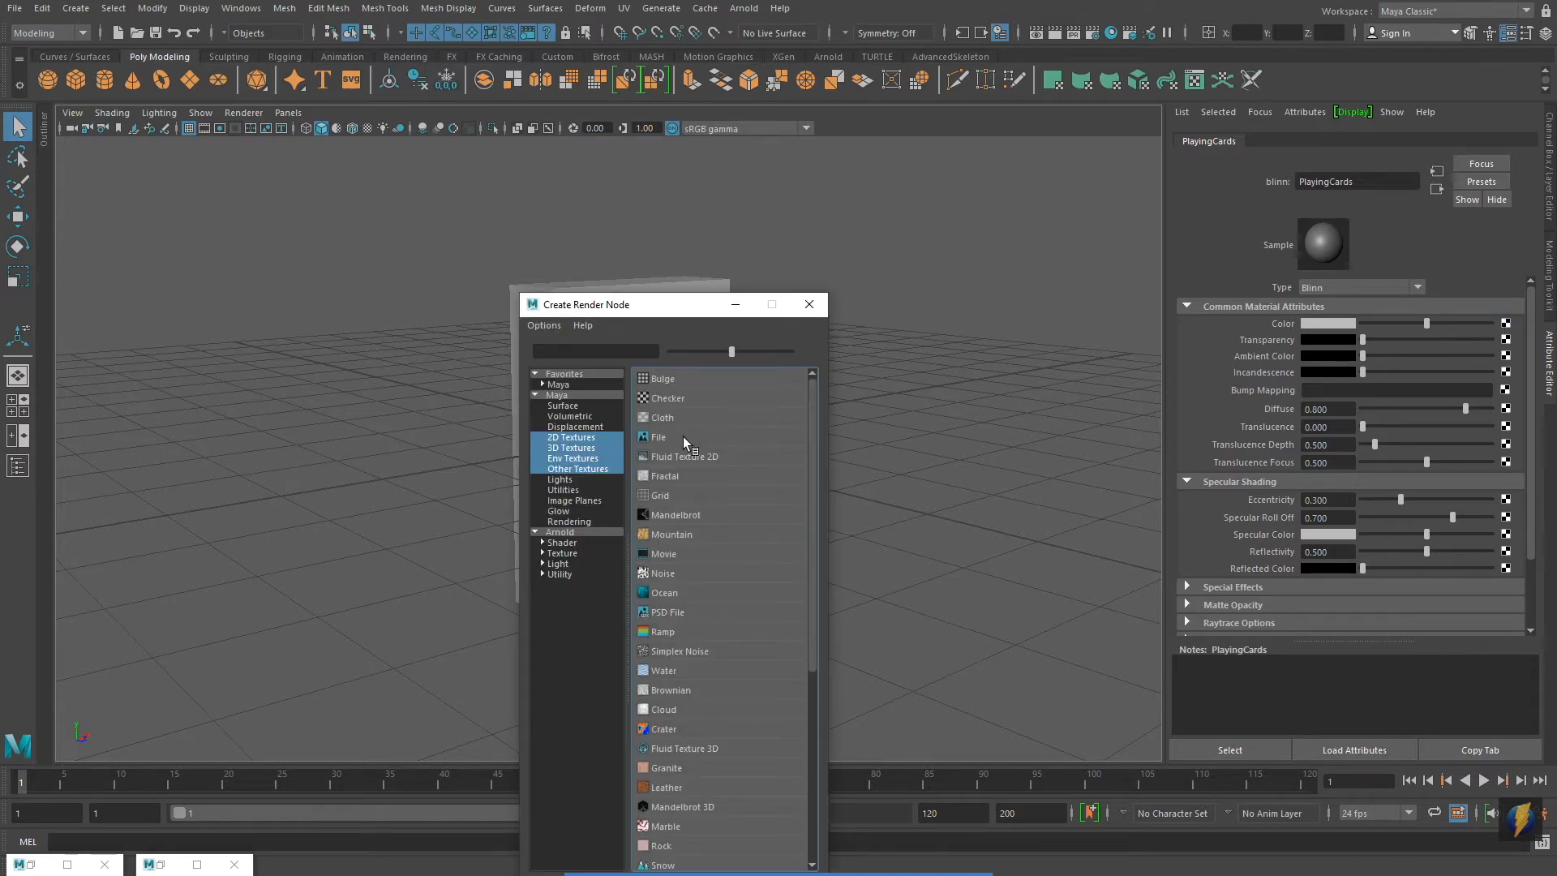
- Connect the file texture playingCardBox01.jpg to the PlayingCards colour channel
{"action": "left_click", "coordinate": [658, 436]}
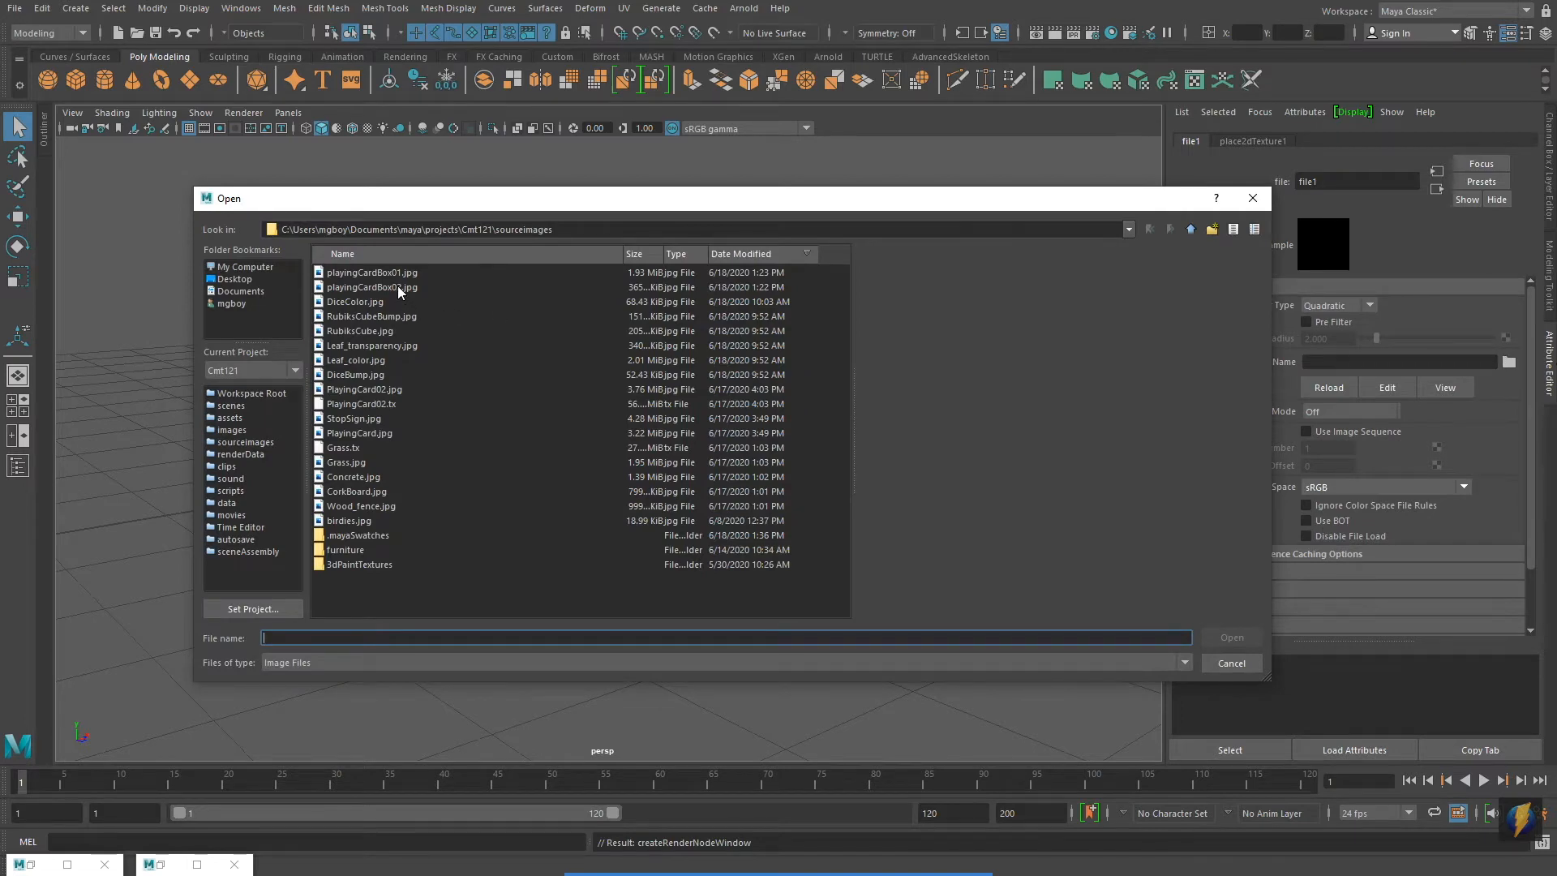
{"action": "left_click", "coordinate": [370, 287]}
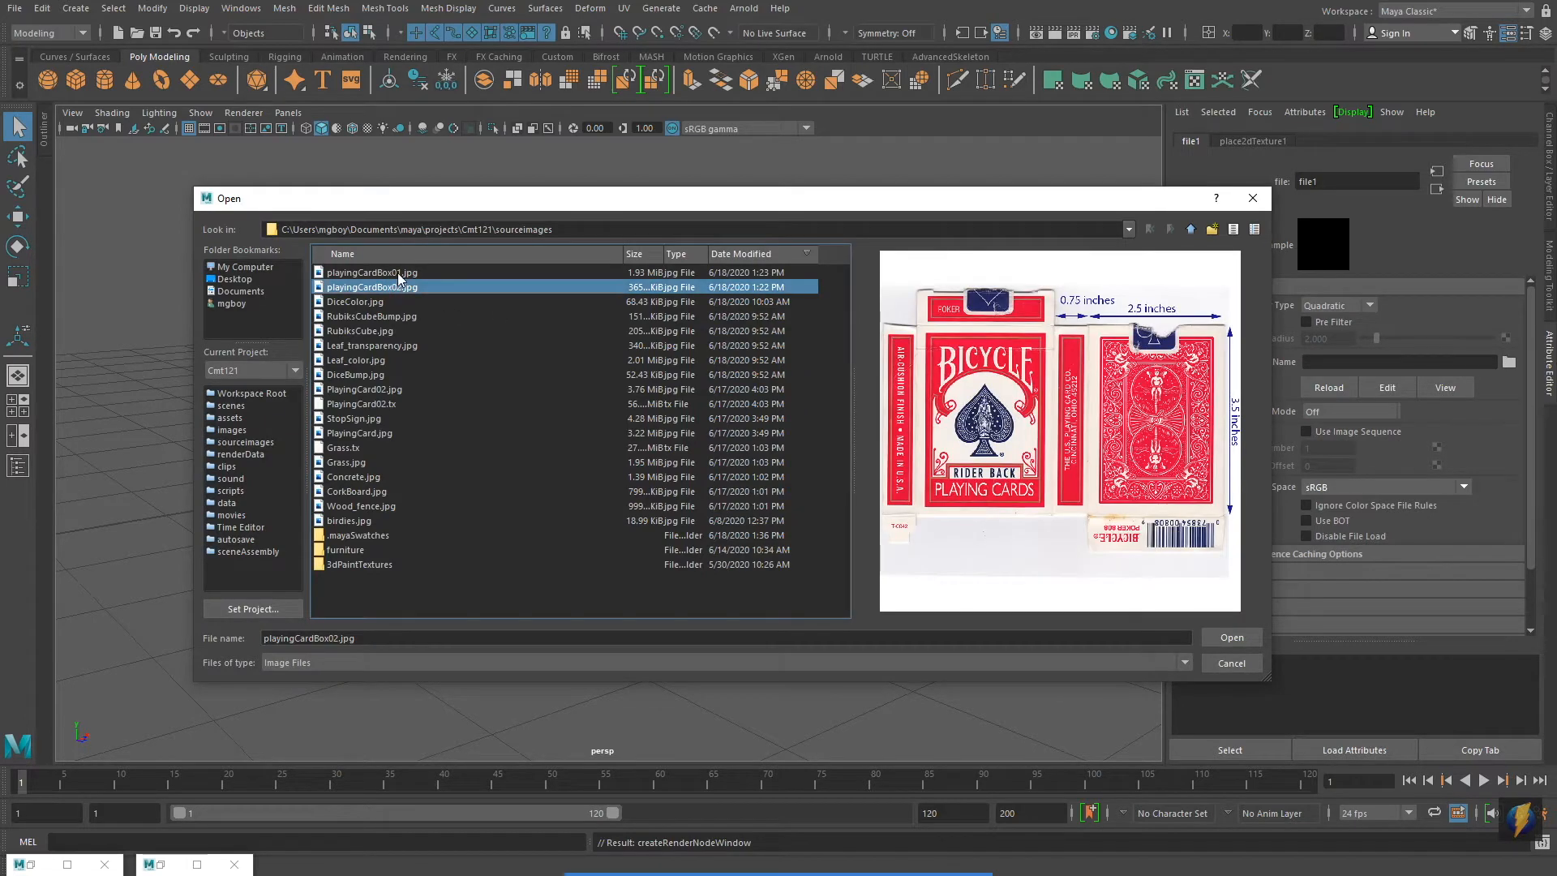
{"action": "left_click", "coordinate": [370, 273]}
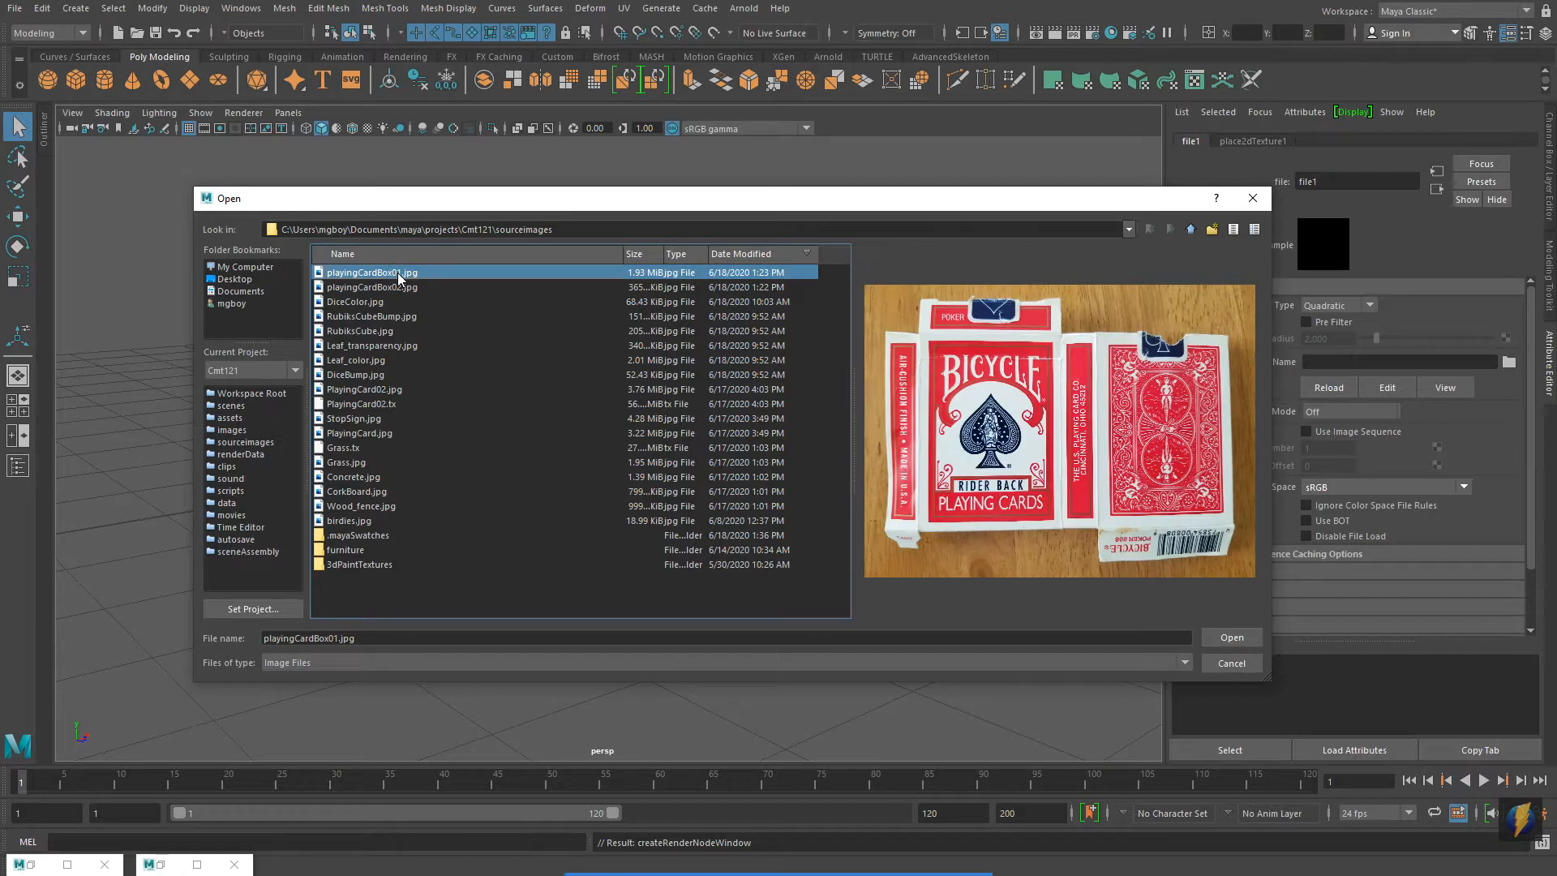
{"action": "mouse_move", "coordinate": [1032, 554]}
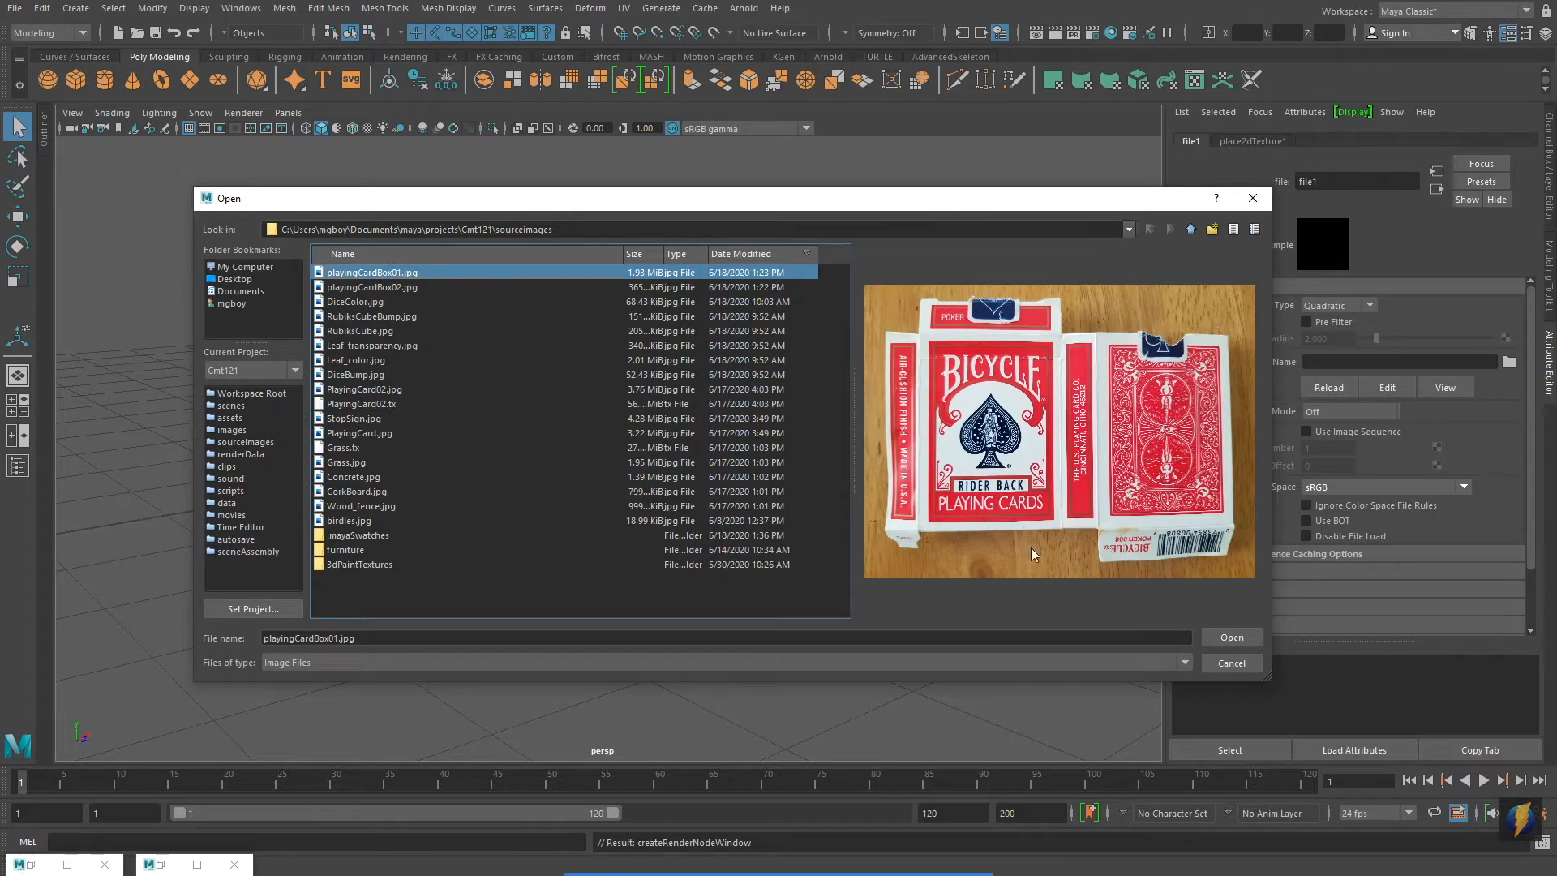
{"action": "left_click", "coordinate": [1231, 635]}
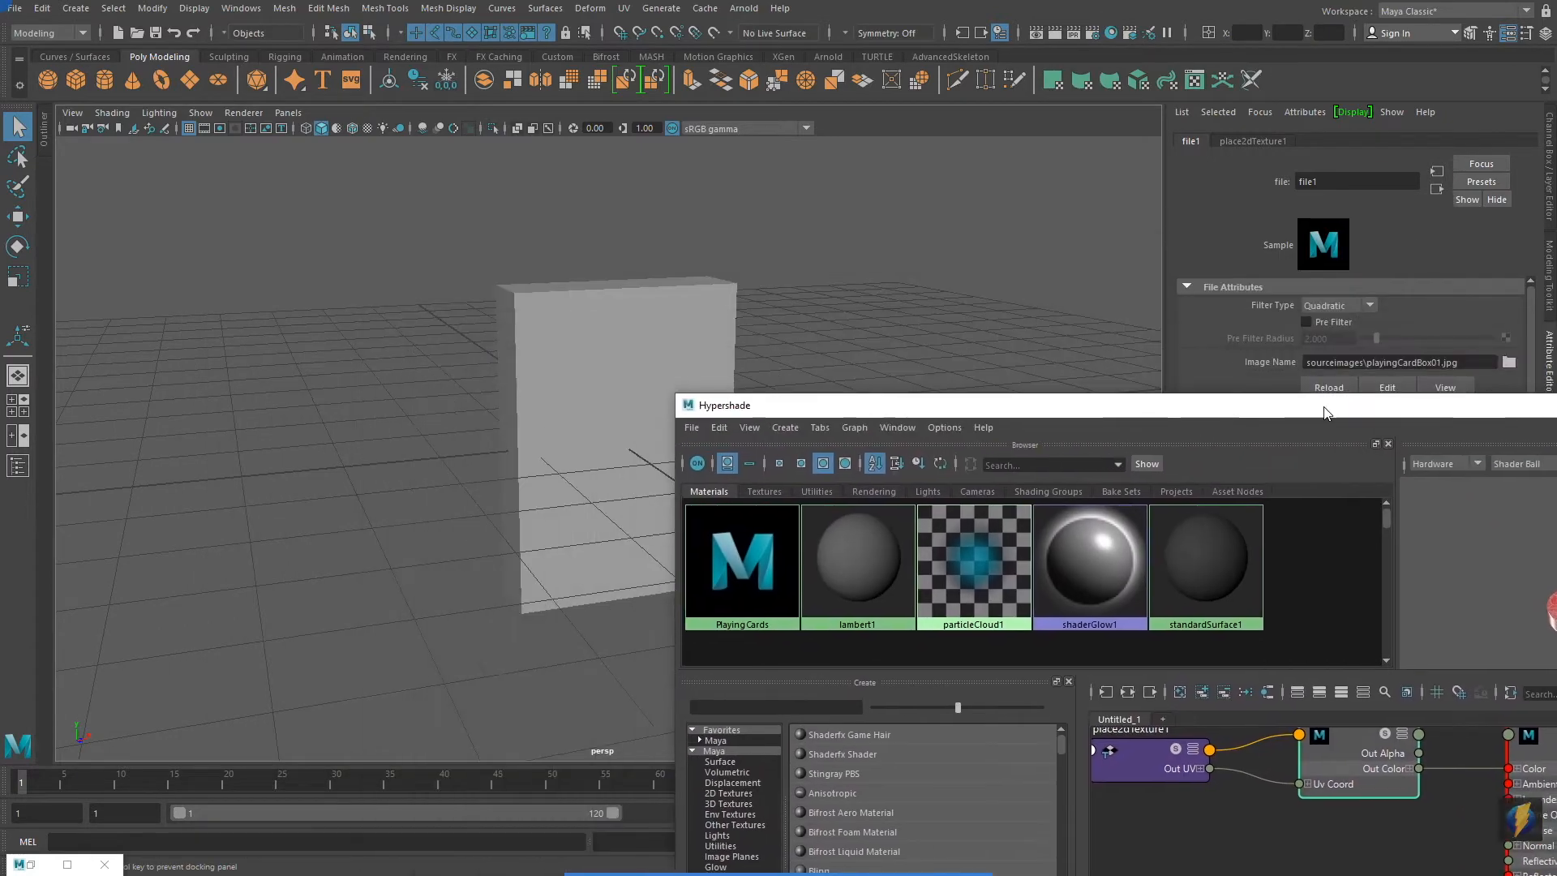
- Close the Hypershade and bring up the UV Editor showing the box layout over the photo
{"action": "left_click_drag", "start_coordinate": [1325, 404], "coordinate": [1324, 413]}
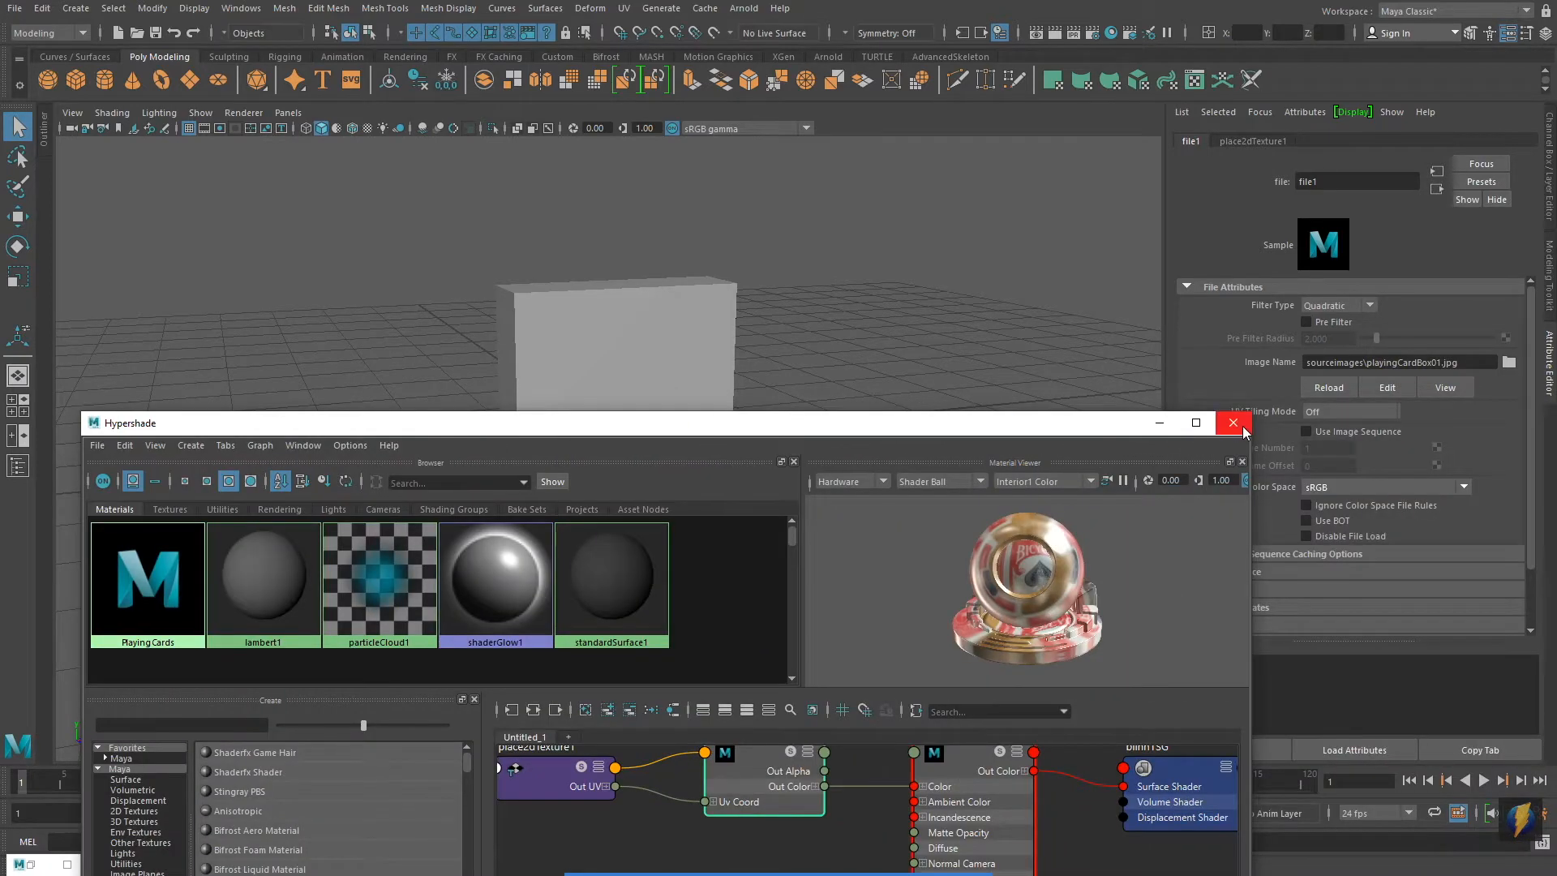
{"action": "left_click", "coordinate": [1232, 422]}
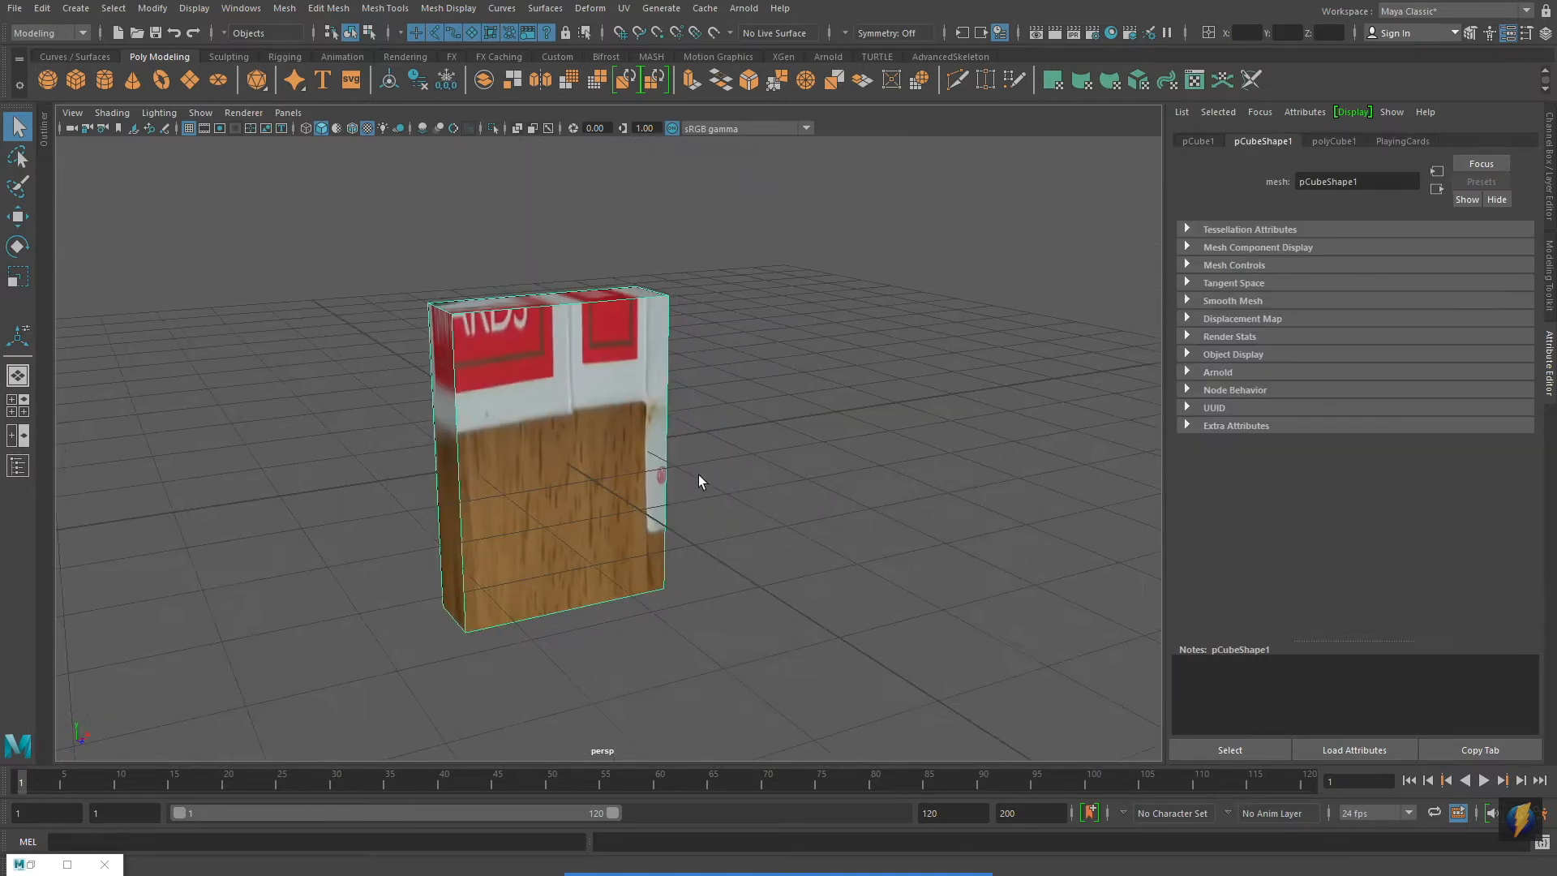
{"action": "left_click", "coordinate": [818, 80]}
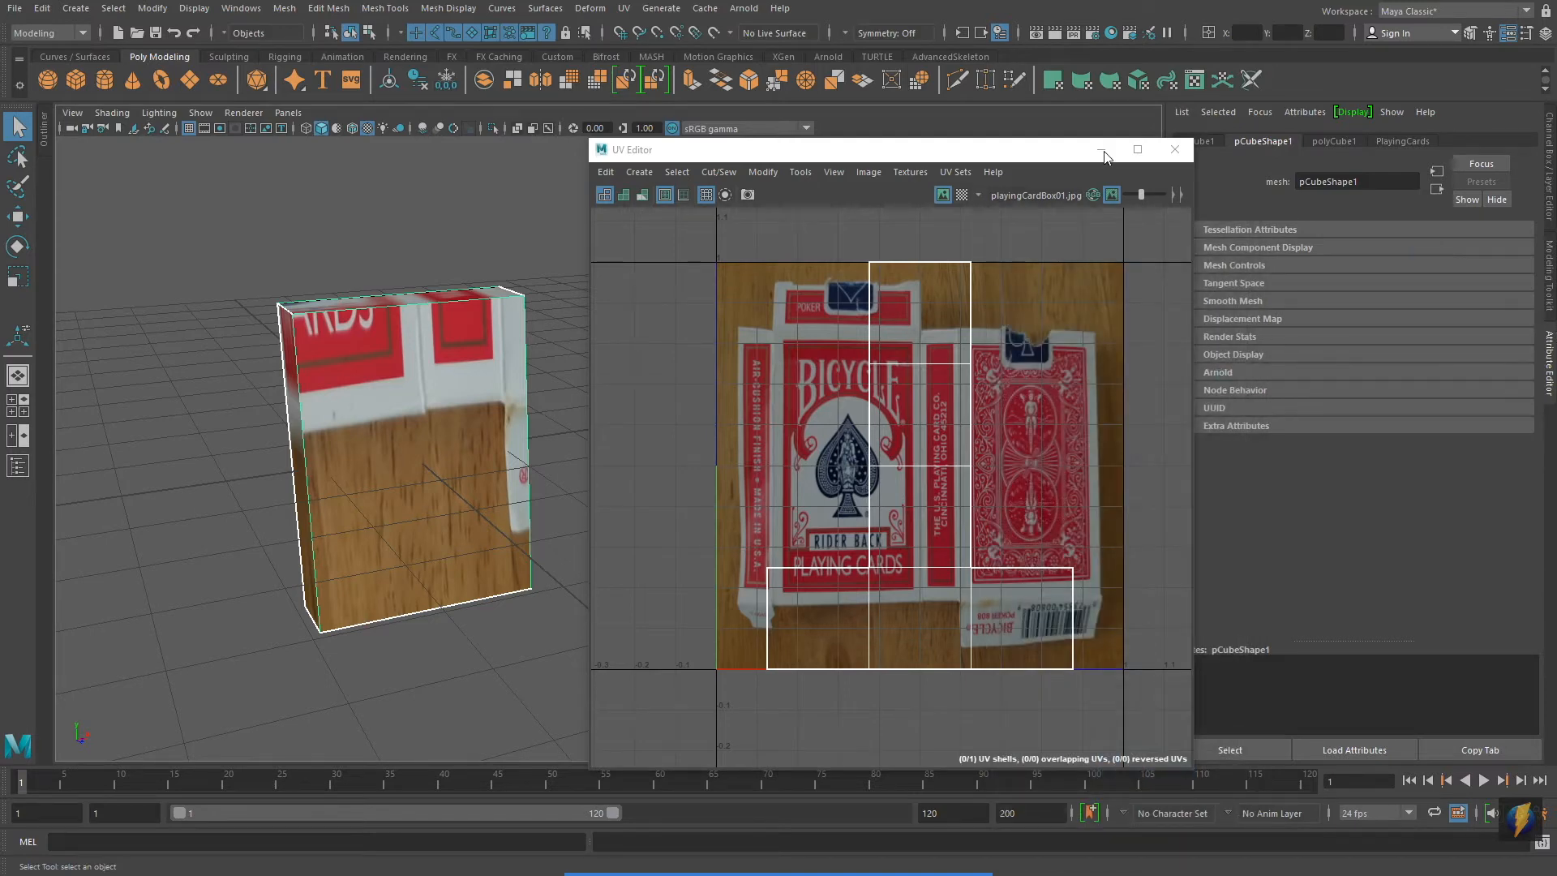
- Show the UV Toolkit from the UV Editor's Tools menu and dock it beside the editor
{"action": "left_click_drag", "start_coordinate": [1104, 149], "coordinate": [987, 154]}
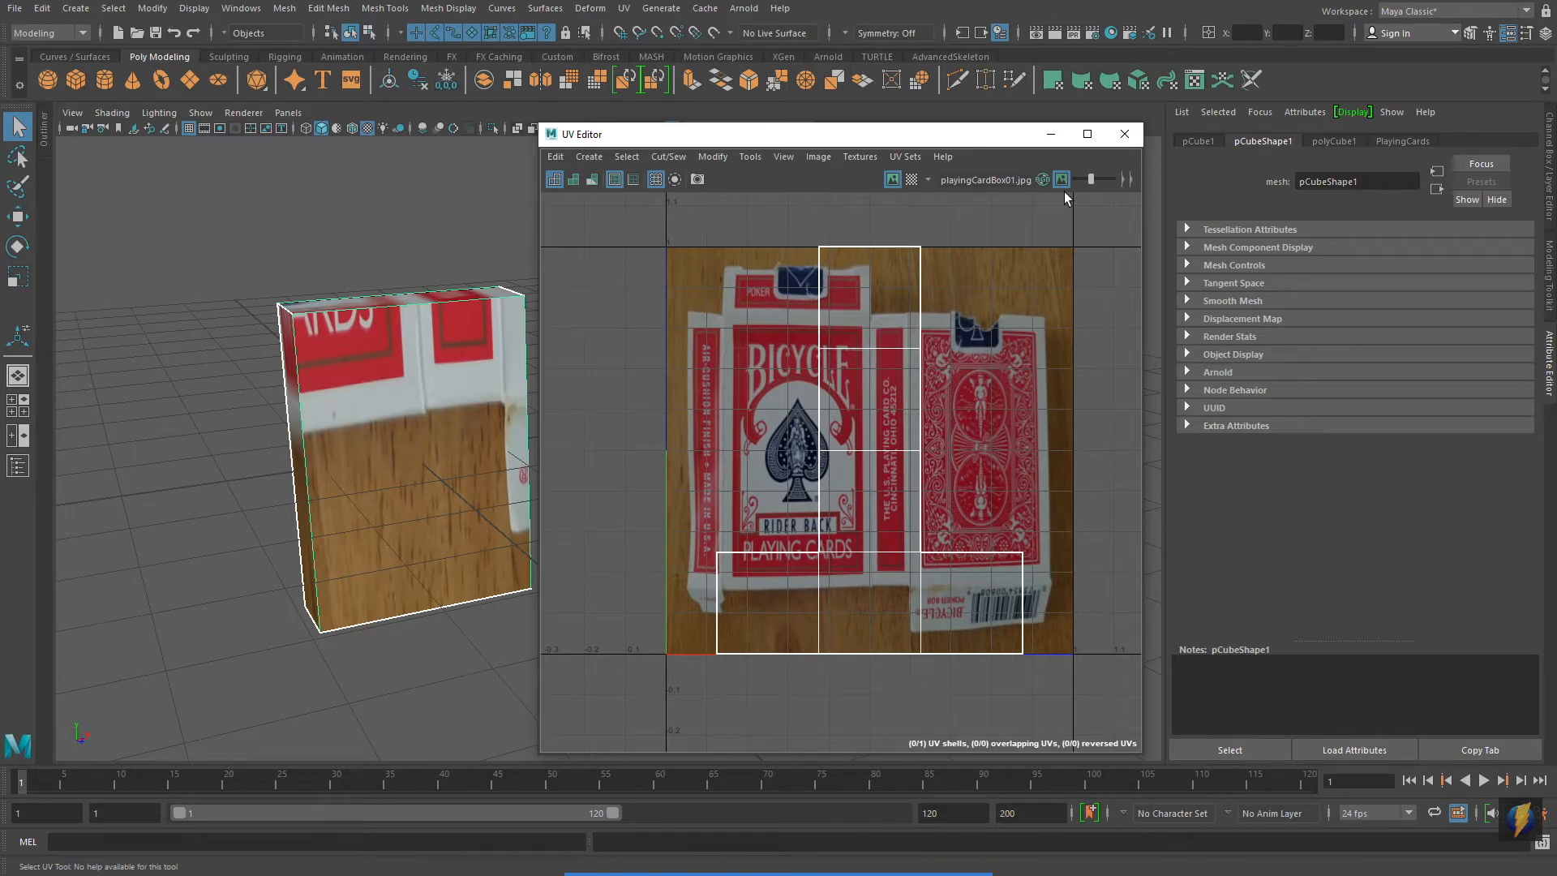
{"action": "mouse_move", "coordinate": [757, 180]}
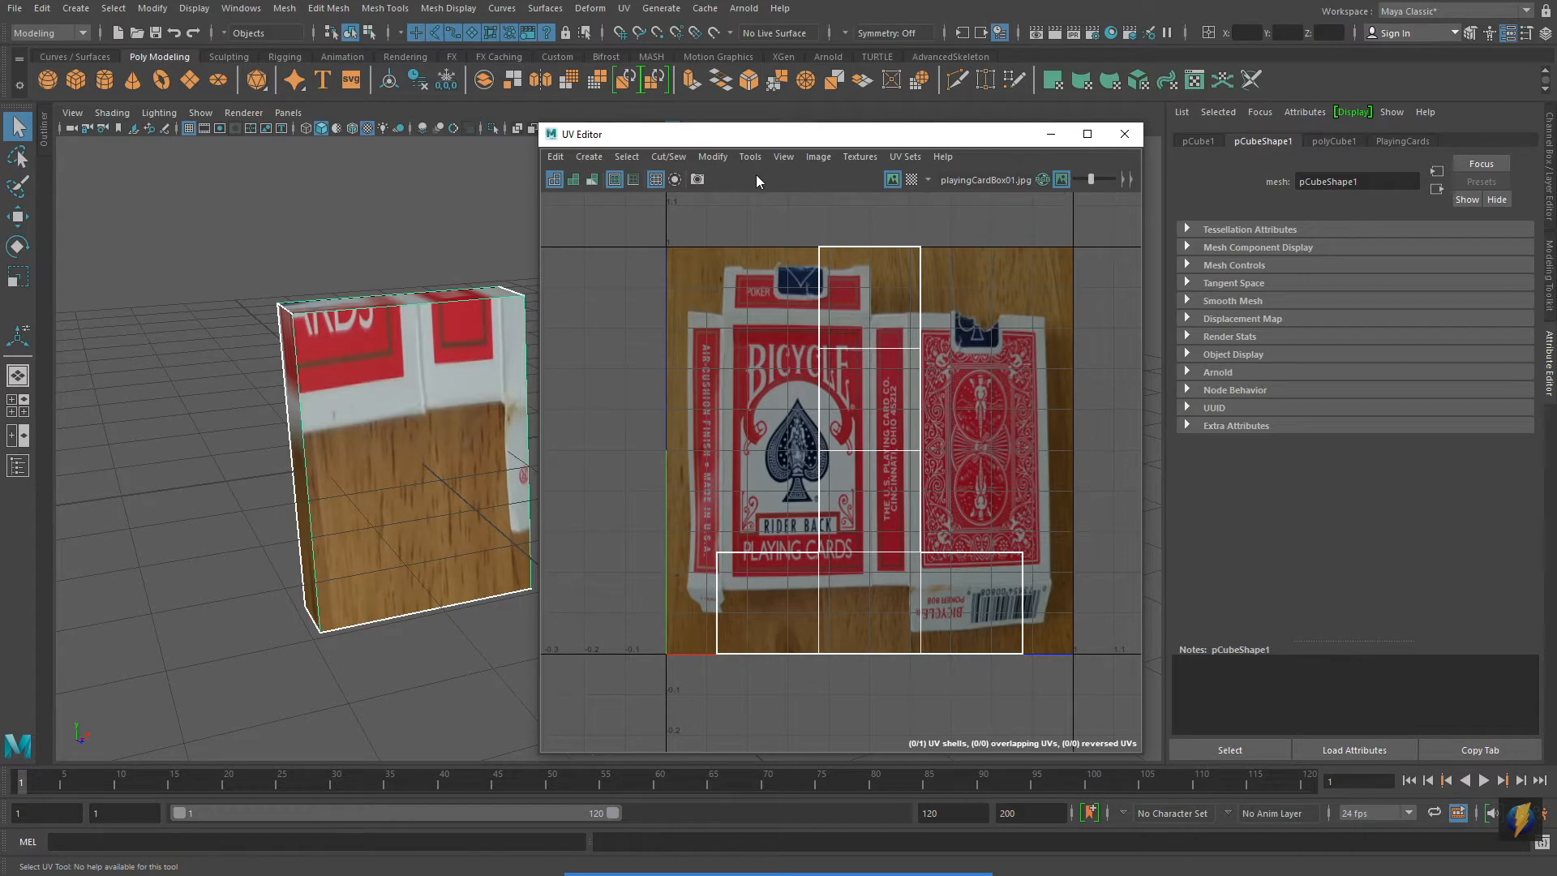
{"action": "left_click", "coordinate": [749, 155]}
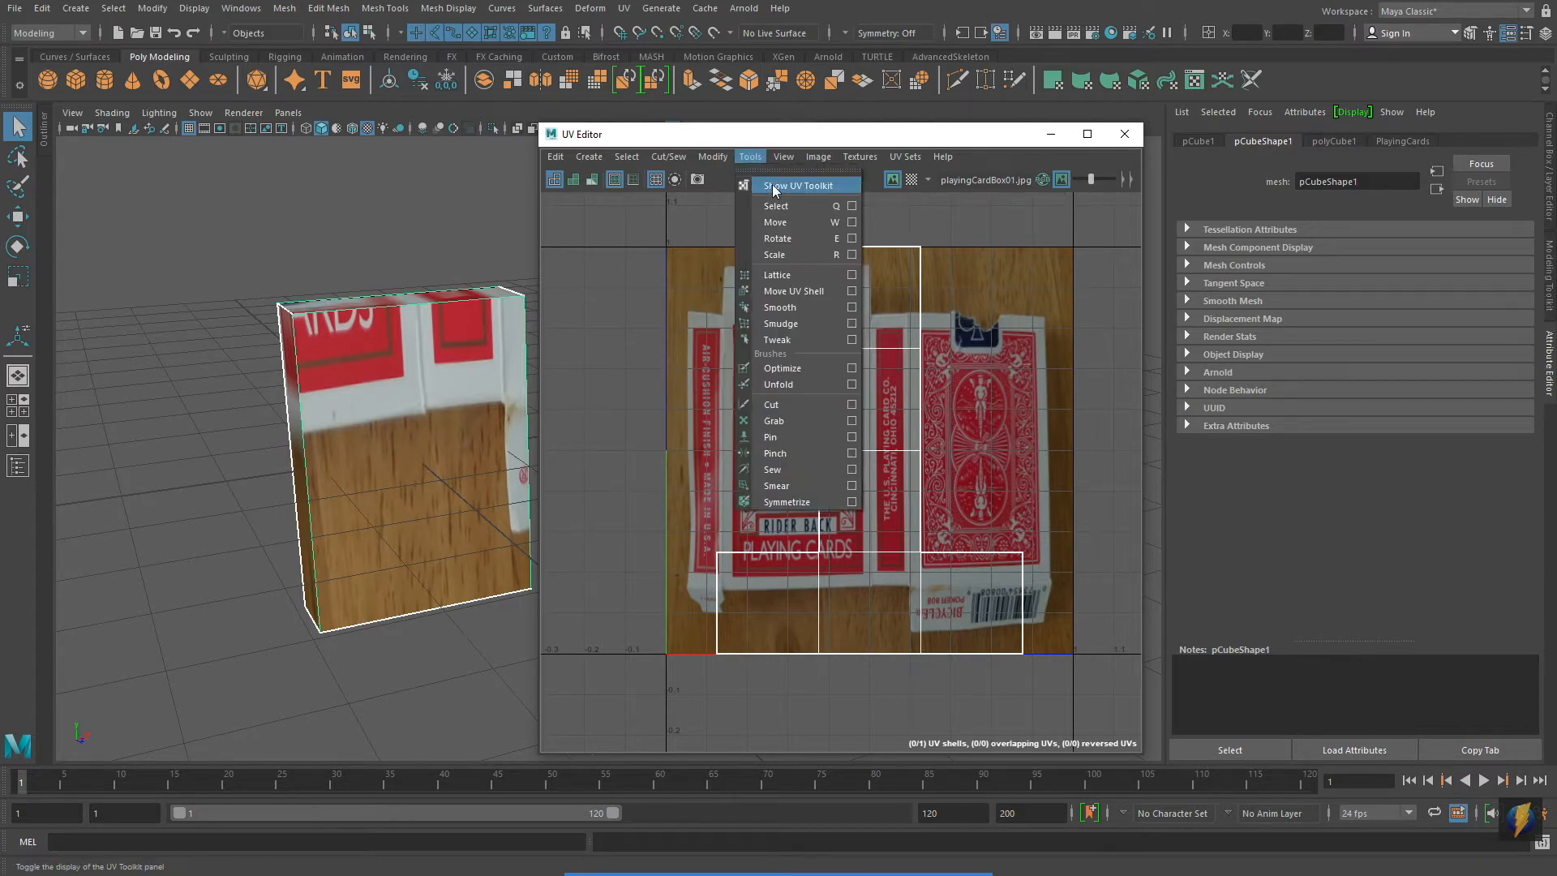
{"action": "left_click", "coordinate": [798, 185]}
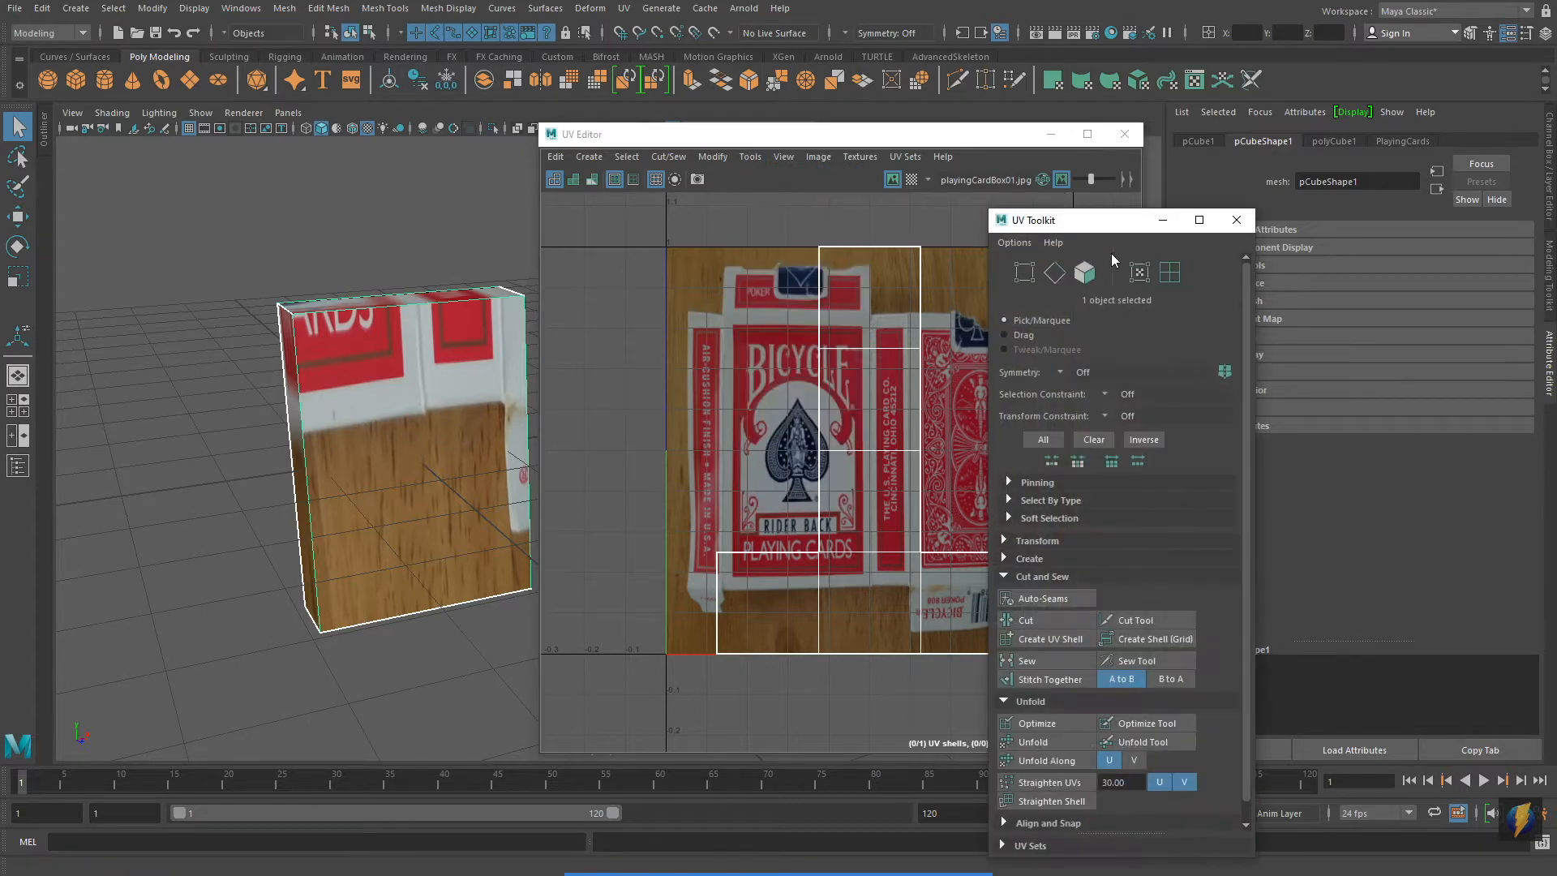
{"action": "left_click_drag", "start_coordinate": [1071, 219], "coordinate": [1182, 284]}
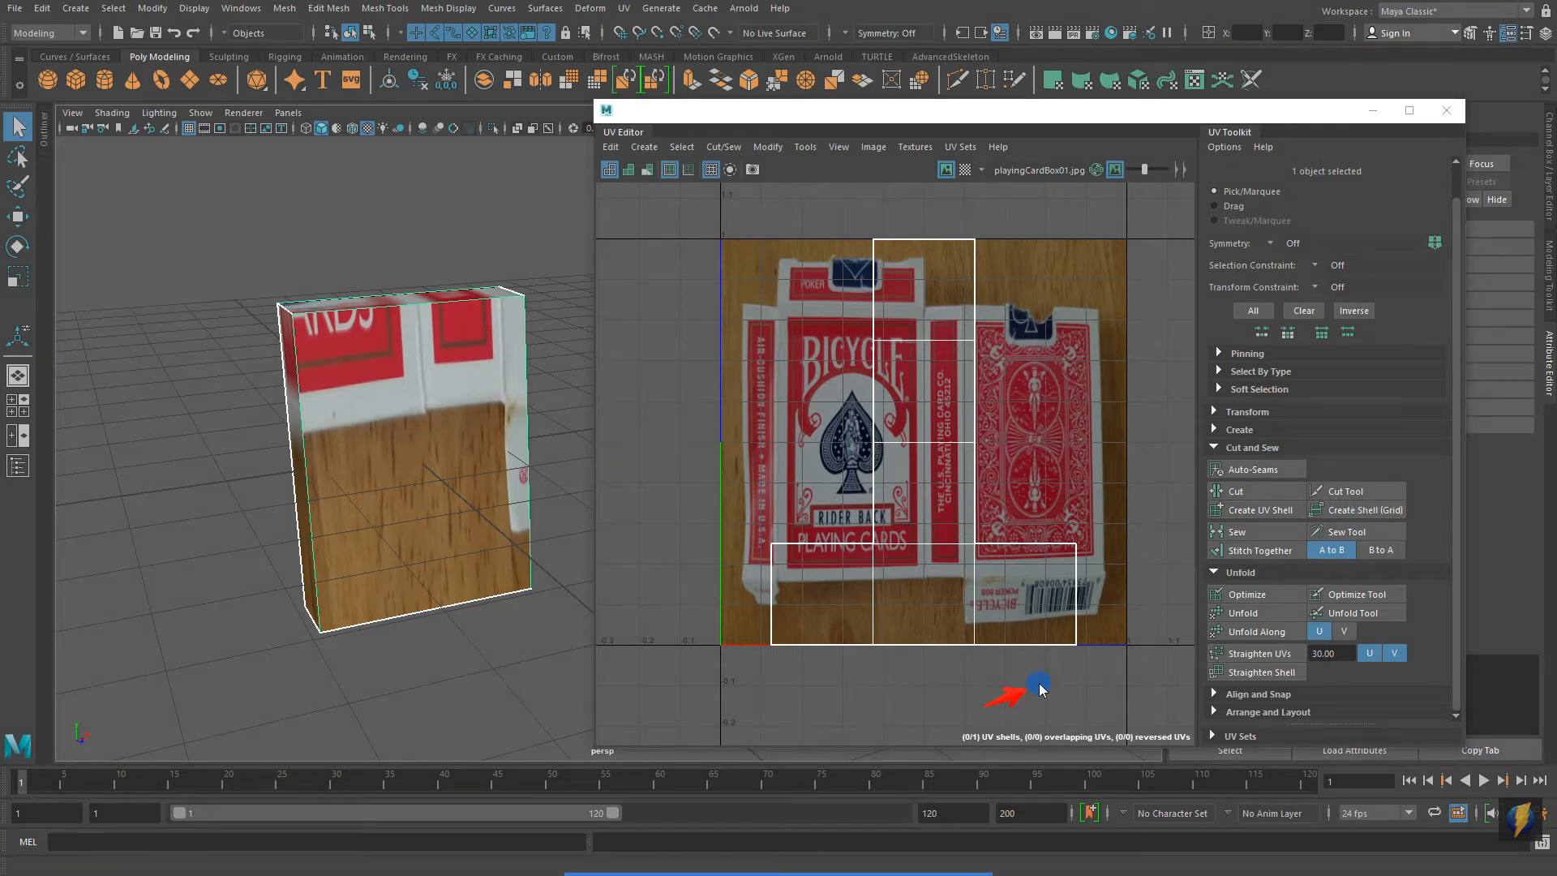
{"action": "mouse_move", "coordinate": [1161, 603]}
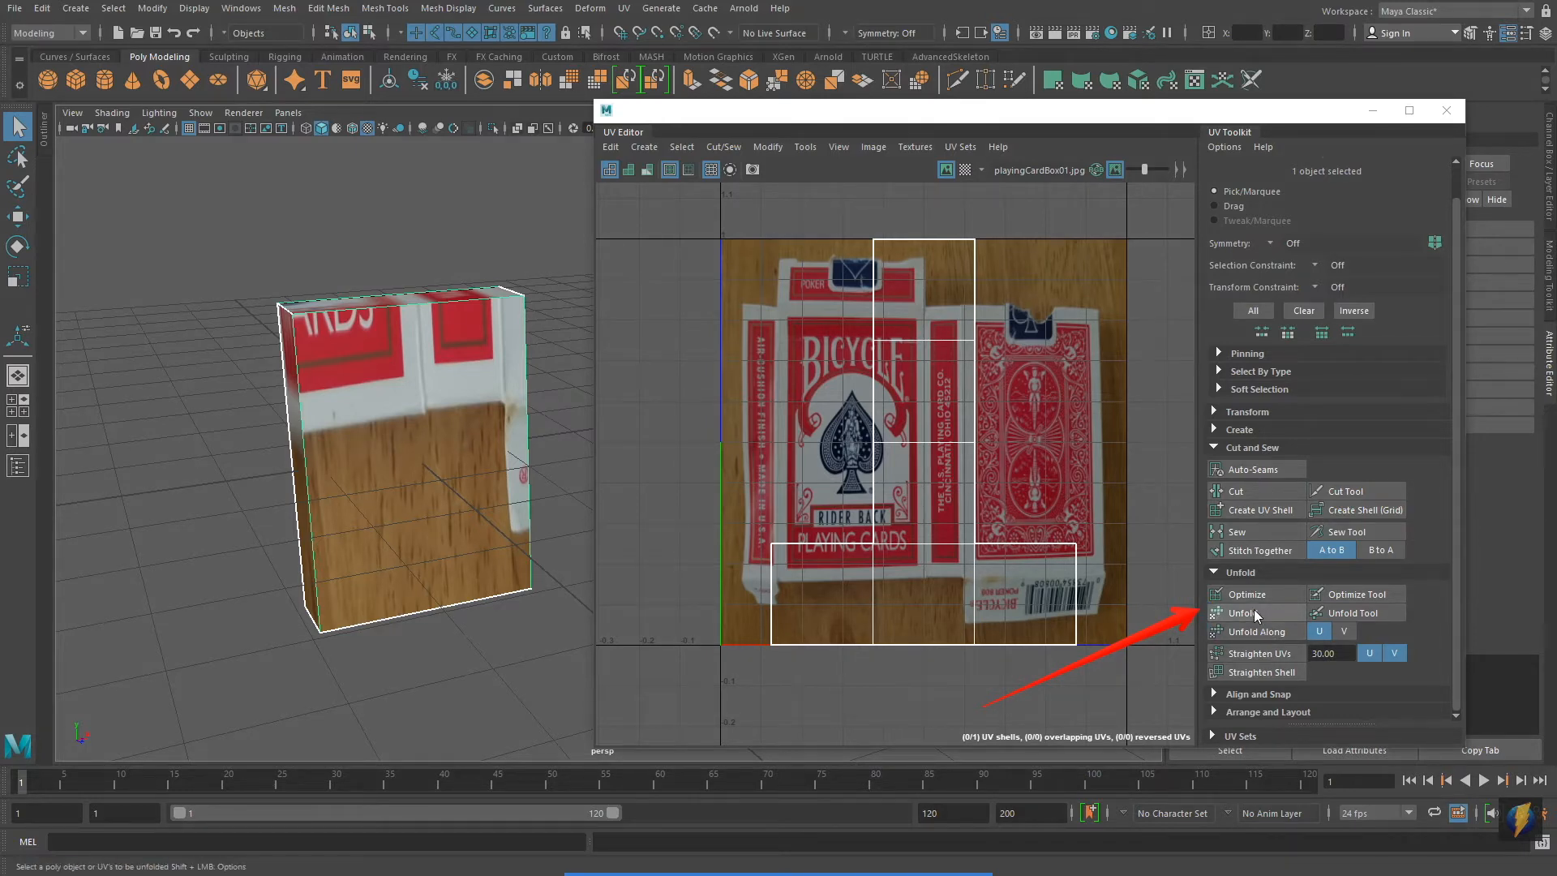
- Unfold the box UVs into one flat shell from the toolkit's Unfold section
{"action": "left_click", "coordinate": [1242, 613]}
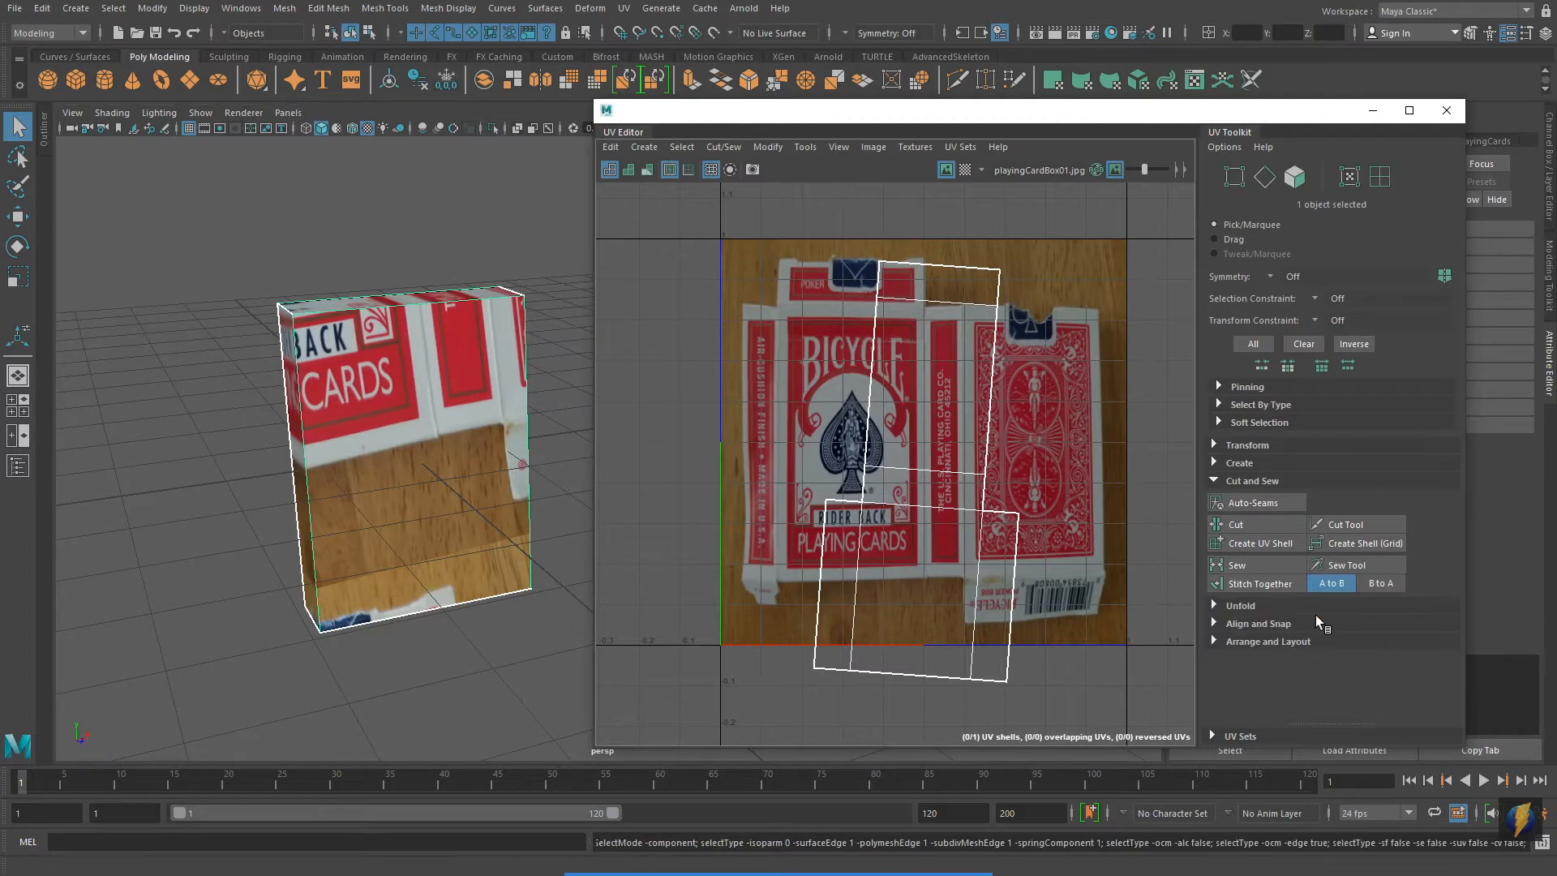
{"action": "left_click", "coordinate": [1251, 480]}
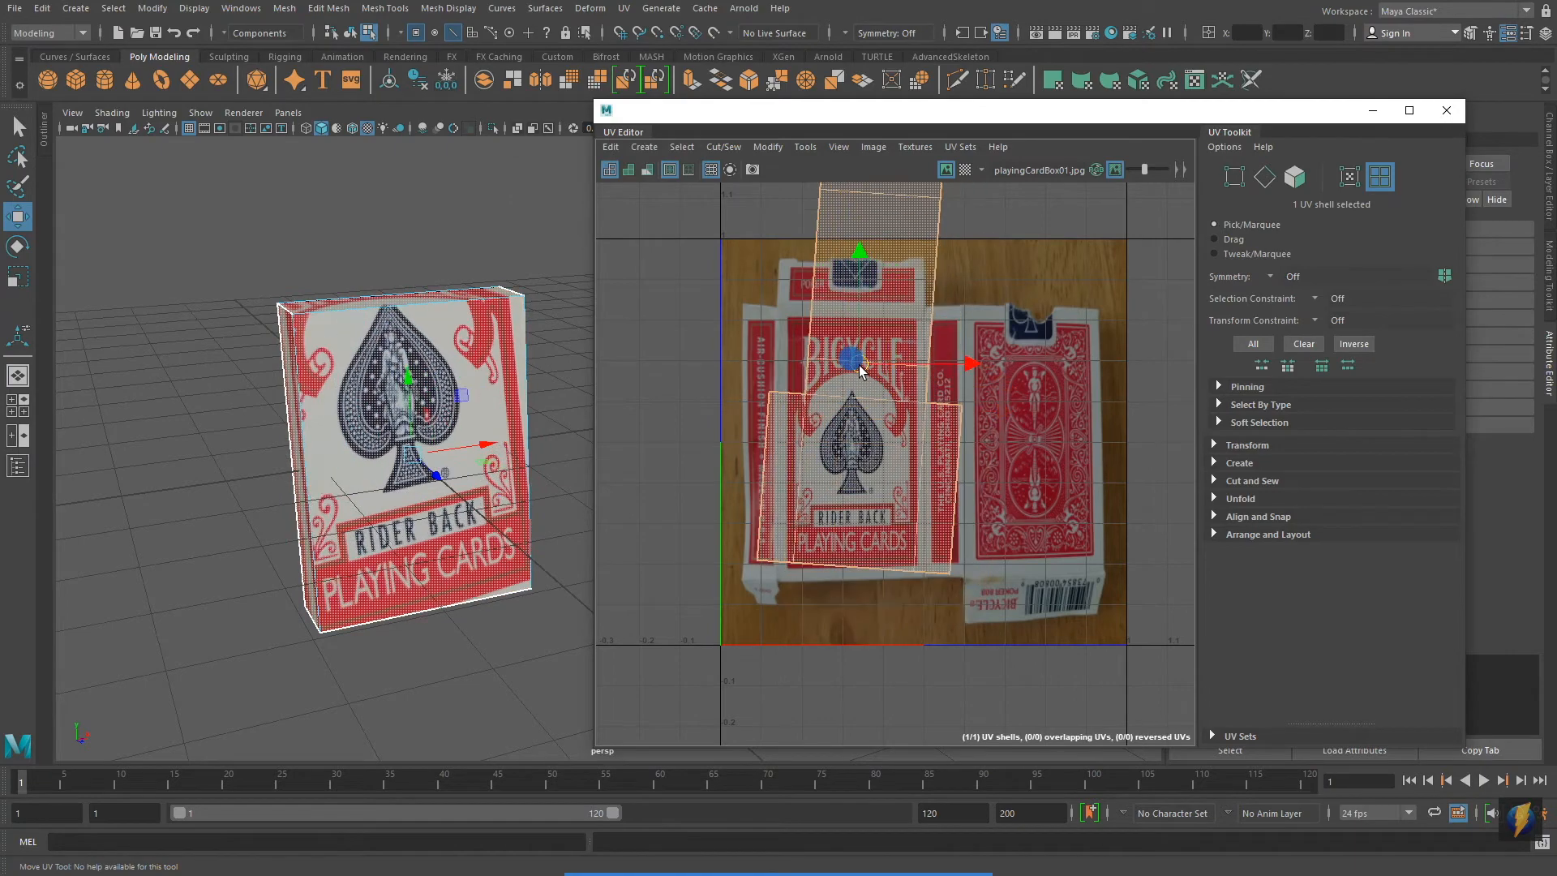
- Drag the UV shell over the red card-back area, then select edges for cutting
{"action": "left_click_drag", "start_coordinate": [859, 362], "coordinate": [893, 415]}
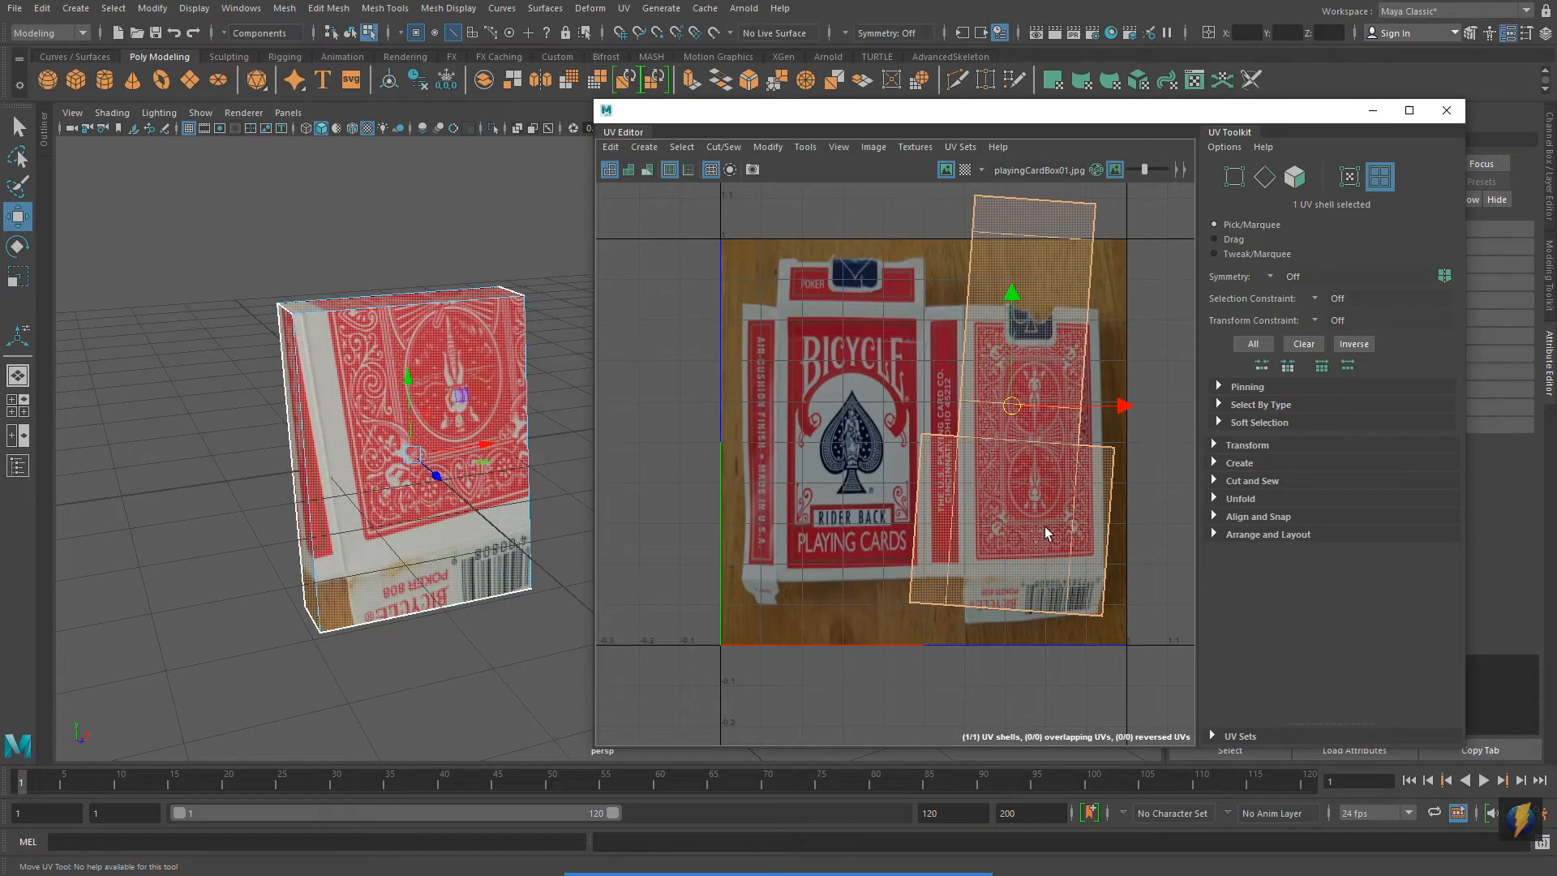
{"action": "left_click", "coordinate": [992, 511]}
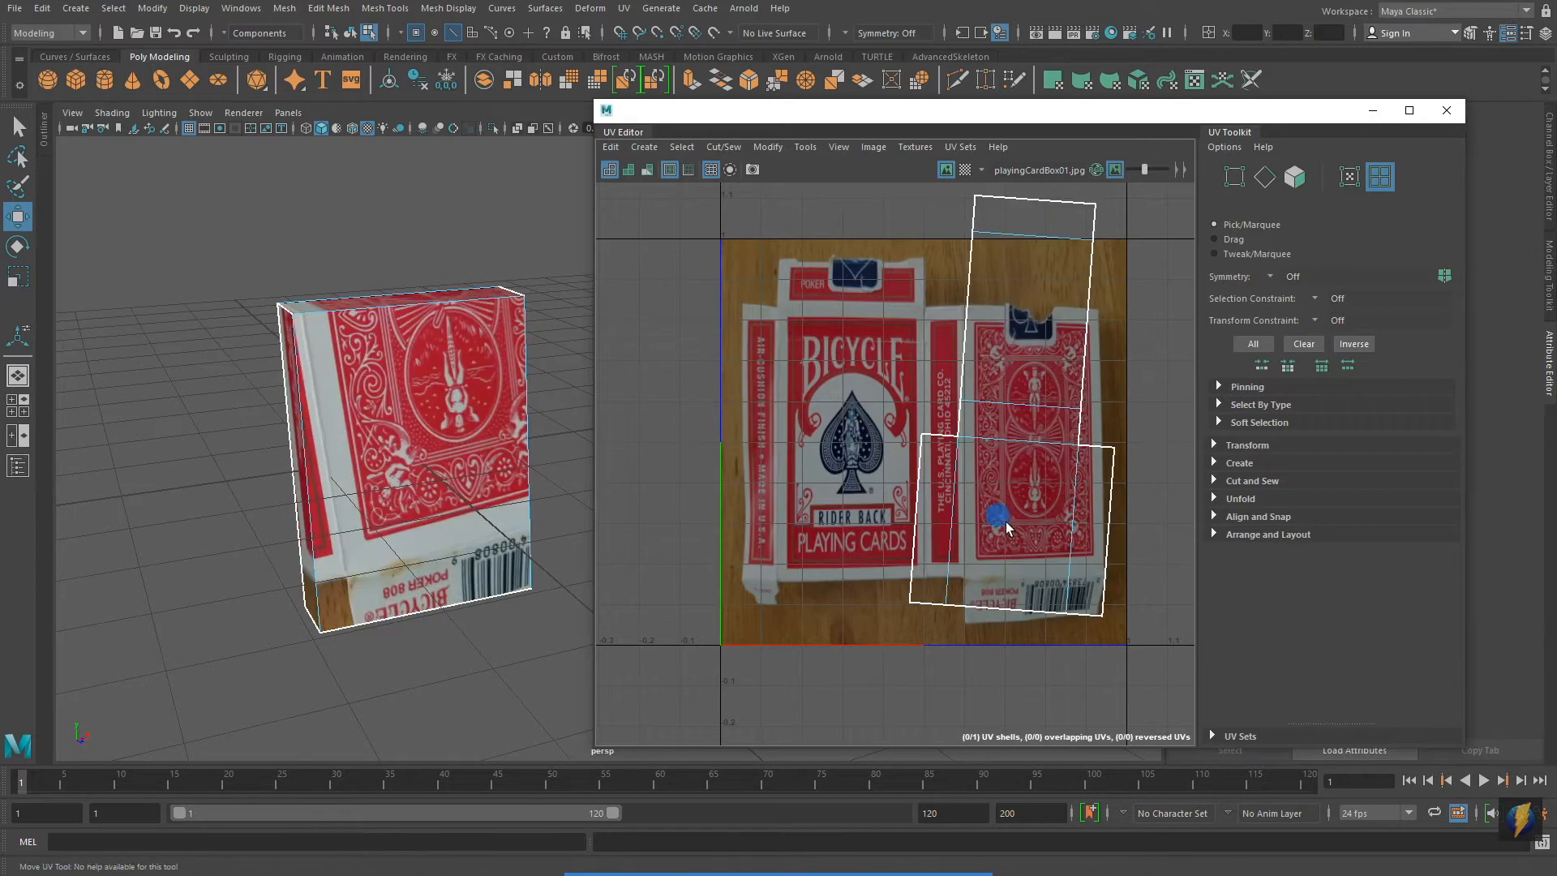
{"action": "left_click", "coordinate": [1002, 515]}
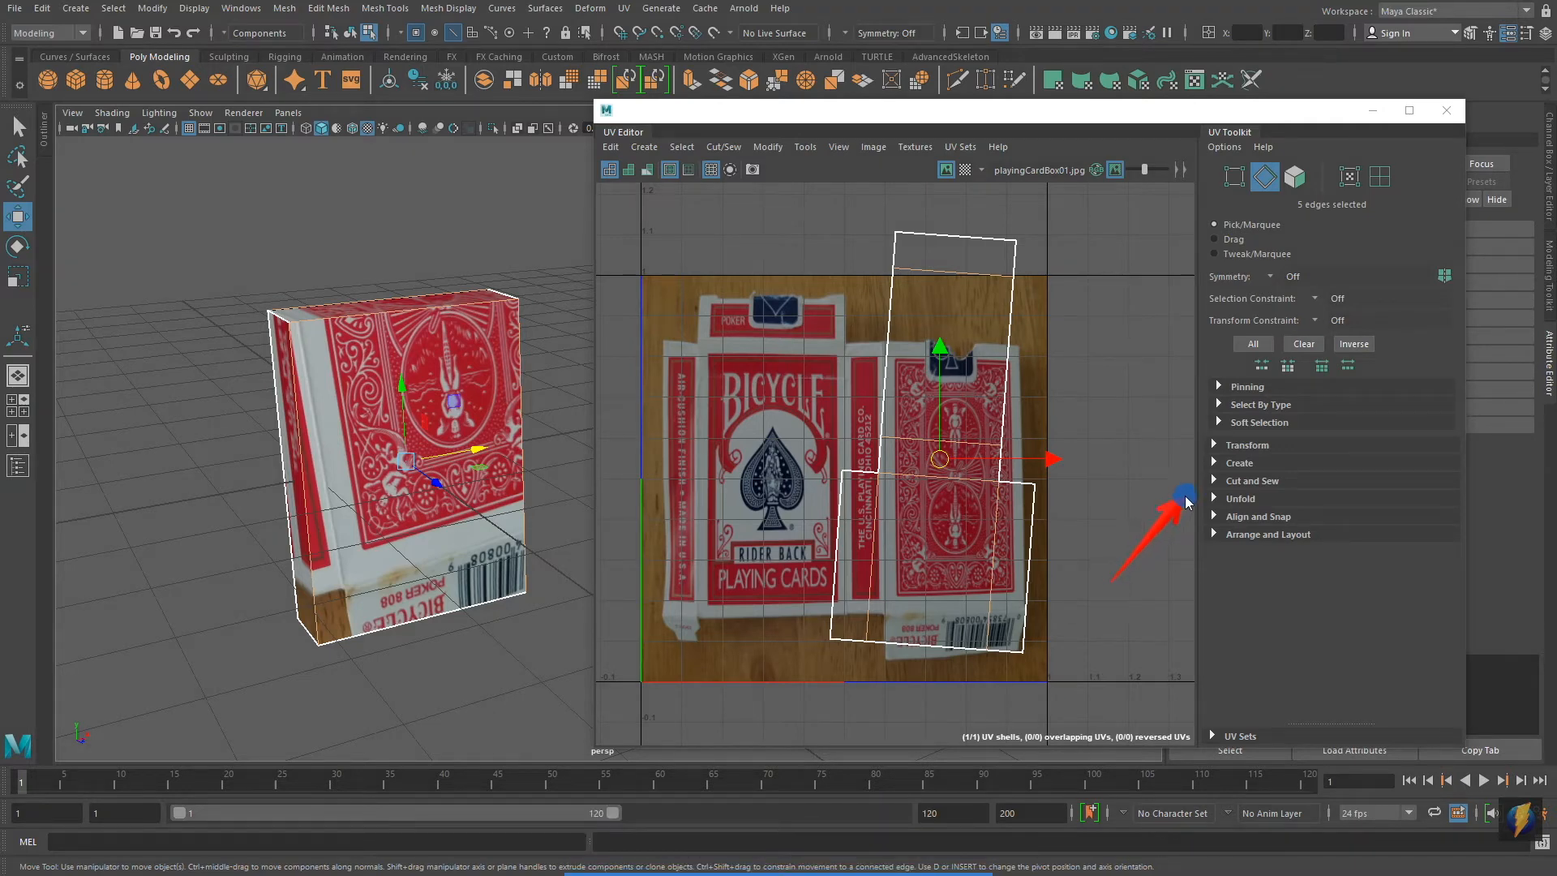
- Cut the UVs along the chosen edges and place face shells on the card-back and spade front
{"action": "left_click", "coordinate": [1214, 480]}
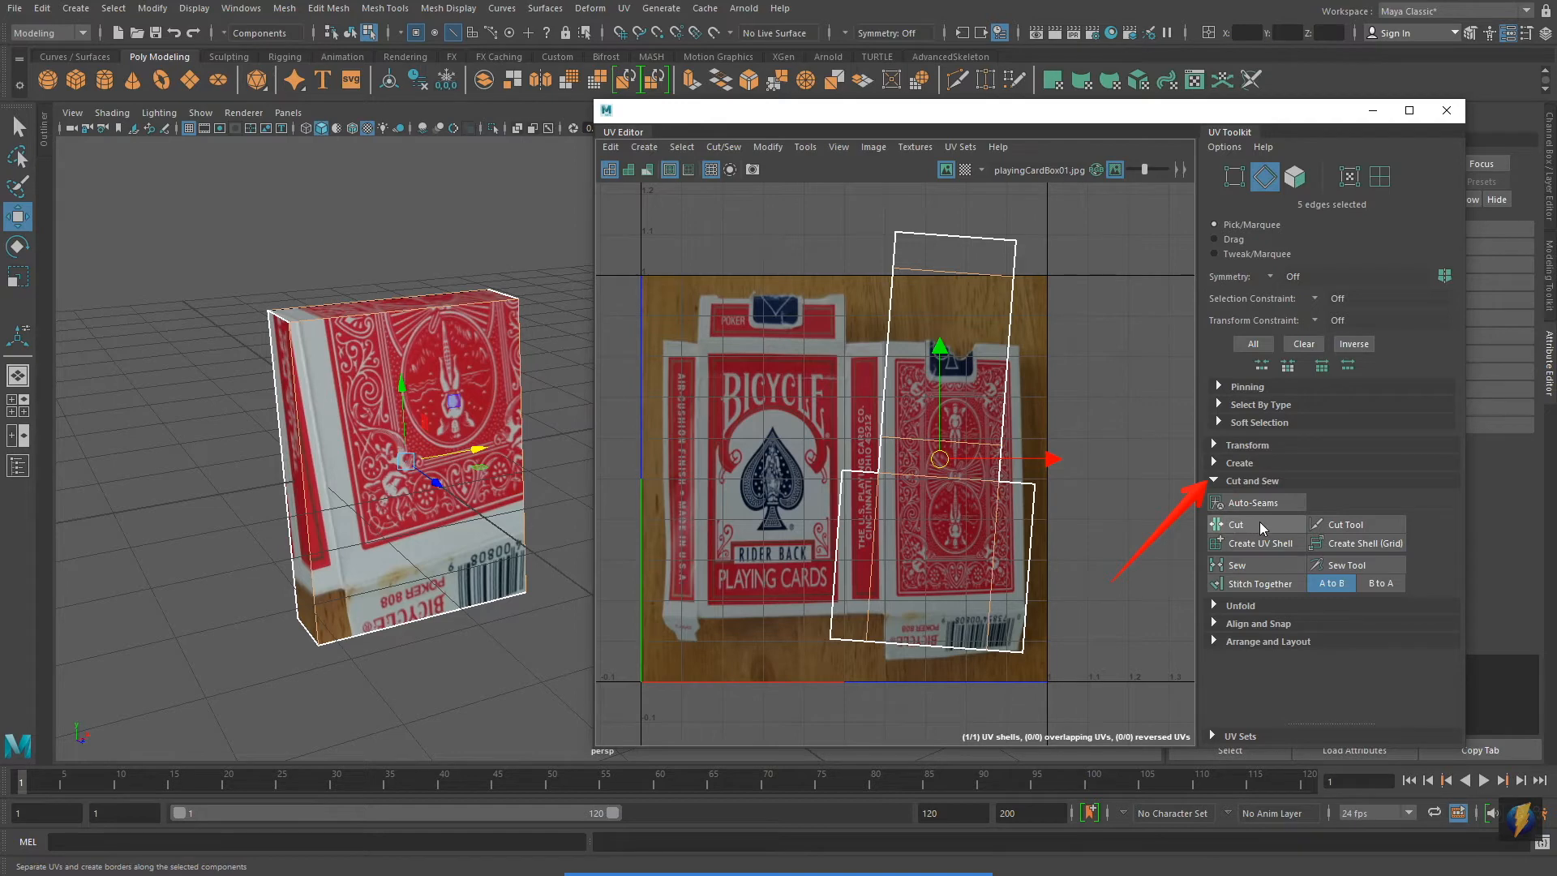
{"action": "left_click", "coordinate": [1234, 523]}
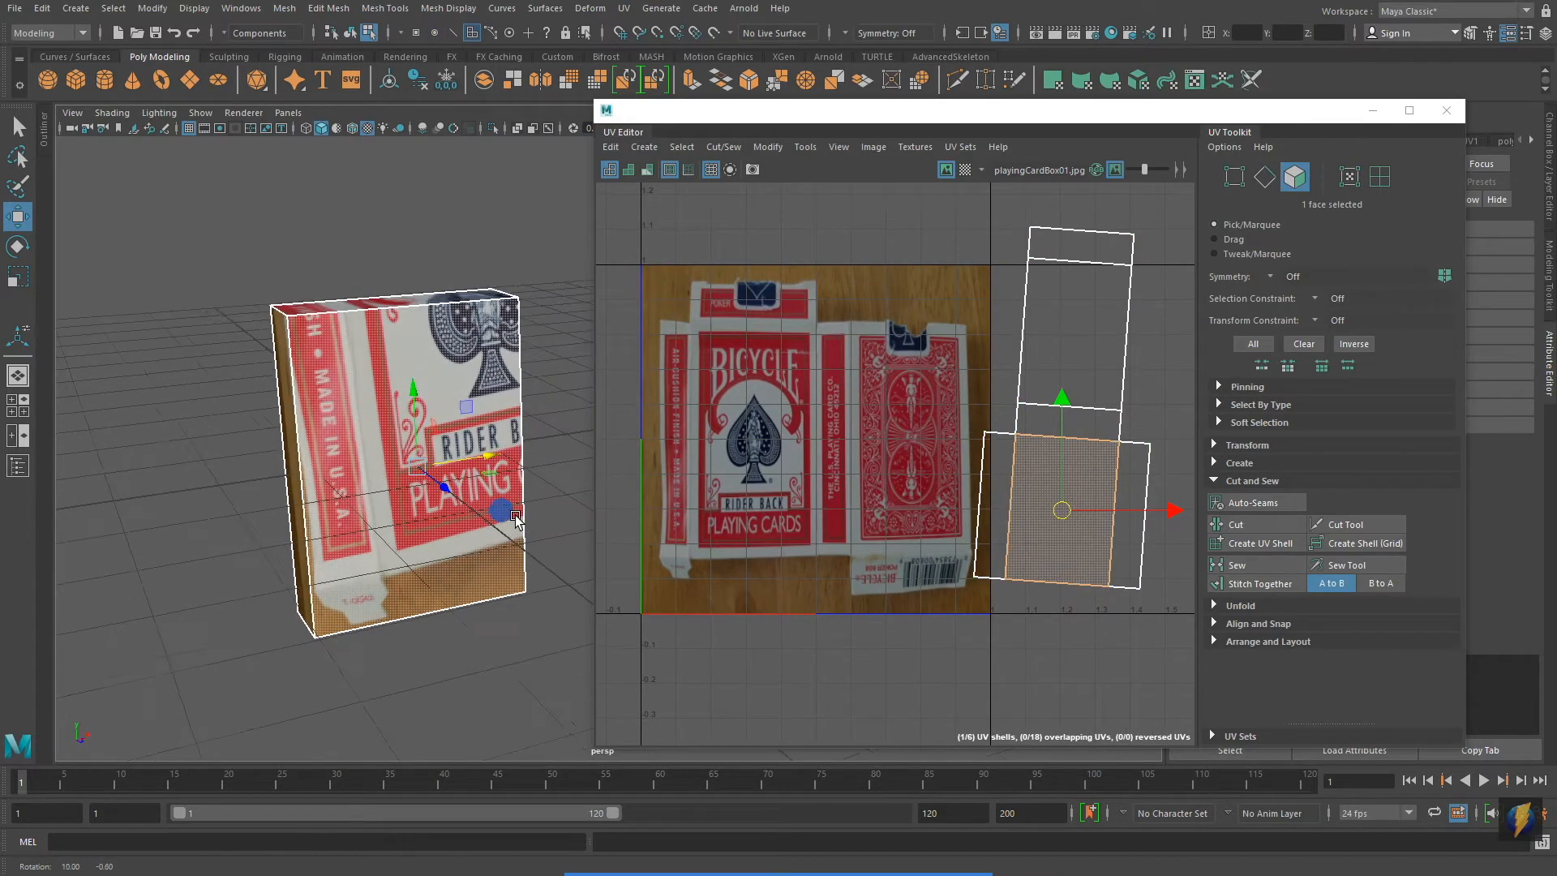
{"action": "left_click_drag", "start_coordinate": [1060, 508], "coordinate": [898, 511]}
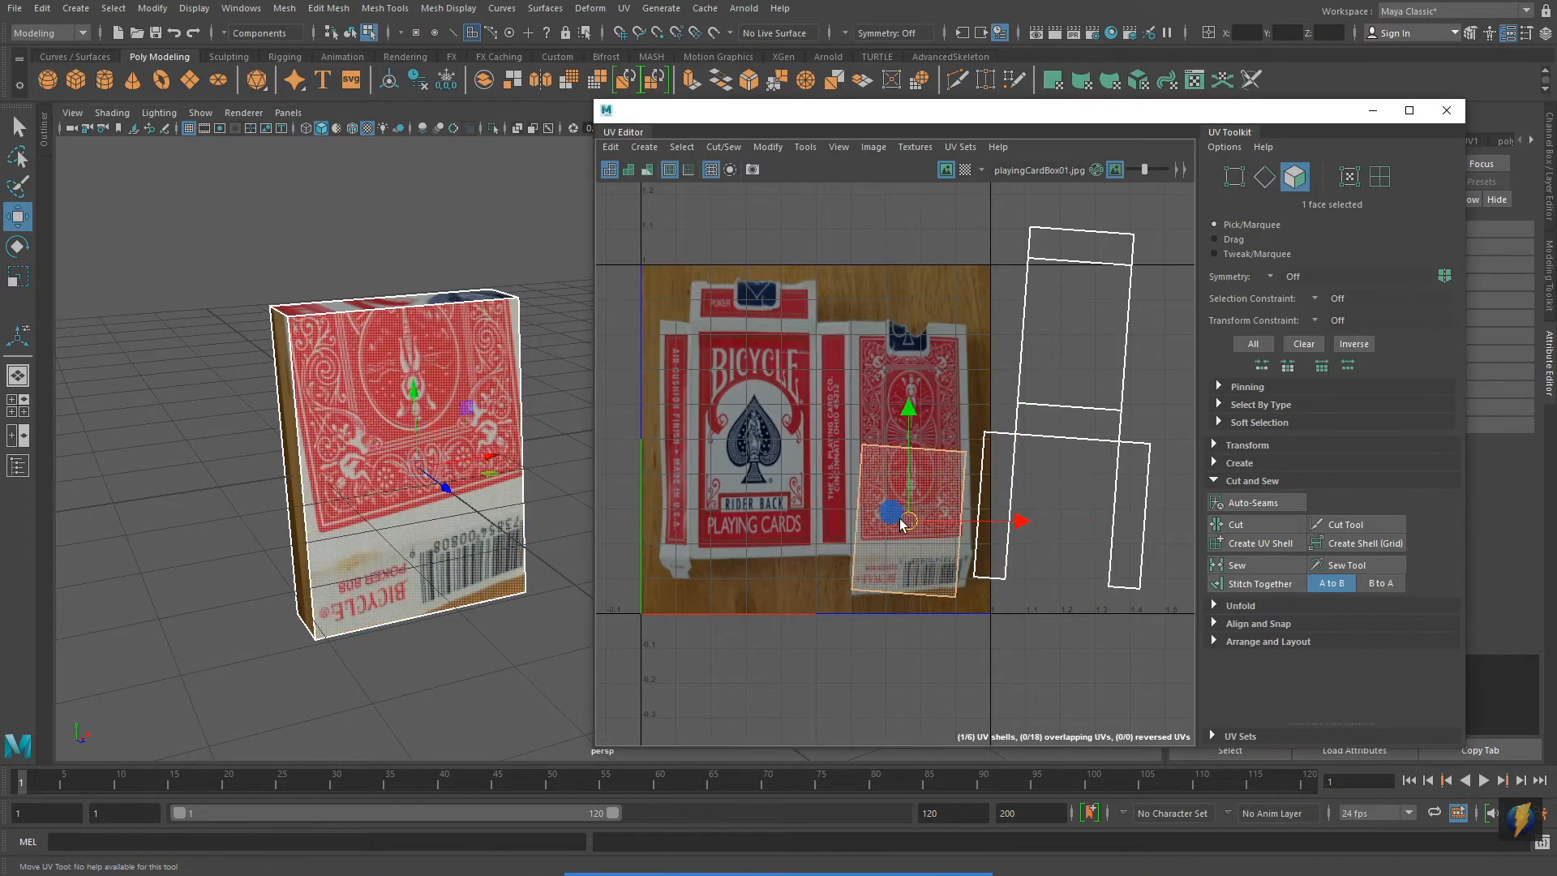
{"action": "left_click_drag", "start_coordinate": [893, 509], "coordinate": [759, 441]}
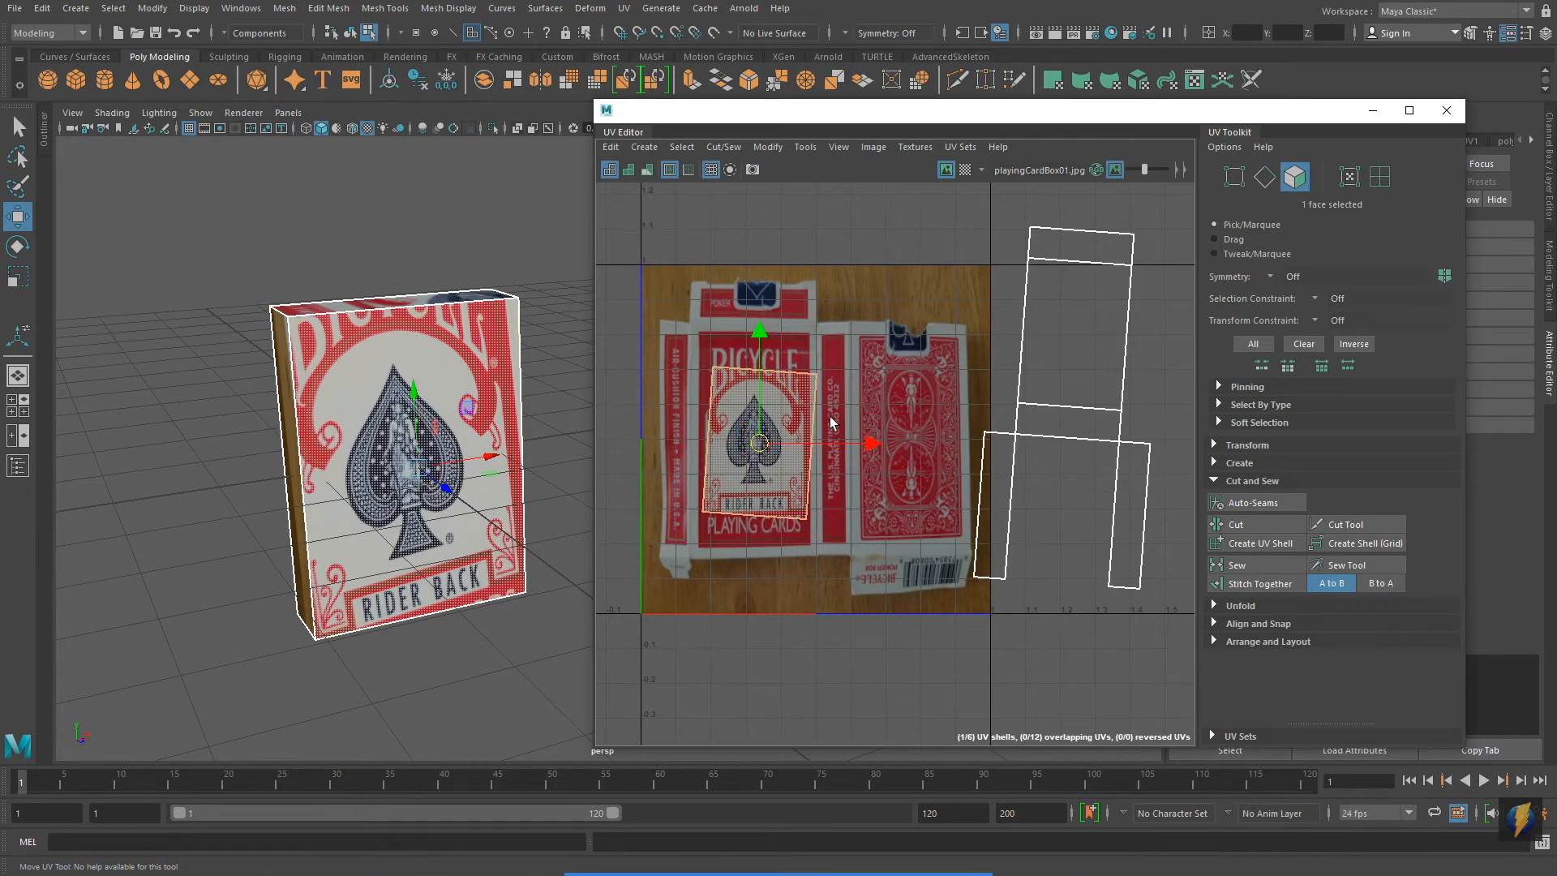
{"action": "left_click", "coordinate": [18, 245]}
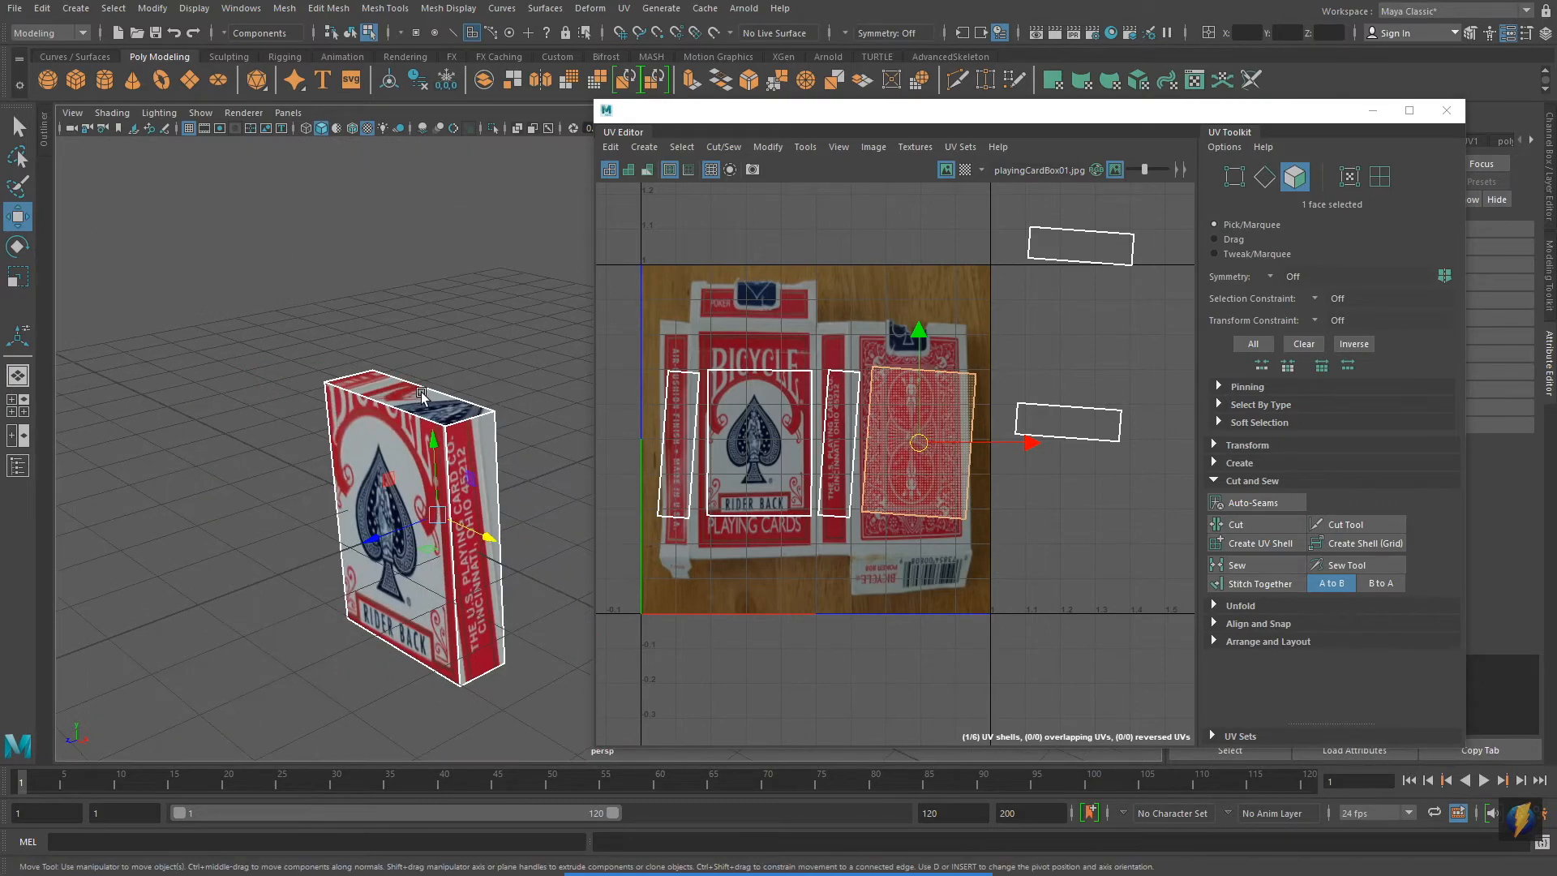
- Move the two end-face shells onto the top flap and the barcode strip
{"action": "left_click_drag", "start_coordinate": [917, 441], "coordinate": [1066, 421]}
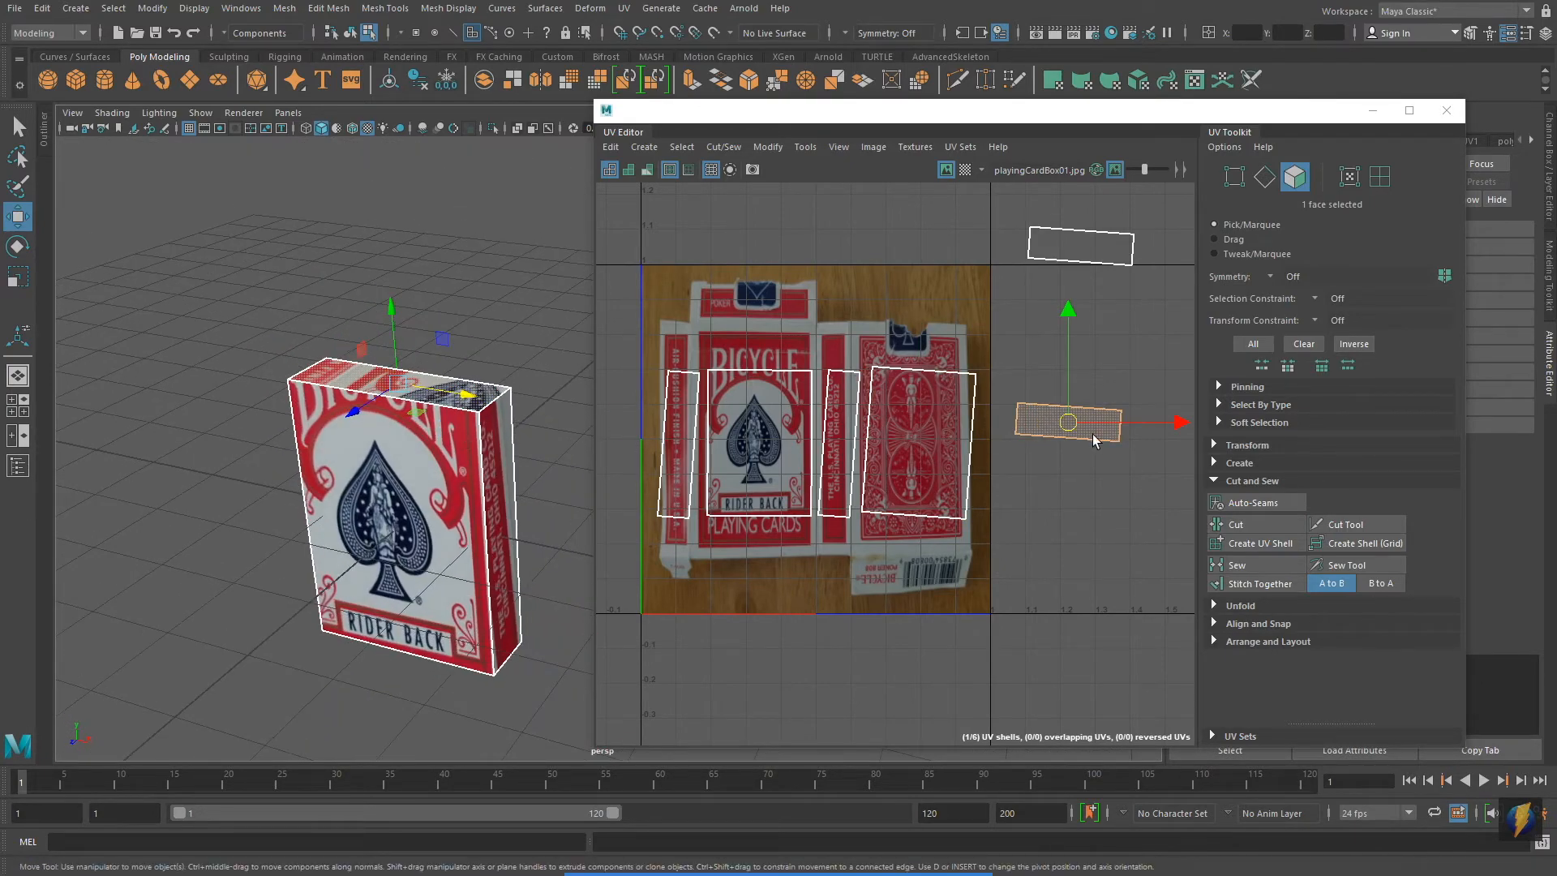
{"action": "left_click_drag", "start_coordinate": [1067, 422], "coordinate": [759, 303]}
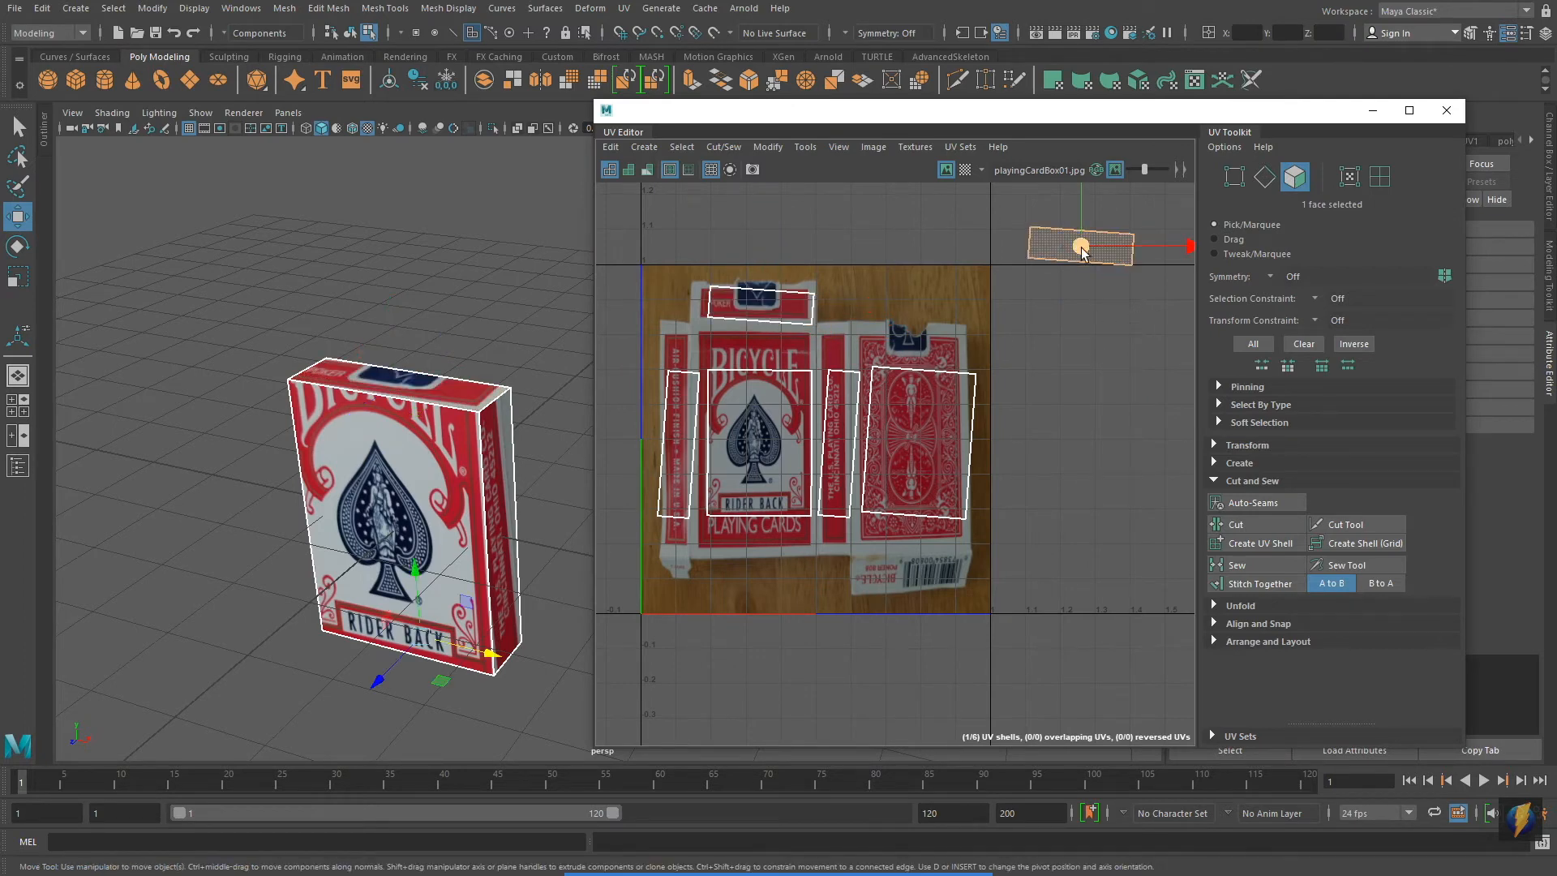
{"action": "left_click_drag", "start_coordinate": [1077, 247], "coordinate": [909, 570]}
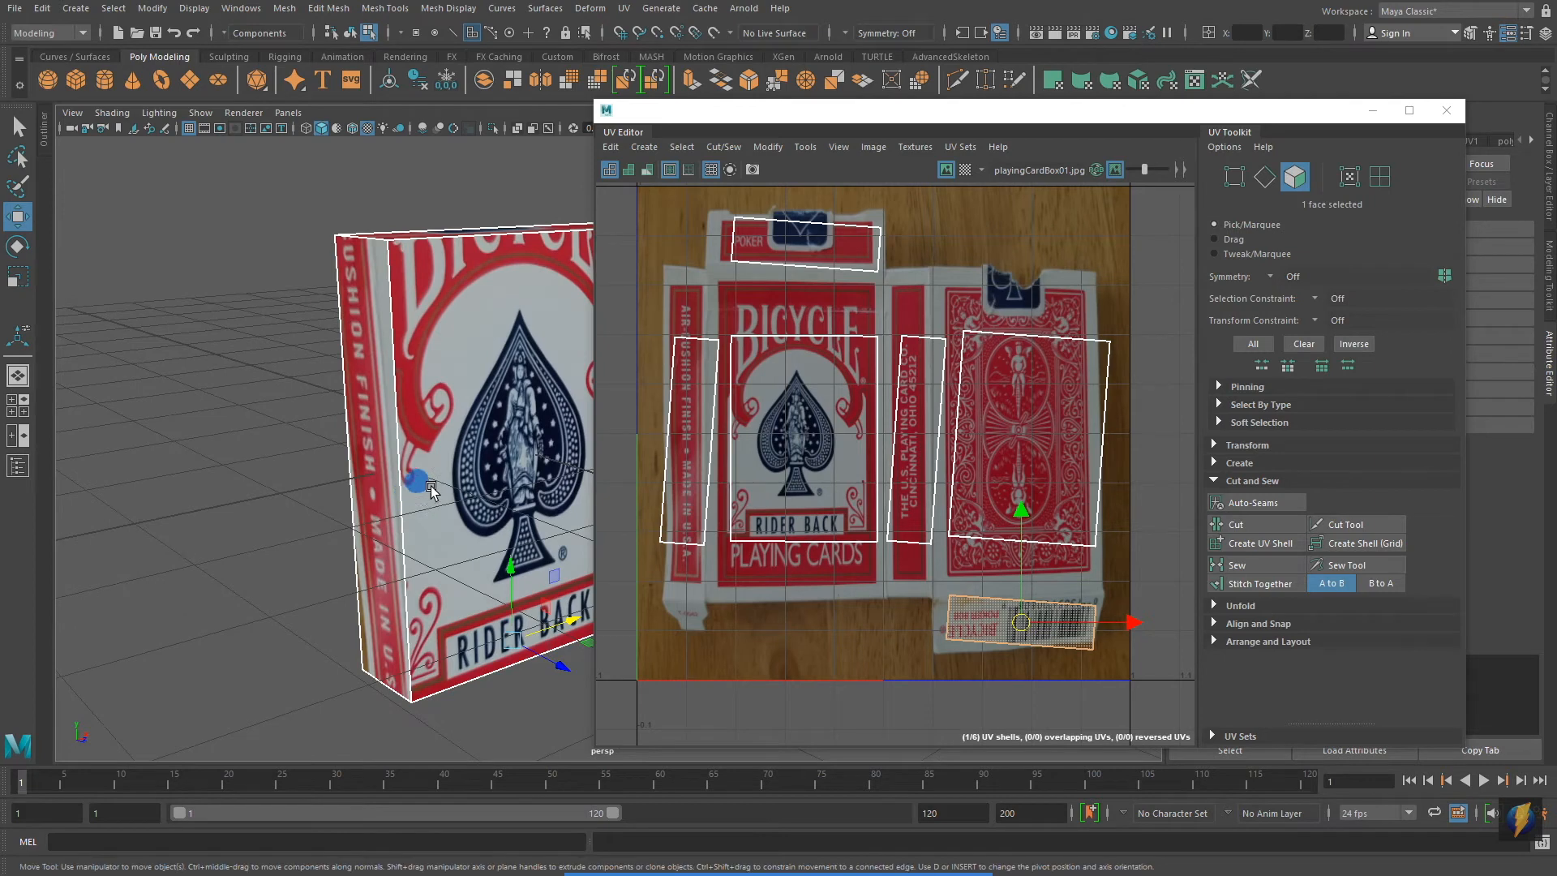
- Sew the side strips and back face onto the front shell, rotating the back into alignment
{"action": "right_click", "coordinate": [431, 486]}
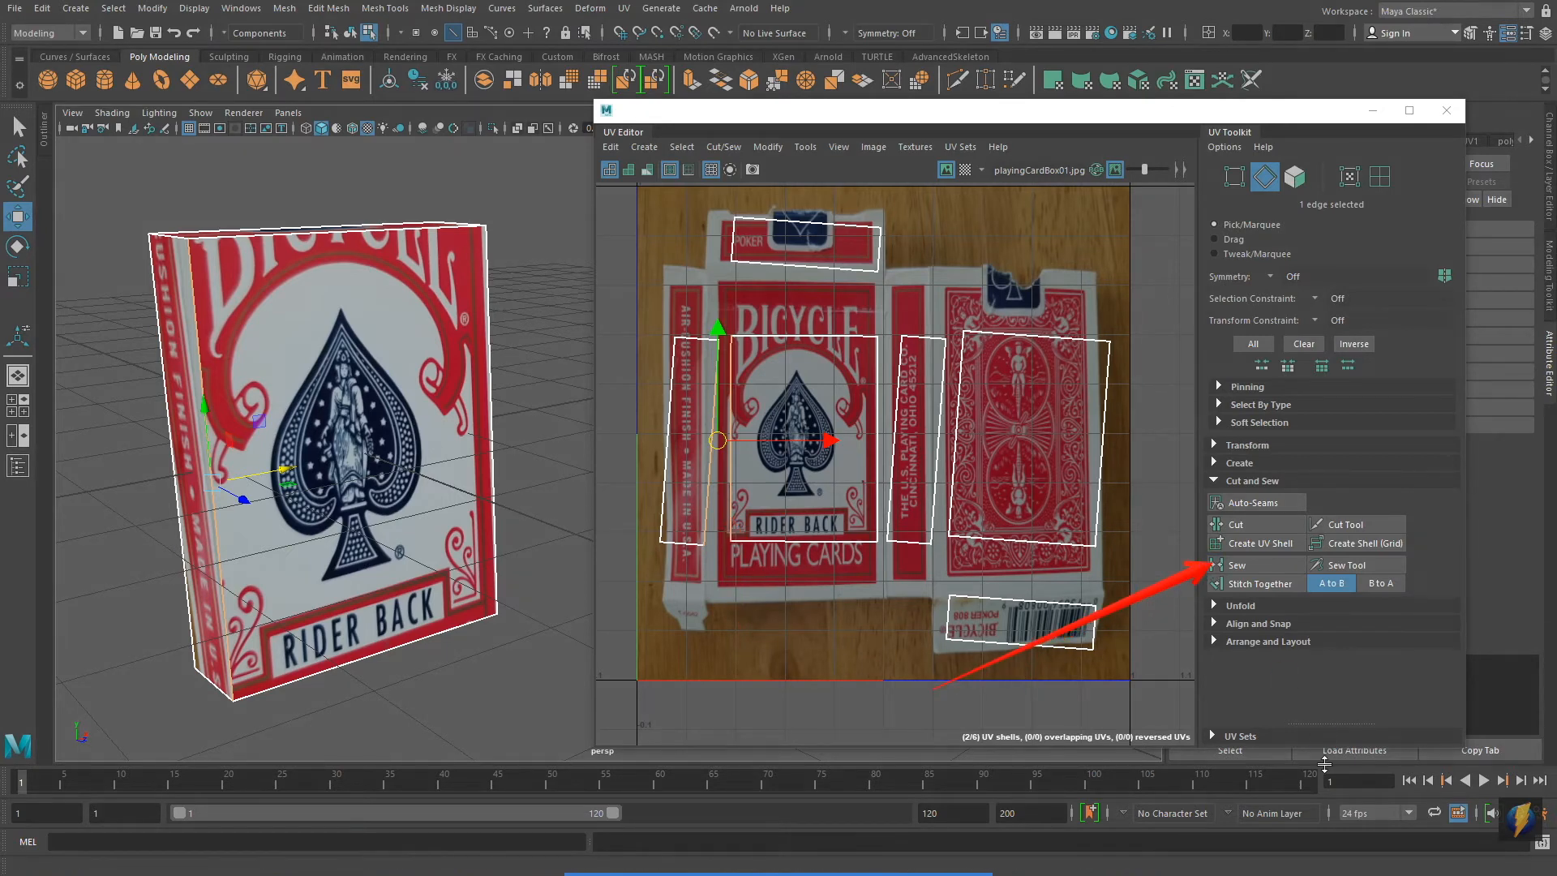
{"action": "left_click", "coordinate": [1235, 564]}
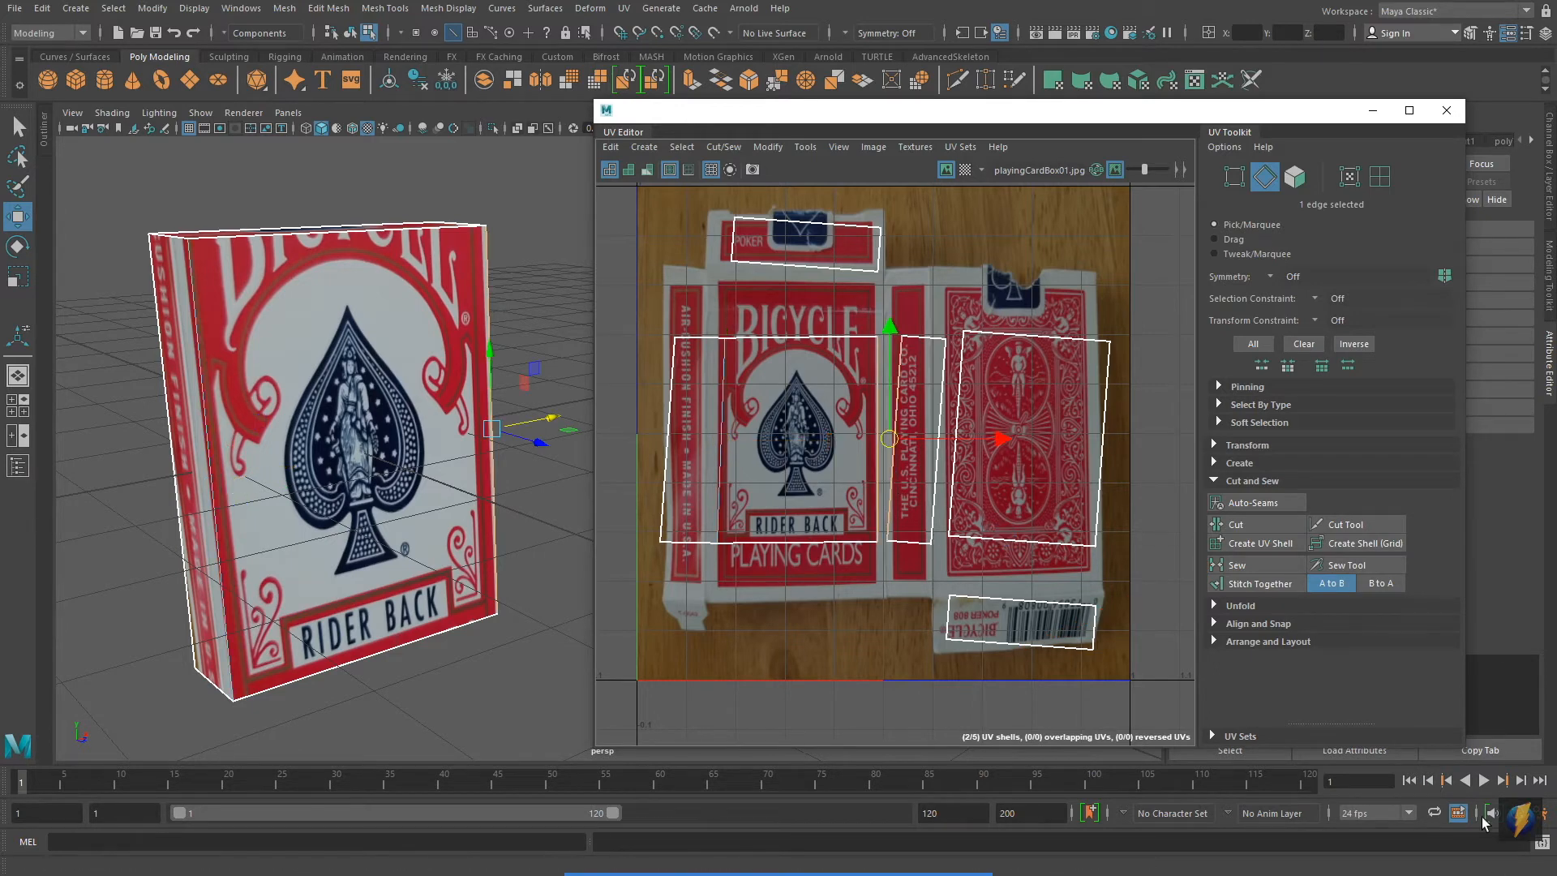
{"action": "mouse_move", "coordinate": [1237, 565]}
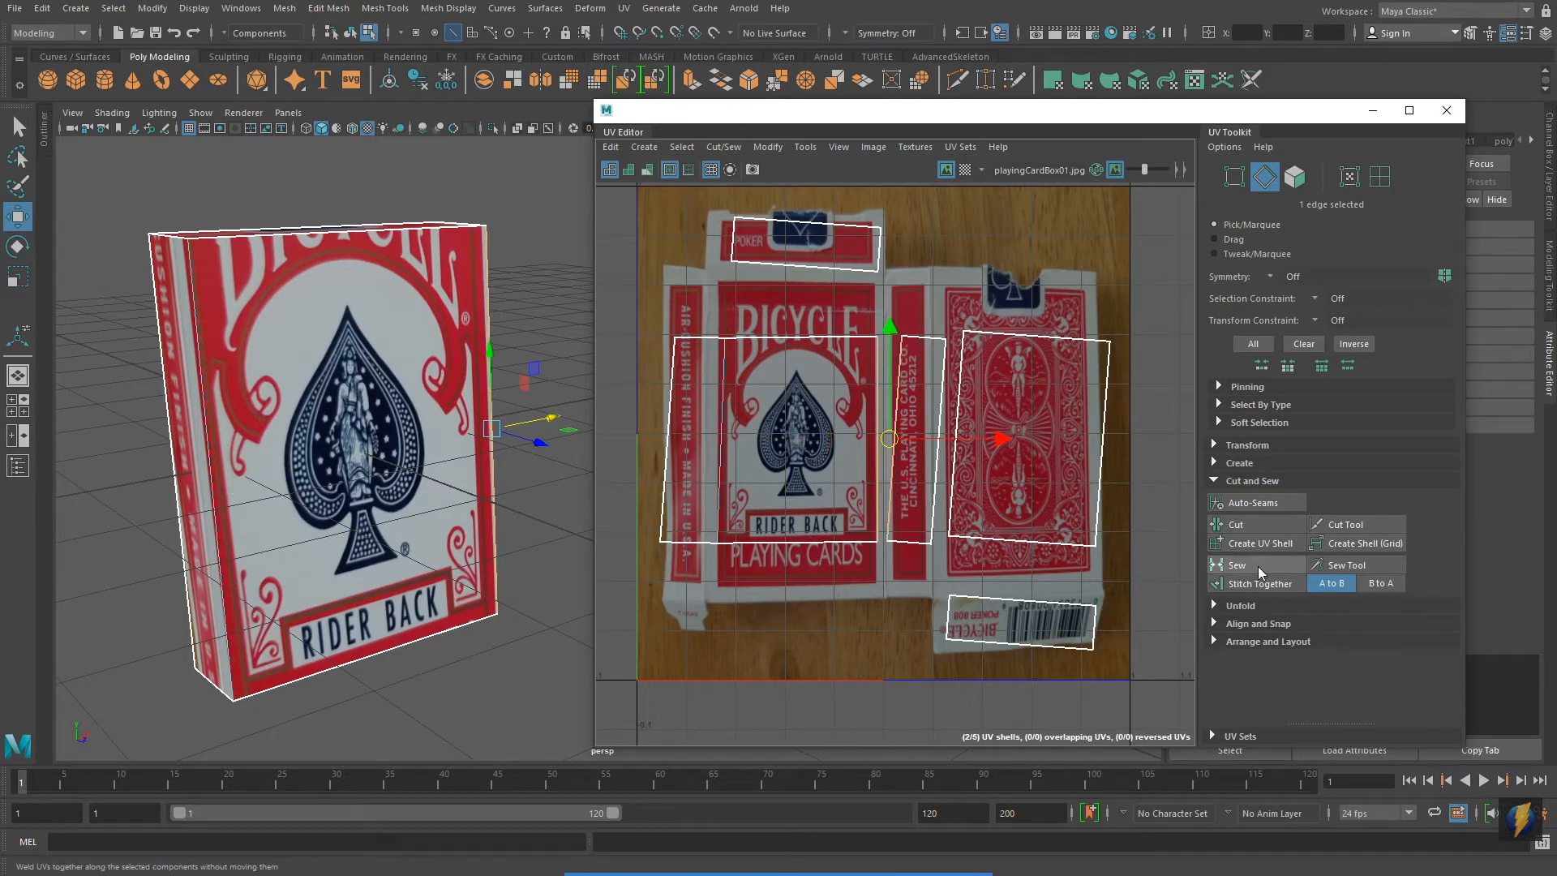
{"action": "left_click", "coordinate": [1237, 564]}
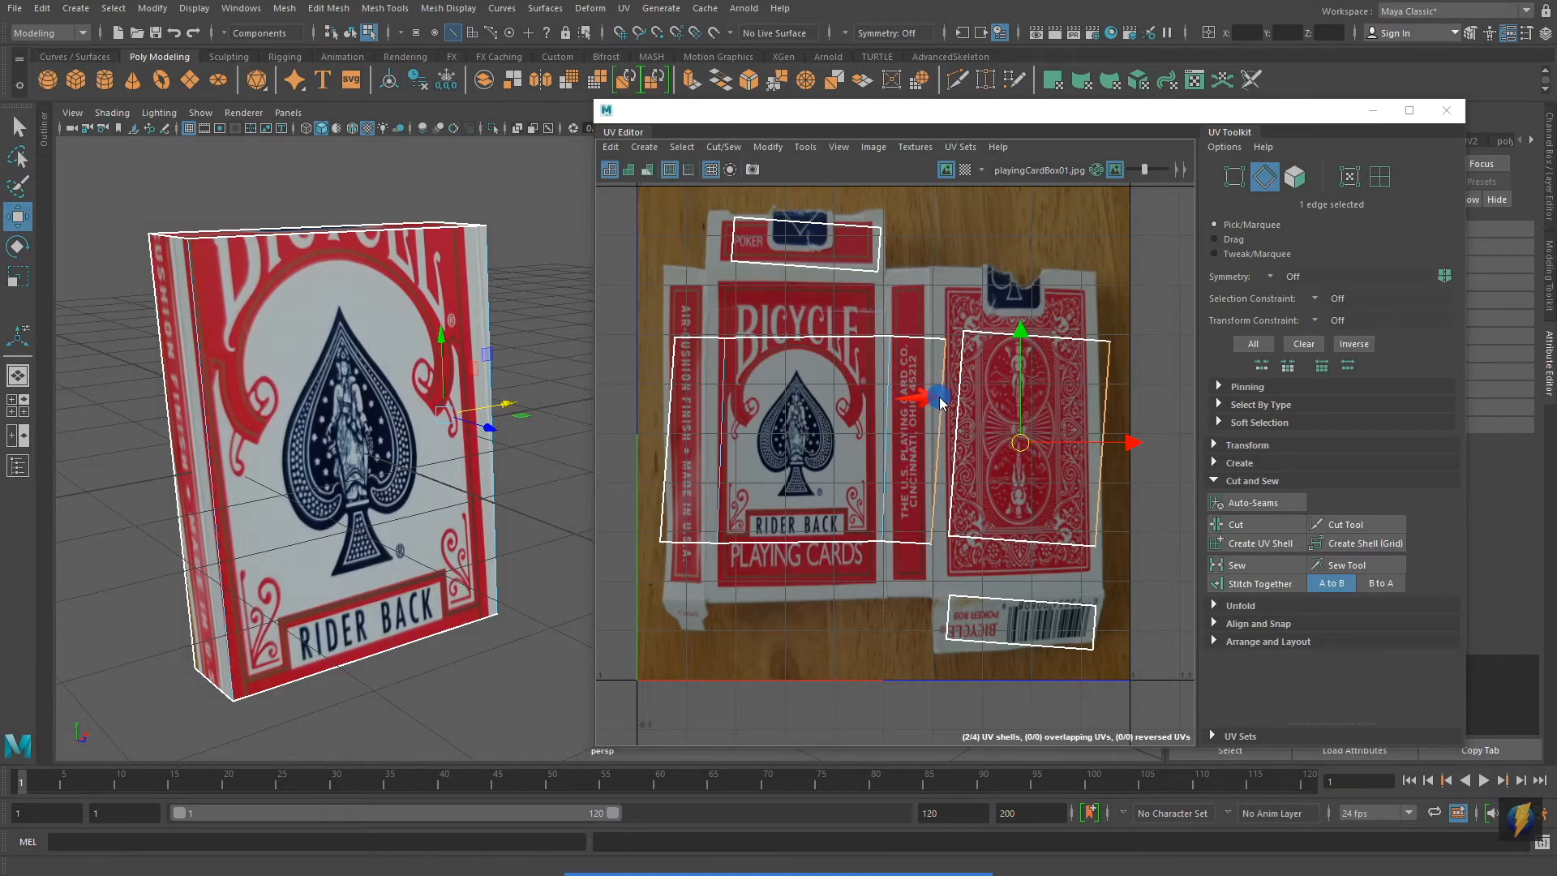
{"action": "left_click_drag", "start_coordinate": [938, 395], "coordinate": [1104, 399]}
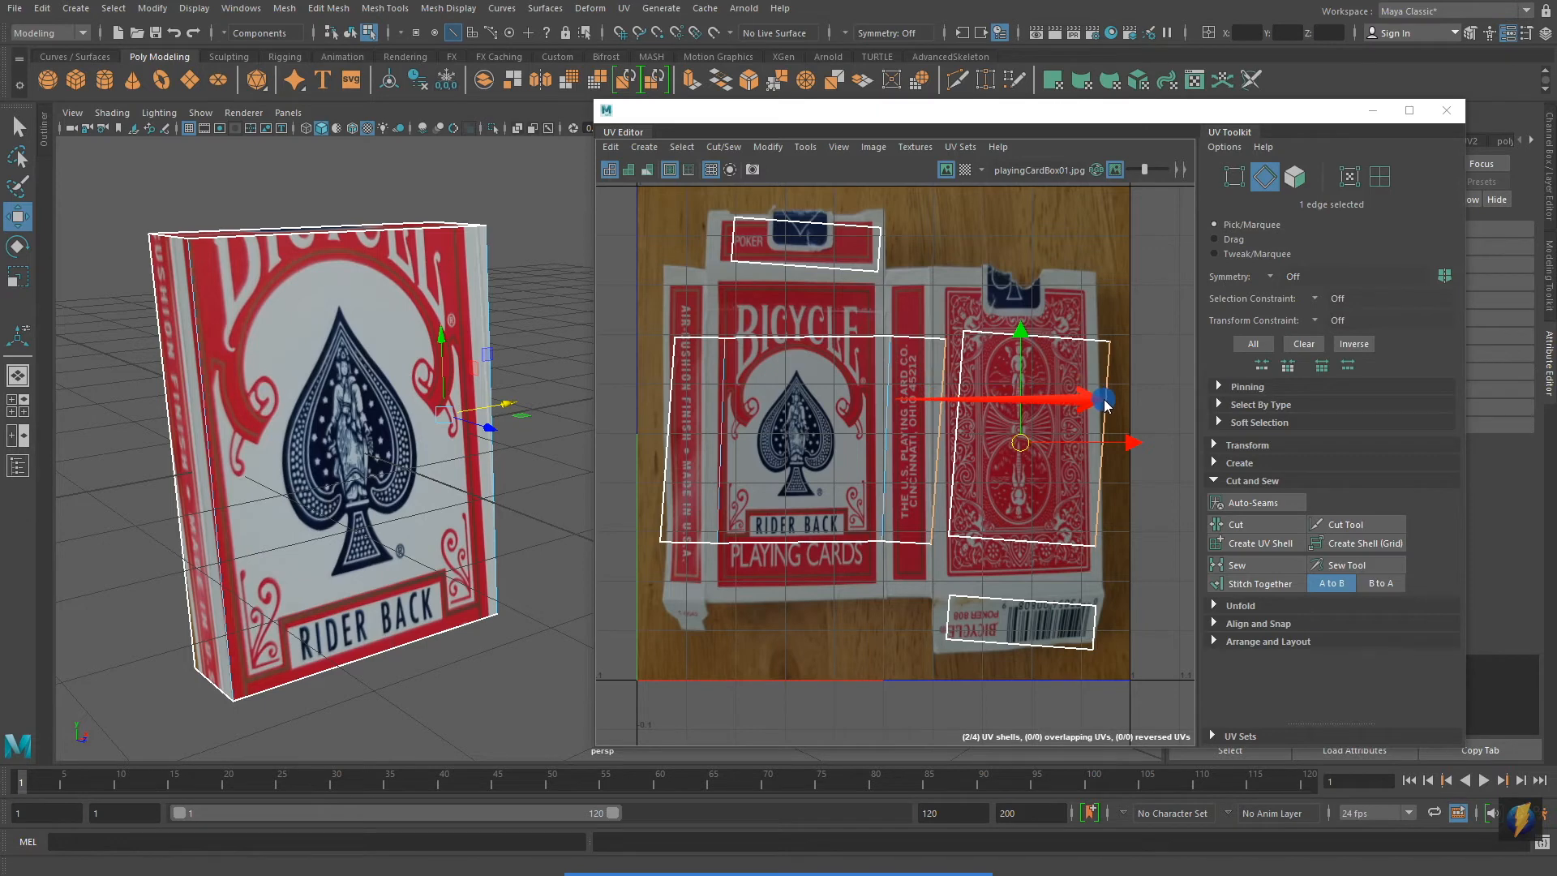
{"action": "mouse_move", "coordinate": [1237, 568]}
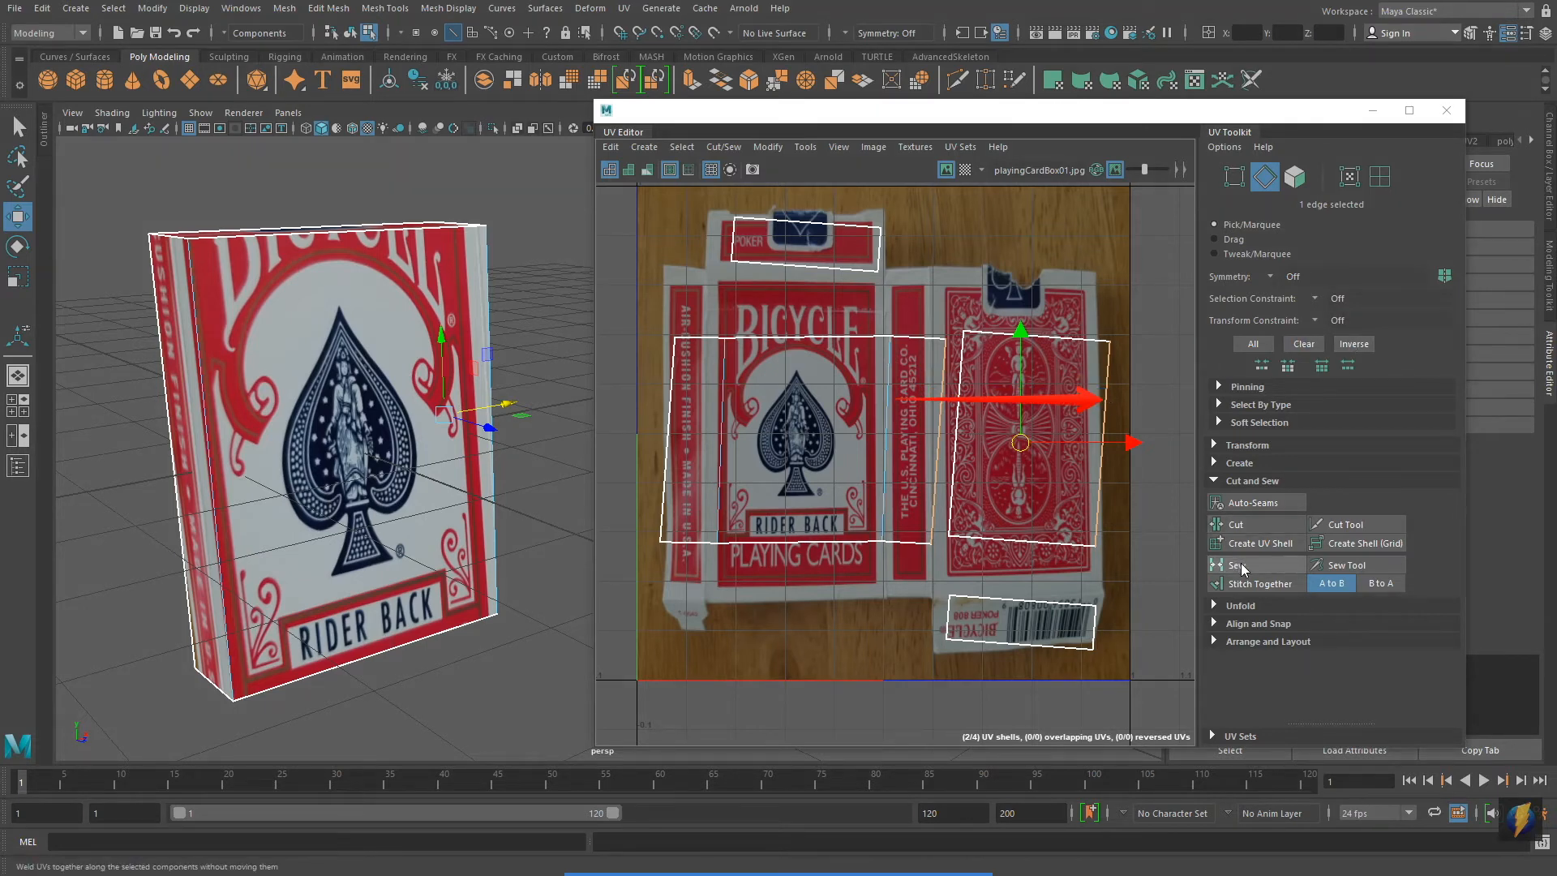
{"action": "left_click", "coordinate": [1235, 564]}
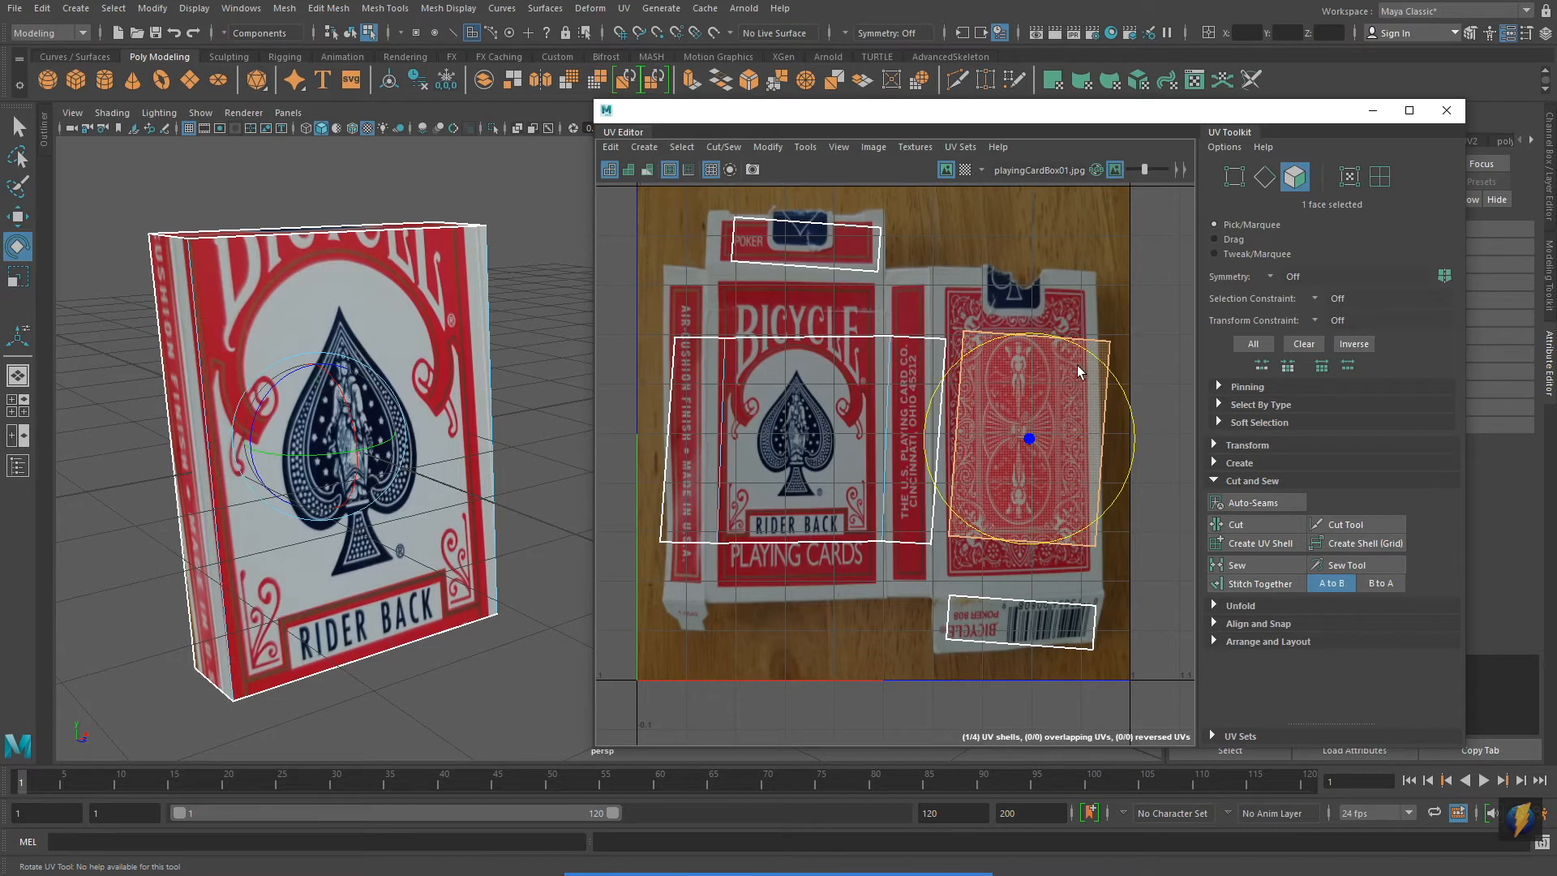
{"action": "left_click_drag", "start_coordinate": [1077, 370], "coordinate": [940, 526]}
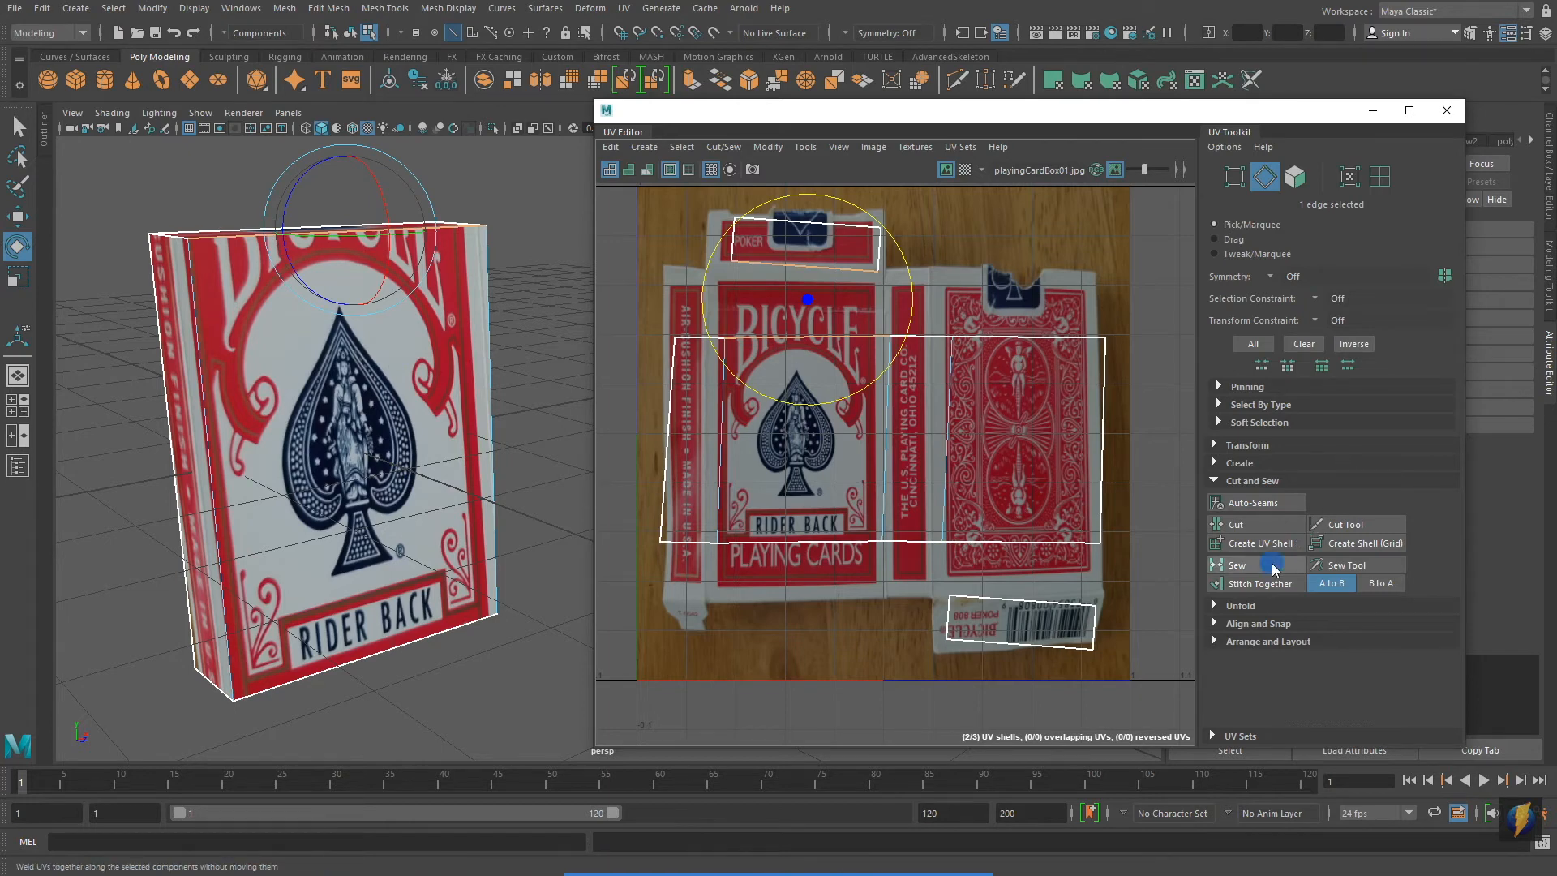
- Sew the top flap on, then join the barcode piece to the back panel shell
{"action": "left_click", "coordinate": [1237, 564]}
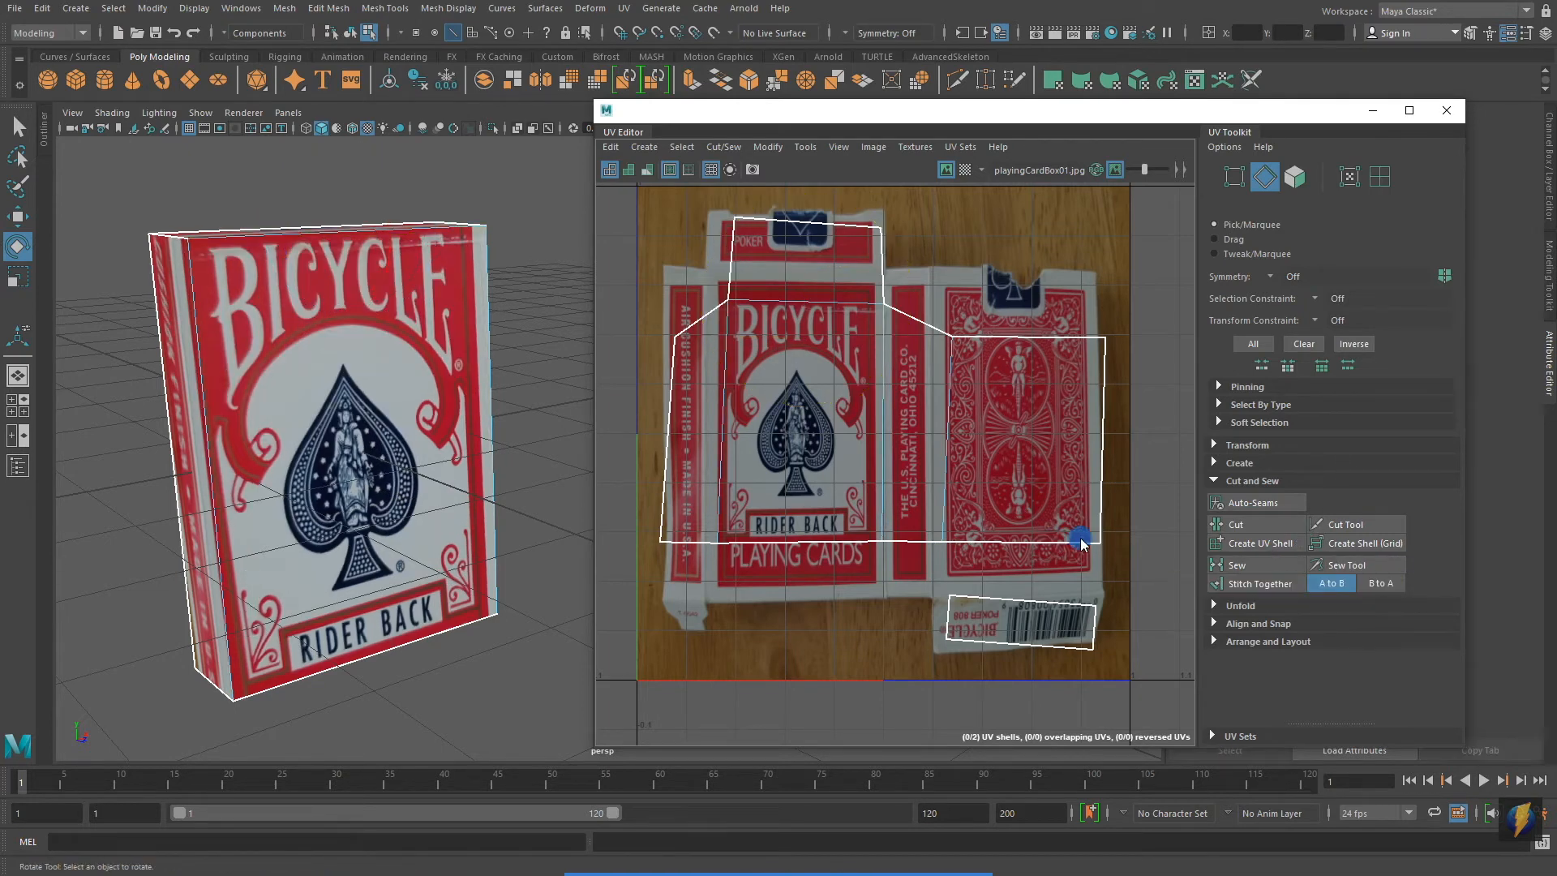
{"action": "left_click", "coordinate": [1080, 539]}
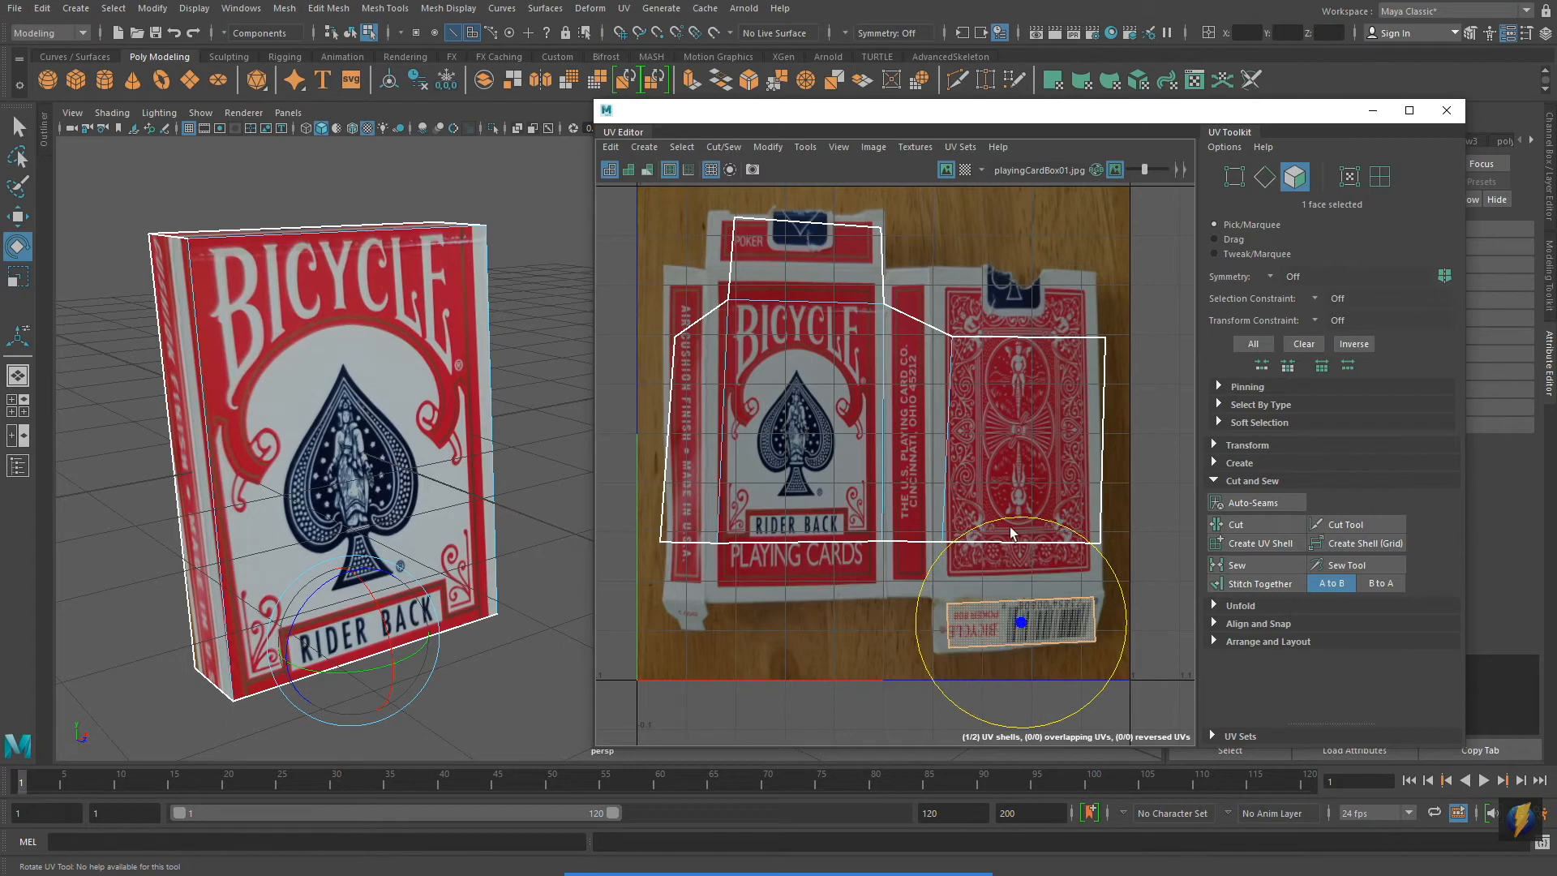
{"action": "left_click", "coordinate": [1263, 177]}
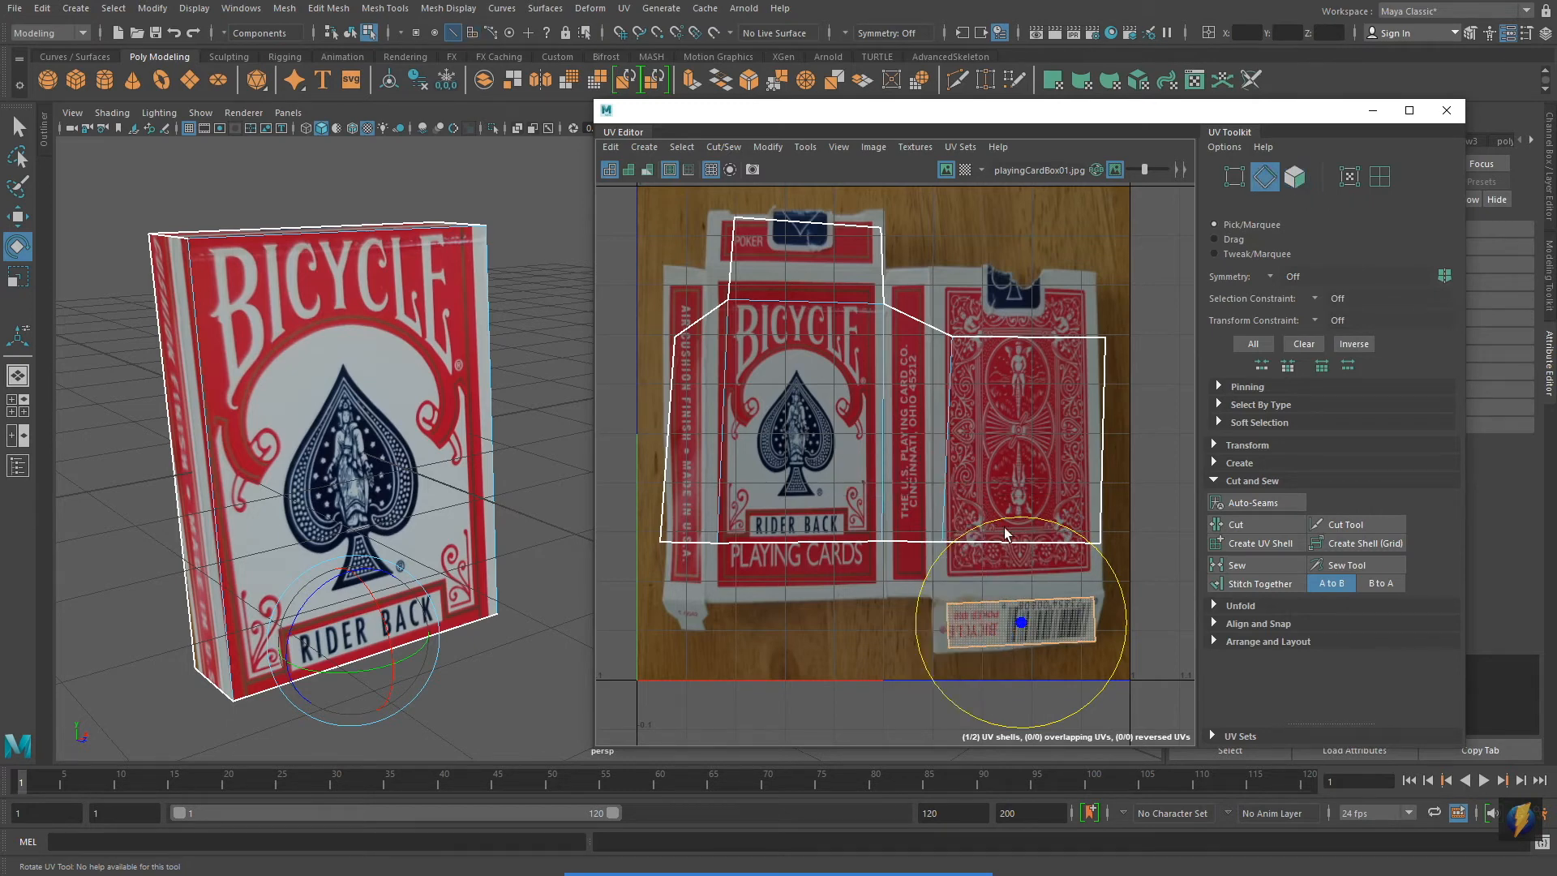
{"action": "left_click", "coordinate": [1235, 565]}
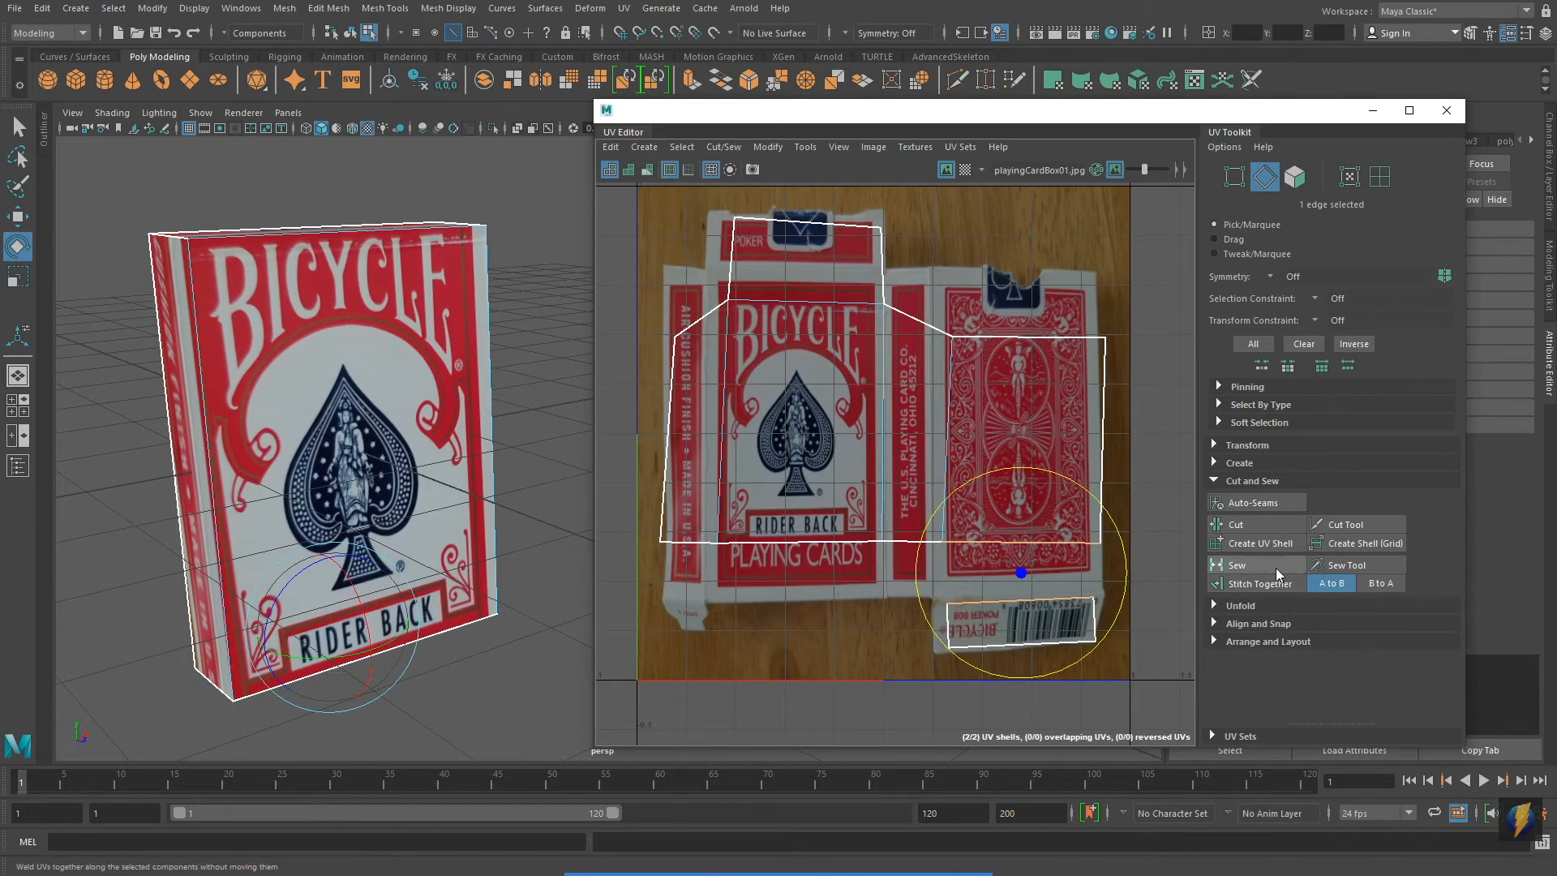
{"action": "left_click", "coordinate": [1237, 565]}
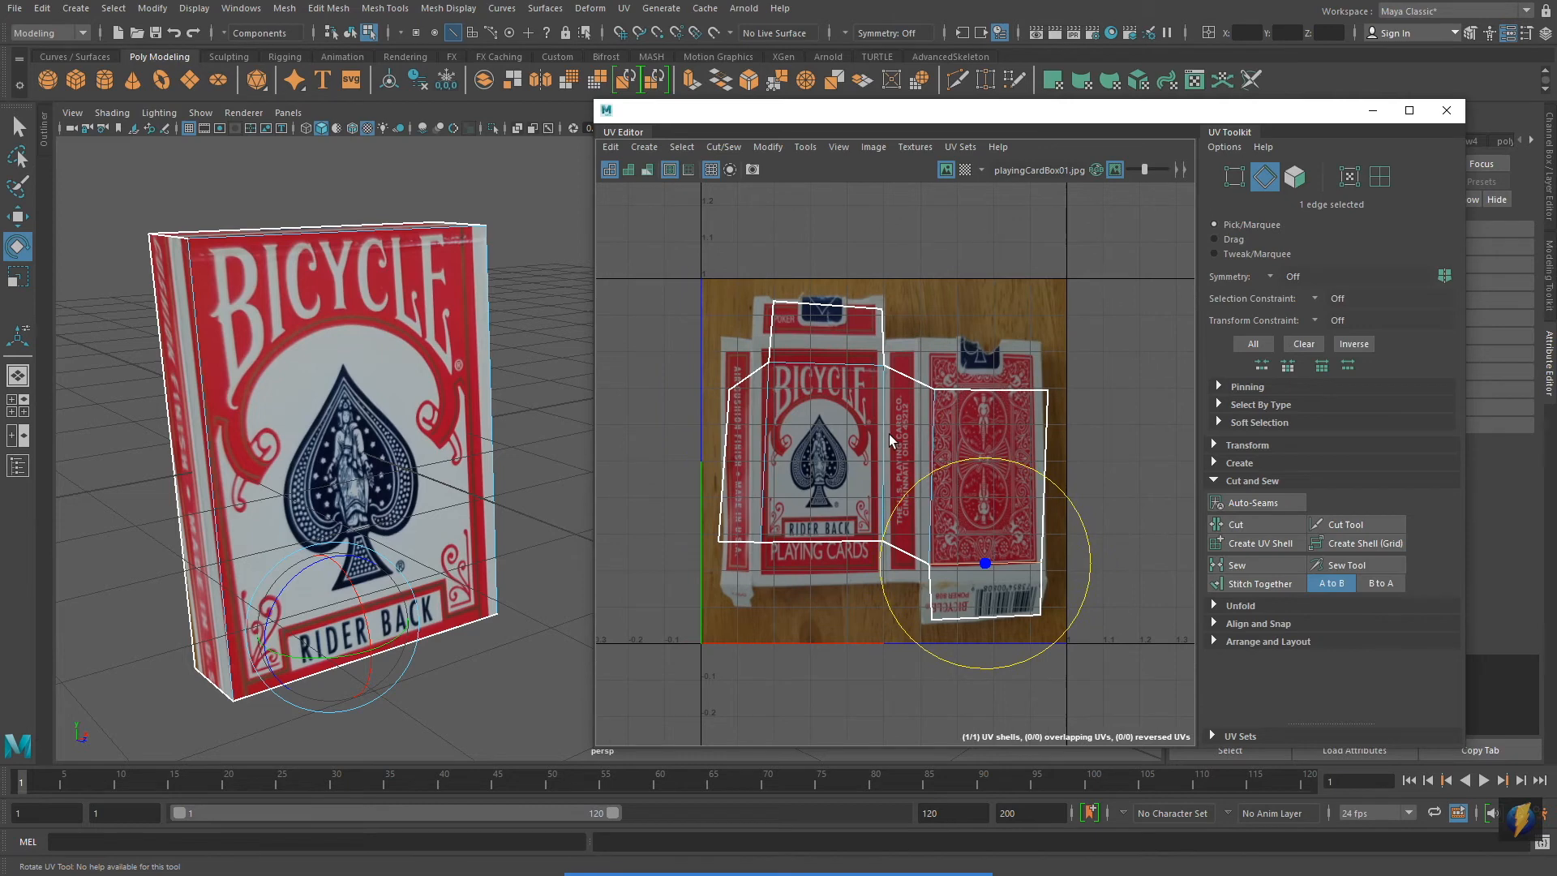
{"action": "mouse_move", "coordinate": [876, 409]}
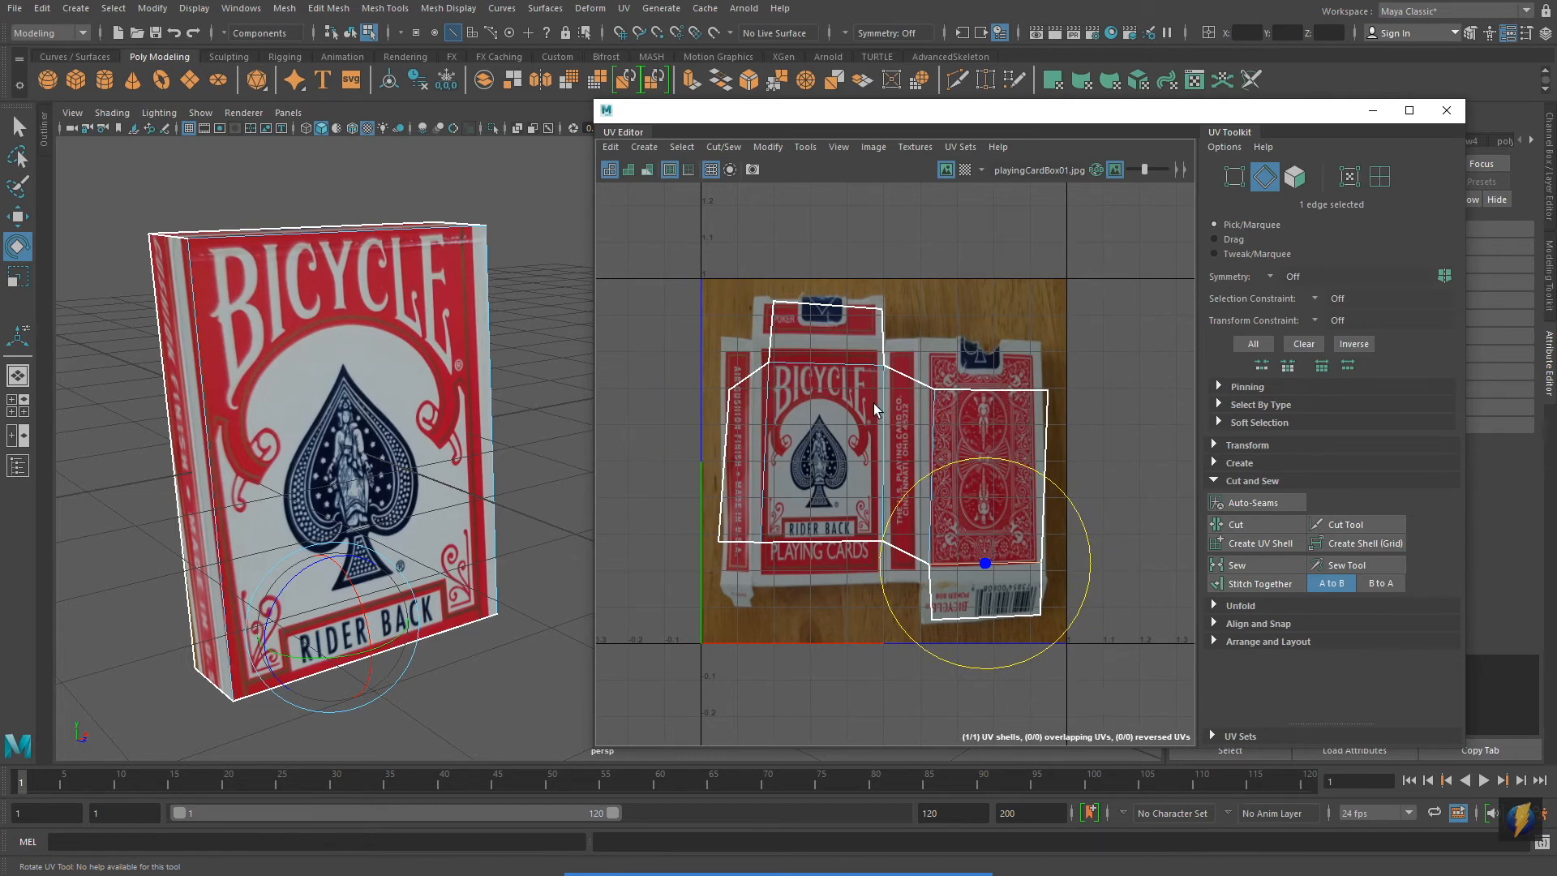
- Select the whole connected shell and unfold it flat over the photographed box
{"action": "left_click", "coordinate": [1378, 176]}
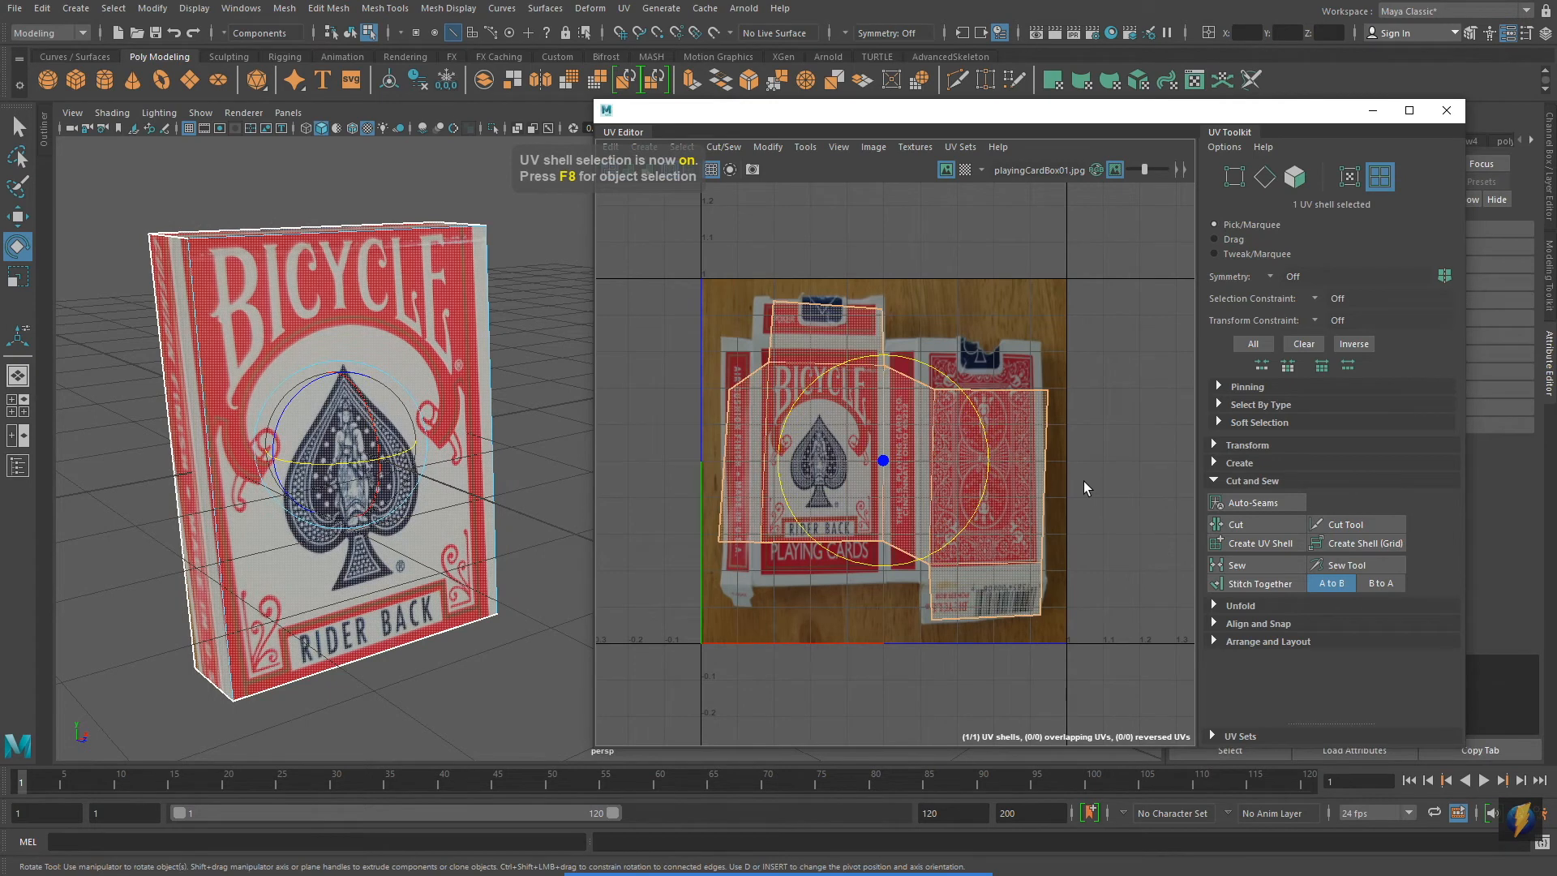
{"action": "left_click", "coordinate": [1240, 605]}
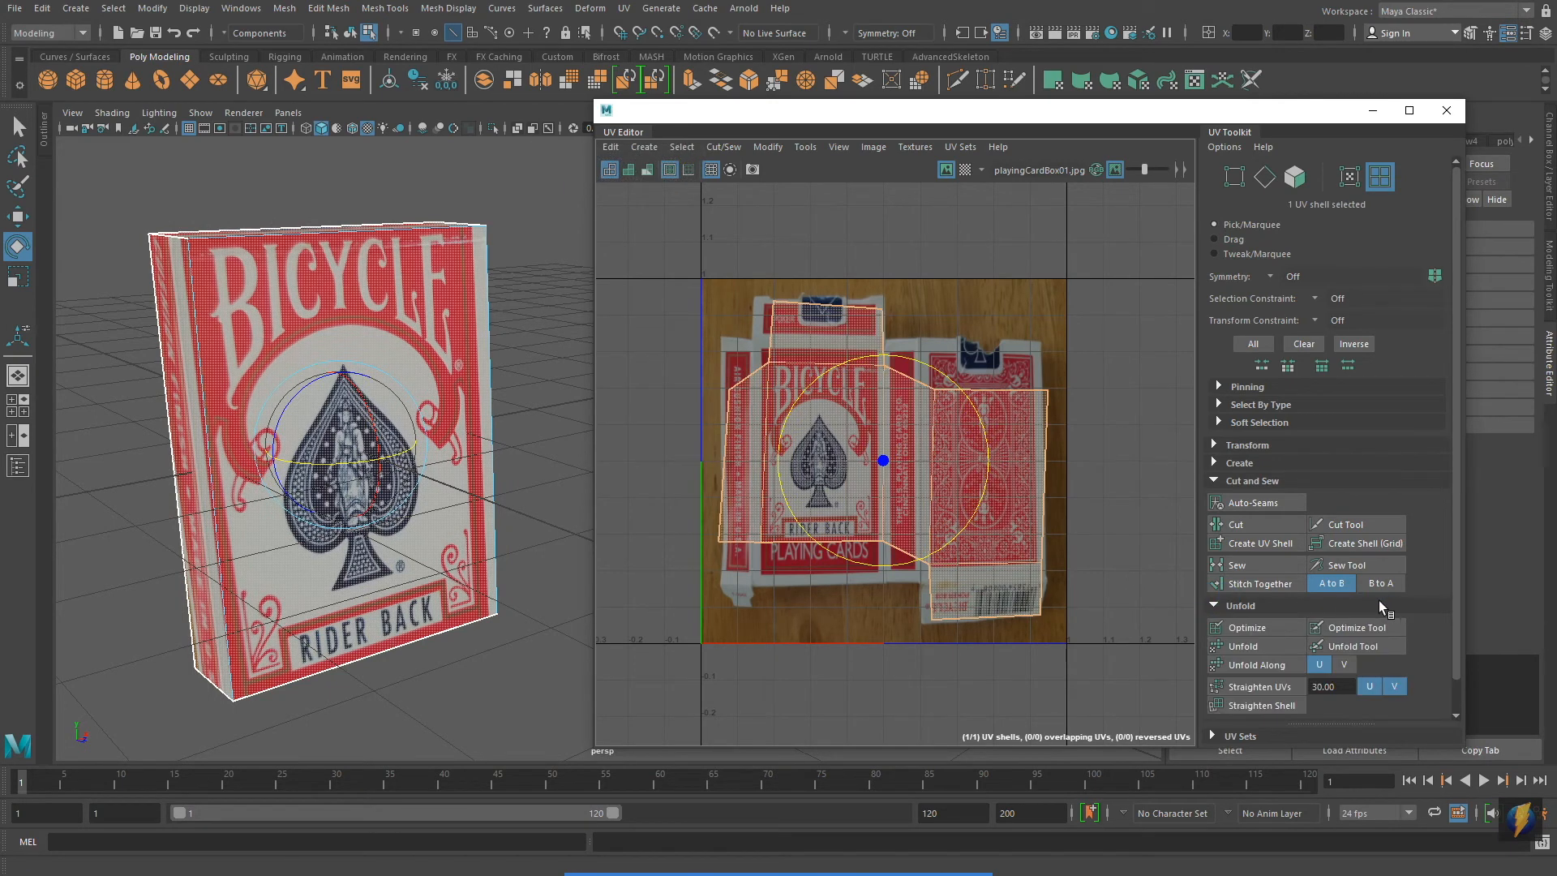
{"action": "left_click", "coordinate": [1240, 645]}
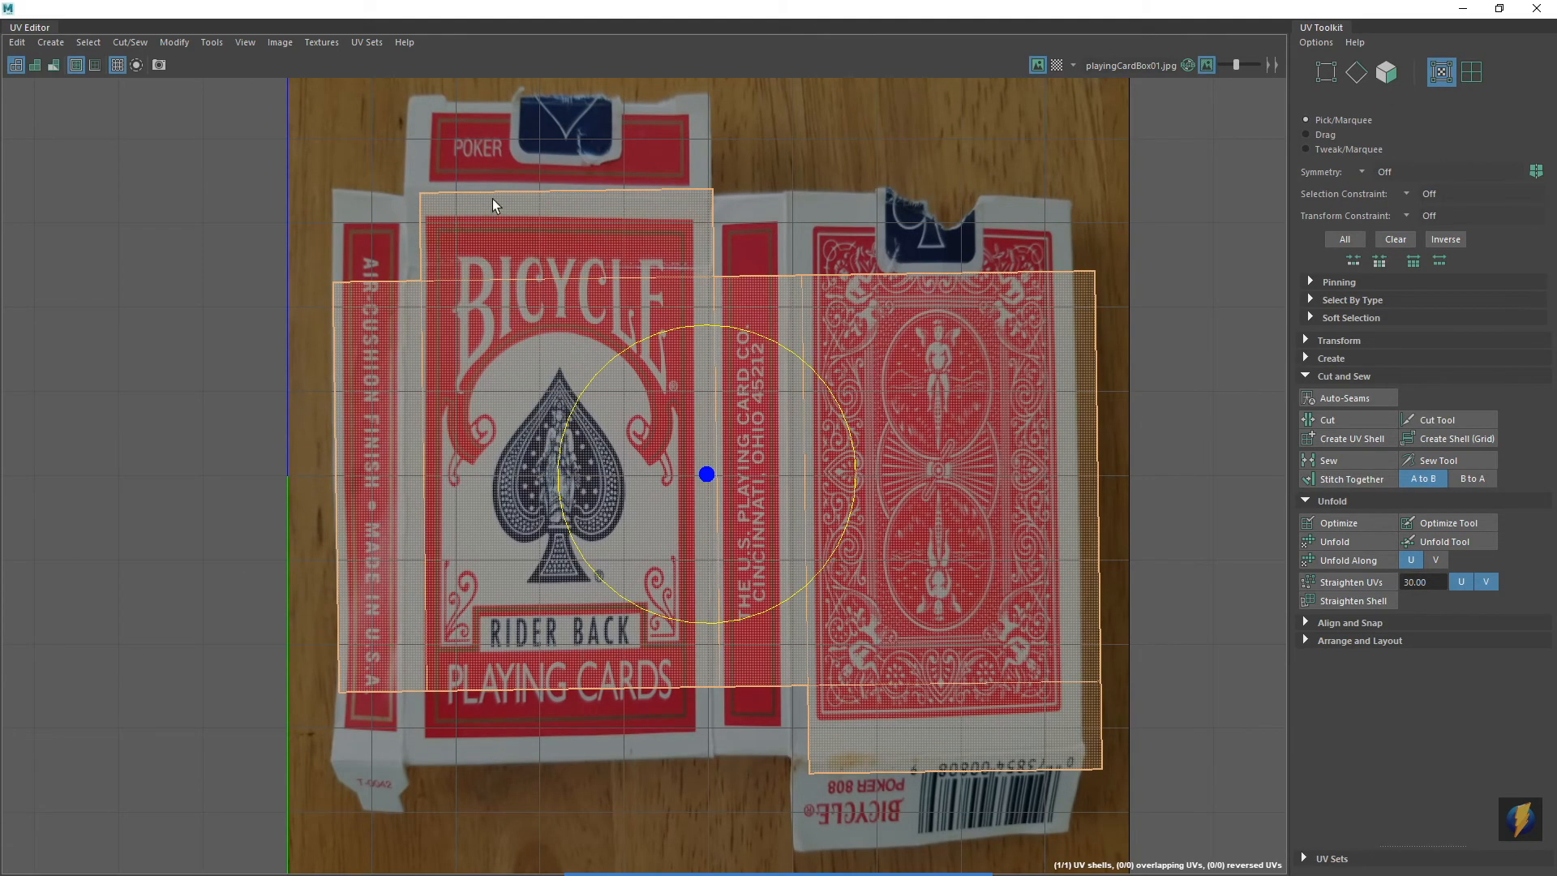
- Move corner UVs onto the POKER top flap's corners, crease and adjoining edge
{"action": "left_click_drag", "start_coordinate": [705, 473], "coordinate": [419, 193]}
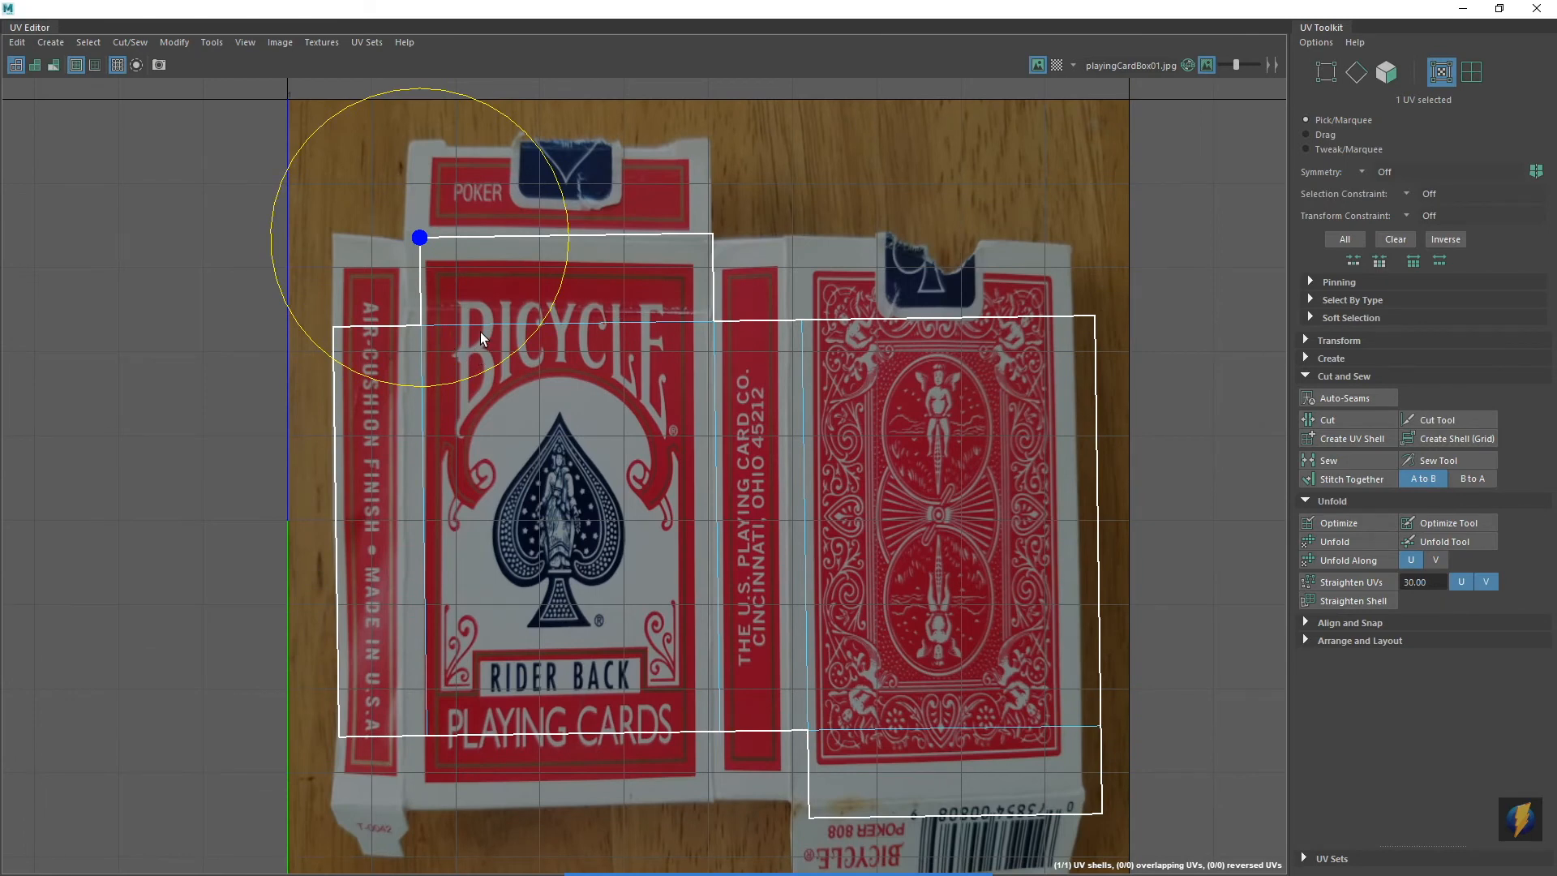
{"action": "left_click_drag", "start_coordinate": [419, 236], "coordinate": [415, 167]}
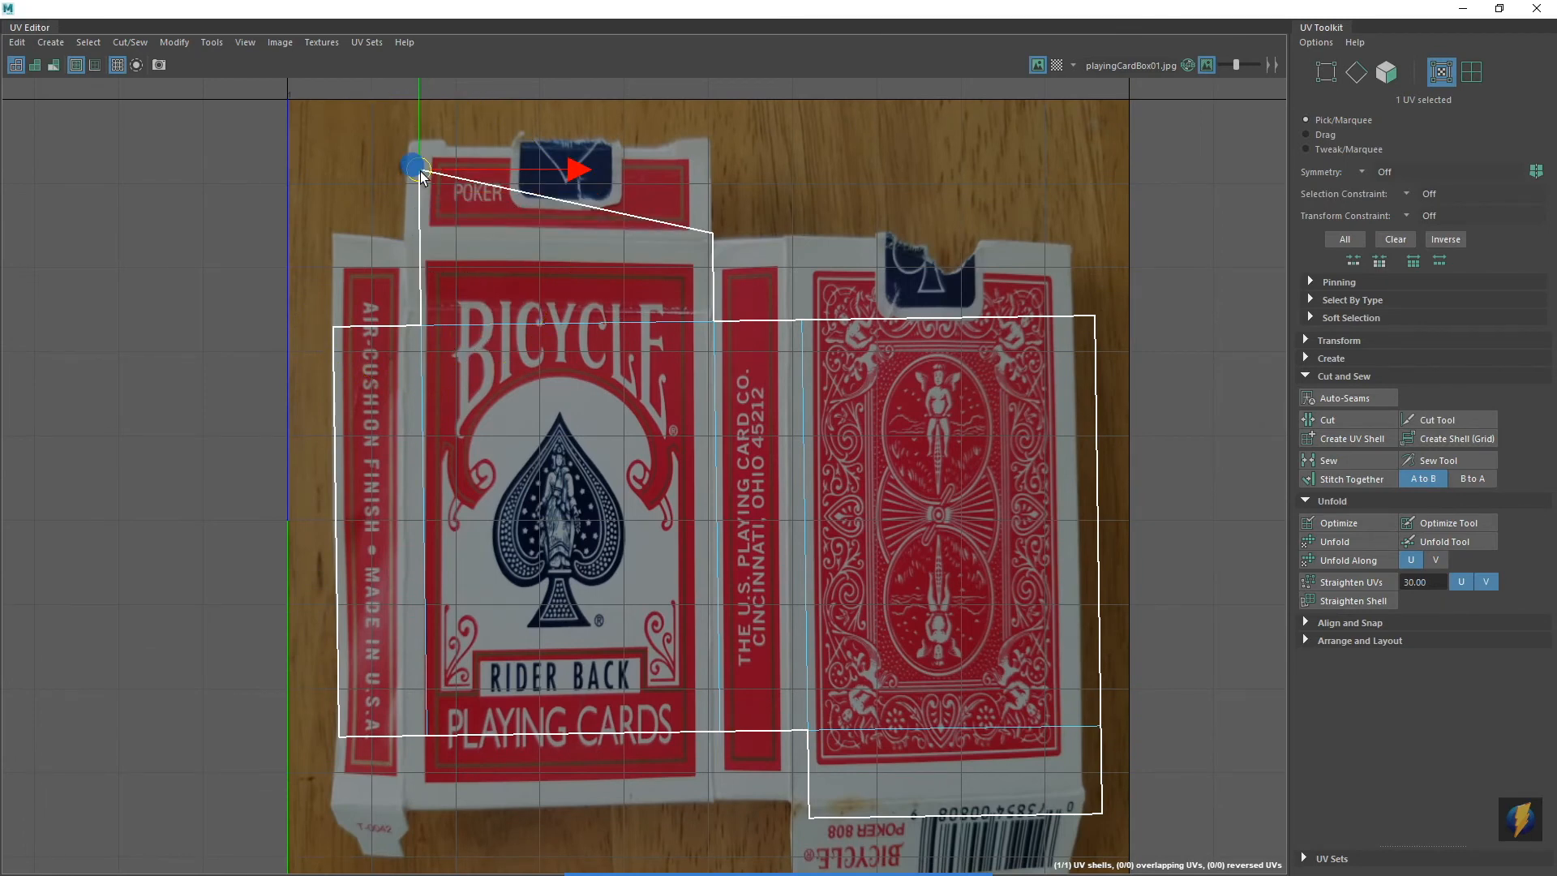
{"action": "left_click_drag", "start_coordinate": [414, 165], "coordinate": [701, 141]}
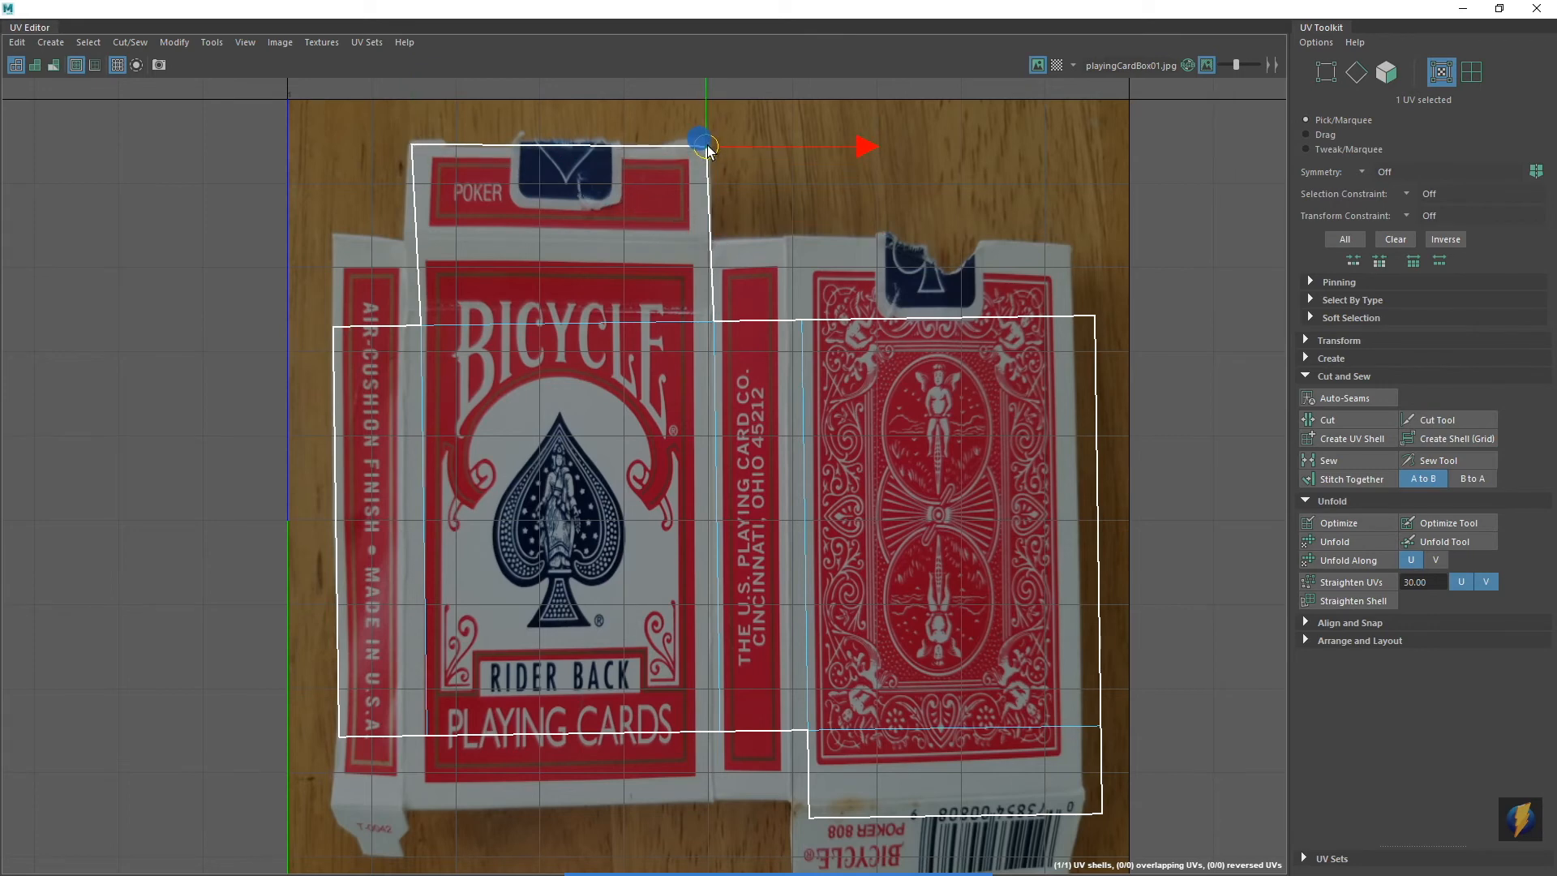
{"action": "left_click_drag", "start_coordinate": [701, 143], "coordinate": [705, 320]}
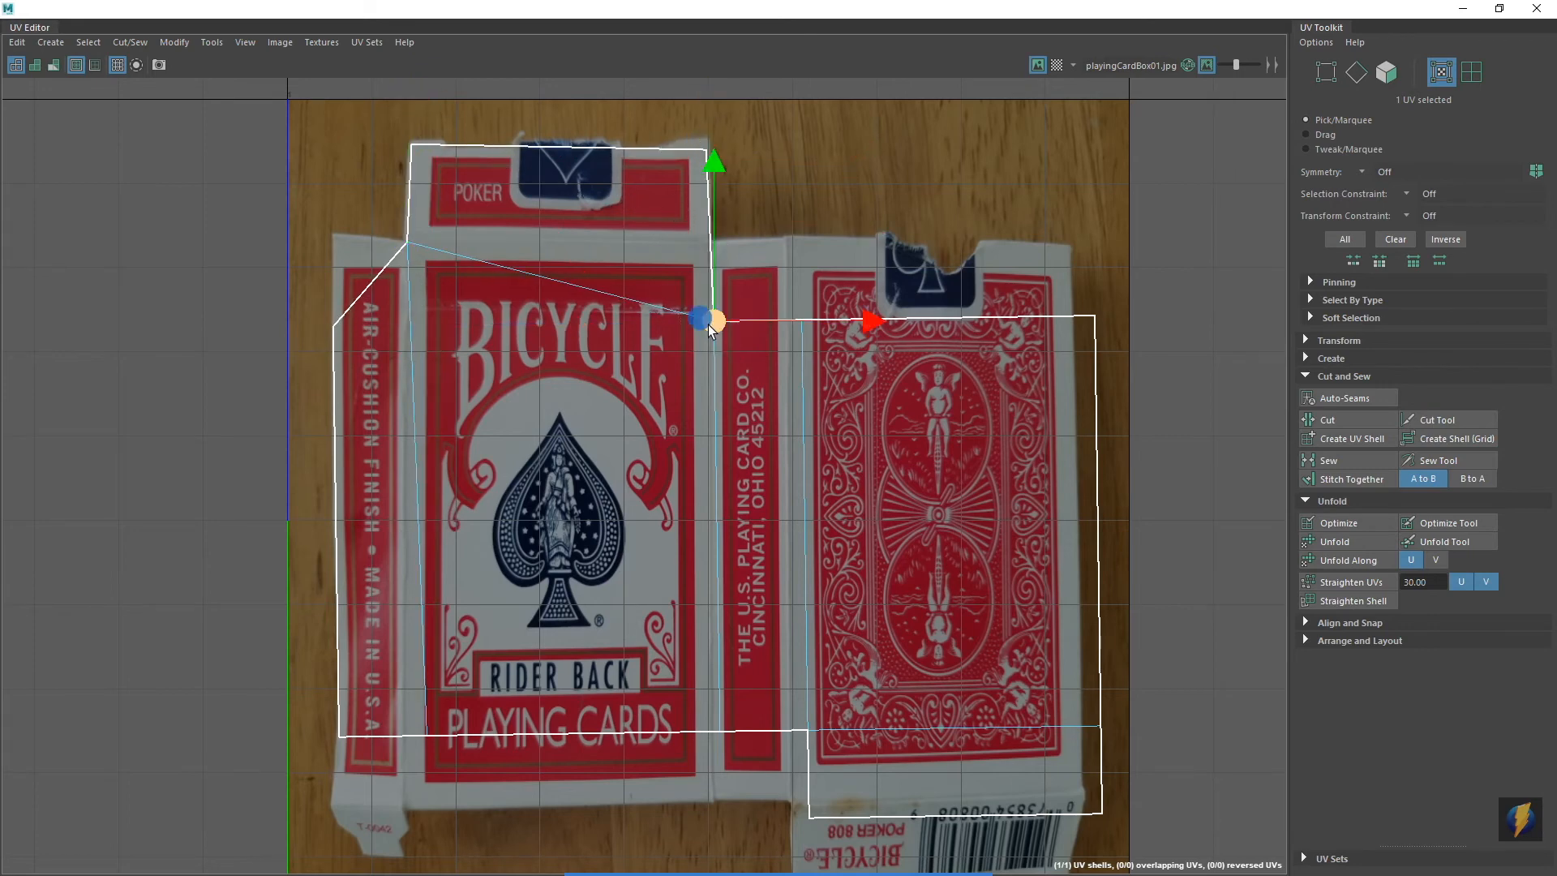
{"action": "left_click_drag", "start_coordinate": [707, 320], "coordinate": [788, 232]}
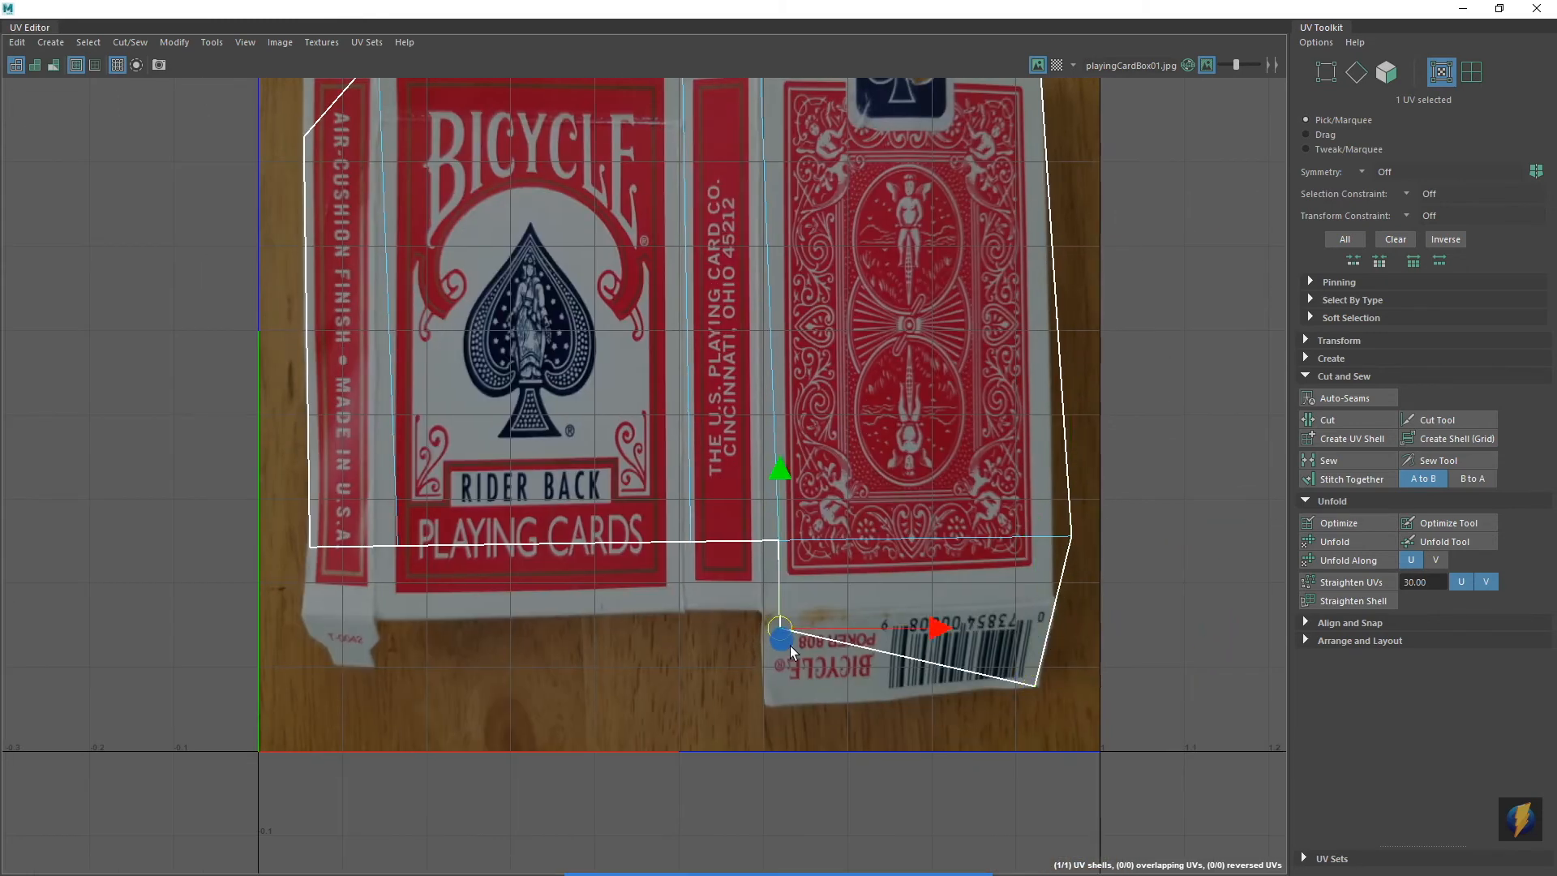
- Fit the barcode flap's edge and inner corner UVs to the photo outline
{"action": "left_click_drag", "start_coordinate": [780, 638], "coordinate": [763, 604]}
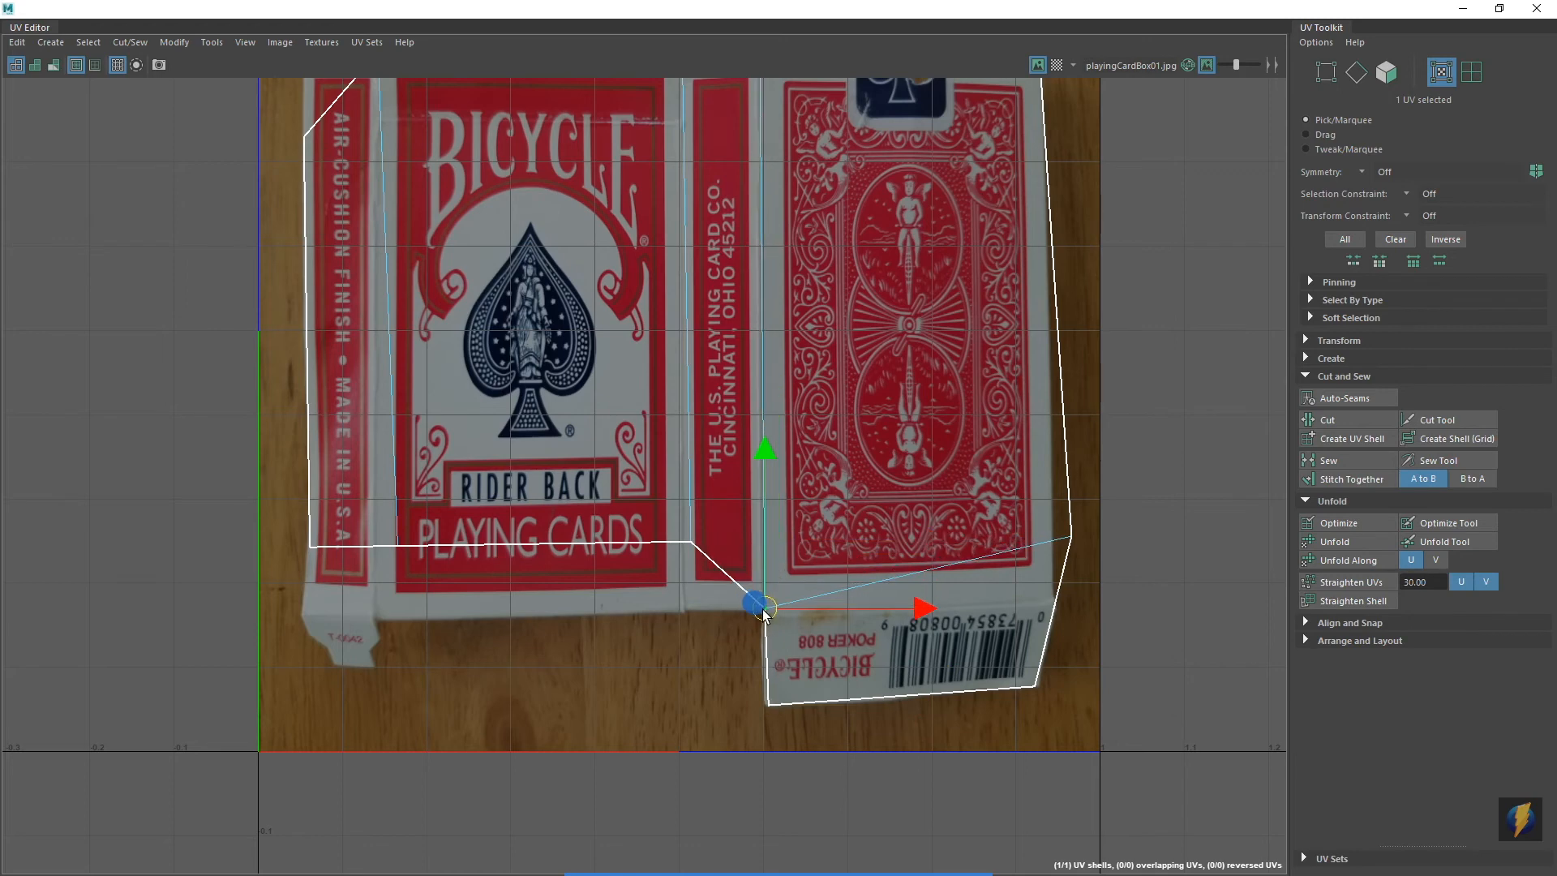
{"action": "left_click_drag", "start_coordinate": [763, 604], "coordinate": [1047, 600]}
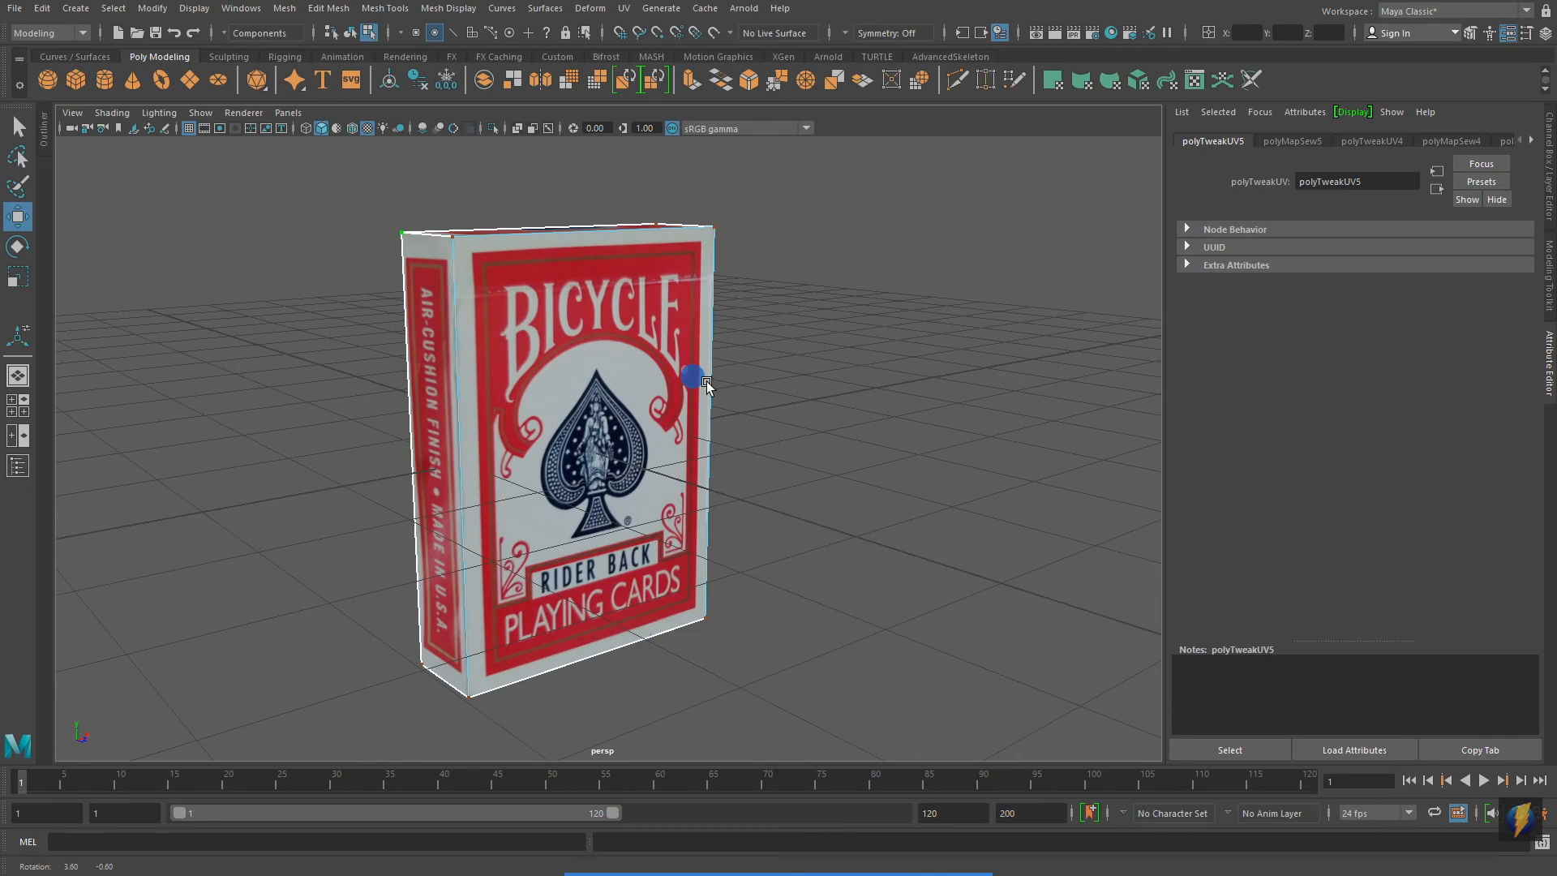
- Clear the selection and select the card box as a whole object
{"action": "left_click", "coordinate": [843, 375]}
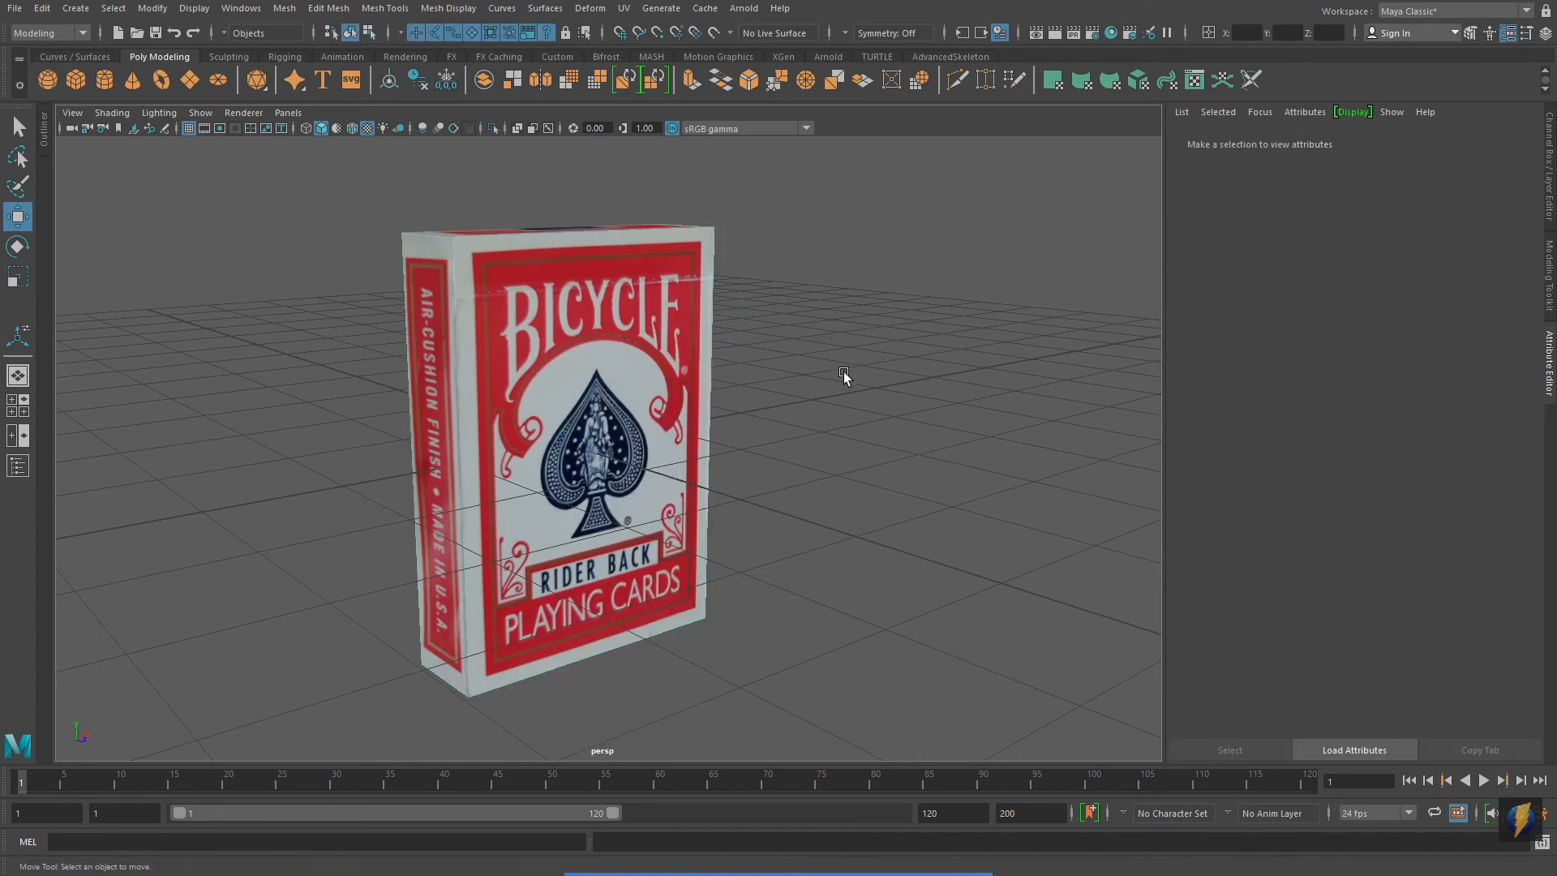
{"action": "left_click", "coordinate": [556, 448]}
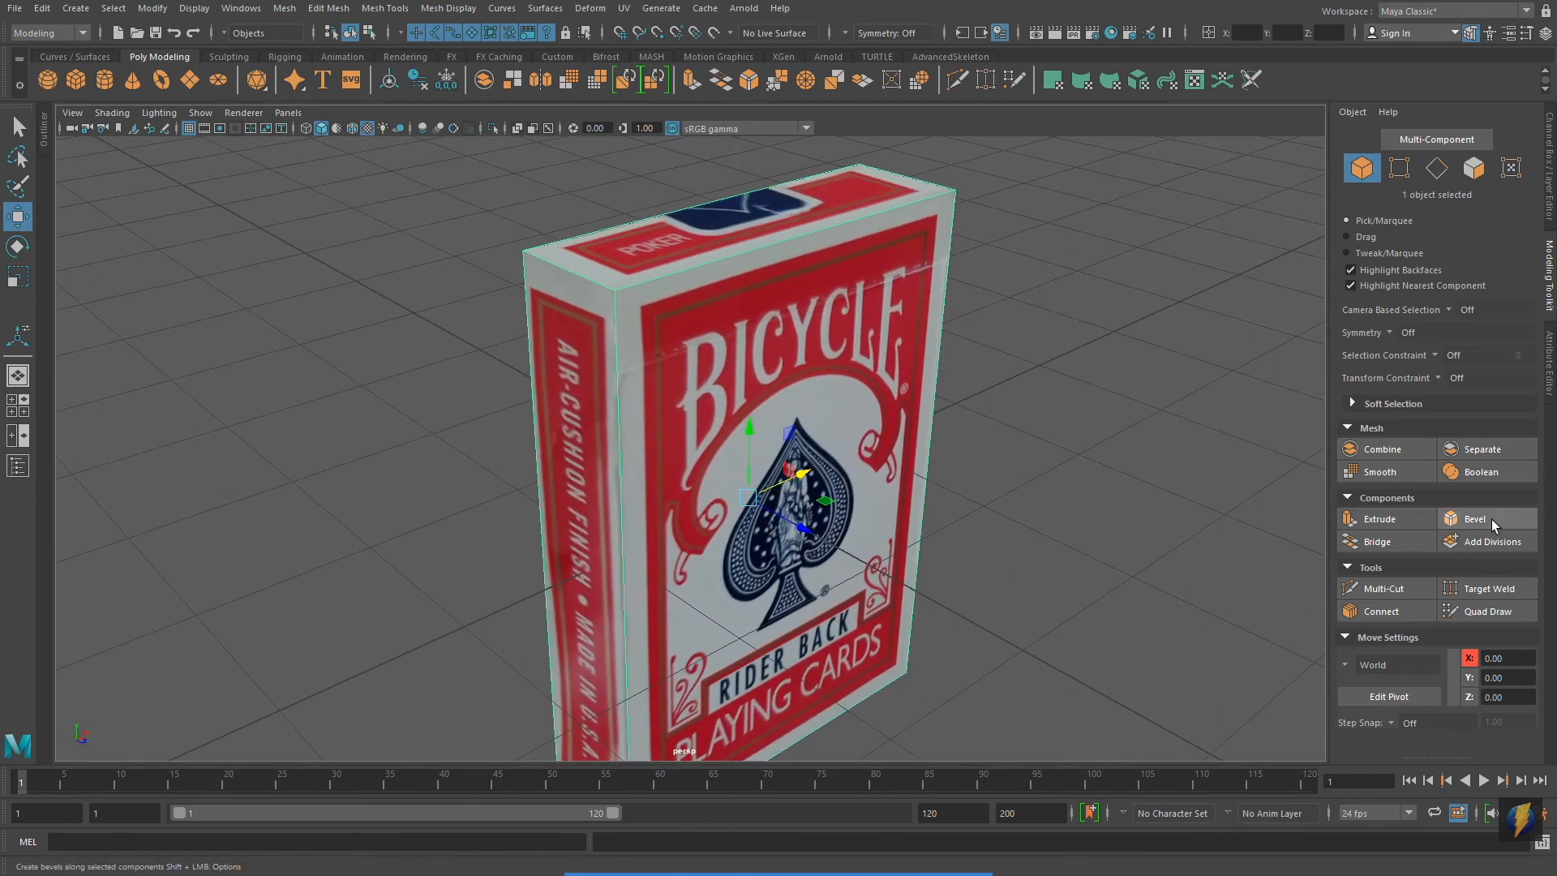
- Bevel all box edges at fraction 0.5 with one segment, with wireframe shown on shaded
{"action": "left_click", "coordinate": [1476, 519]}
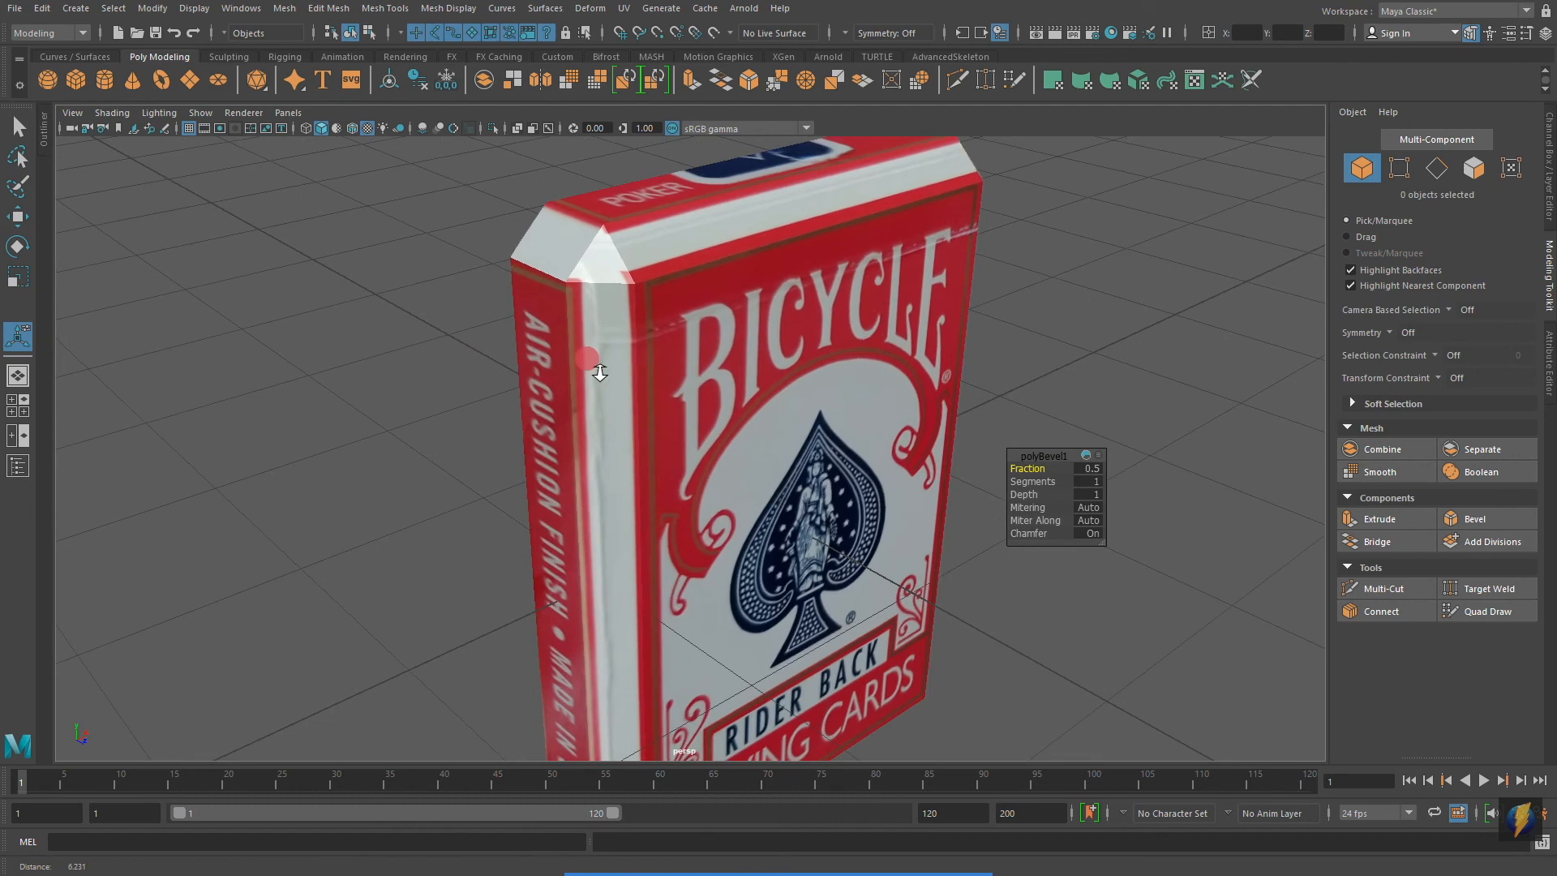
{"action": "left_click", "coordinate": [111, 112]}
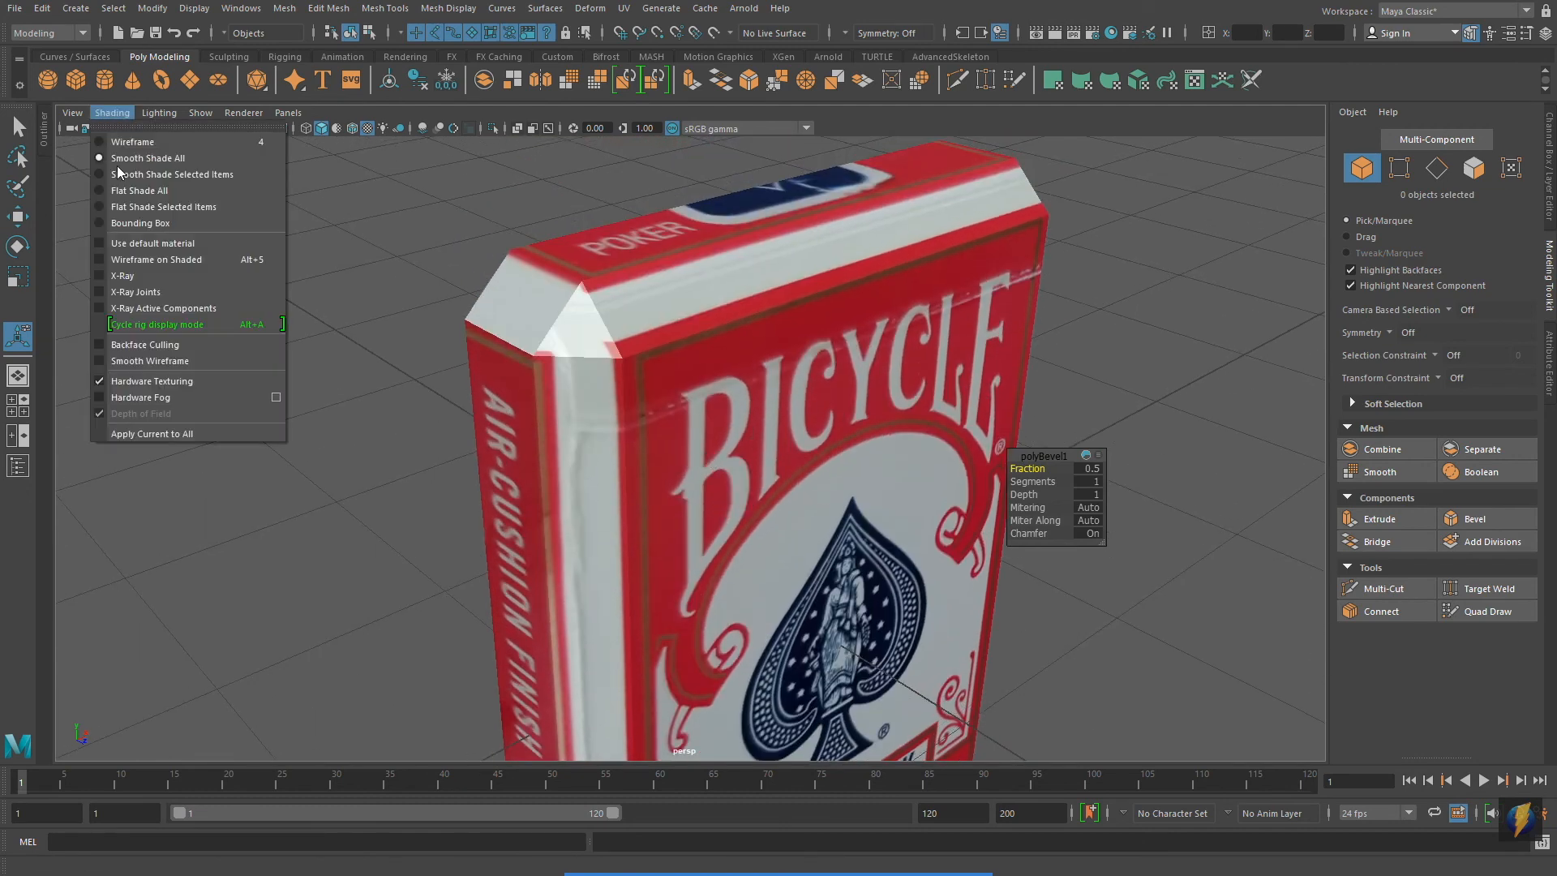
{"action": "left_click", "coordinate": [1089, 467]}
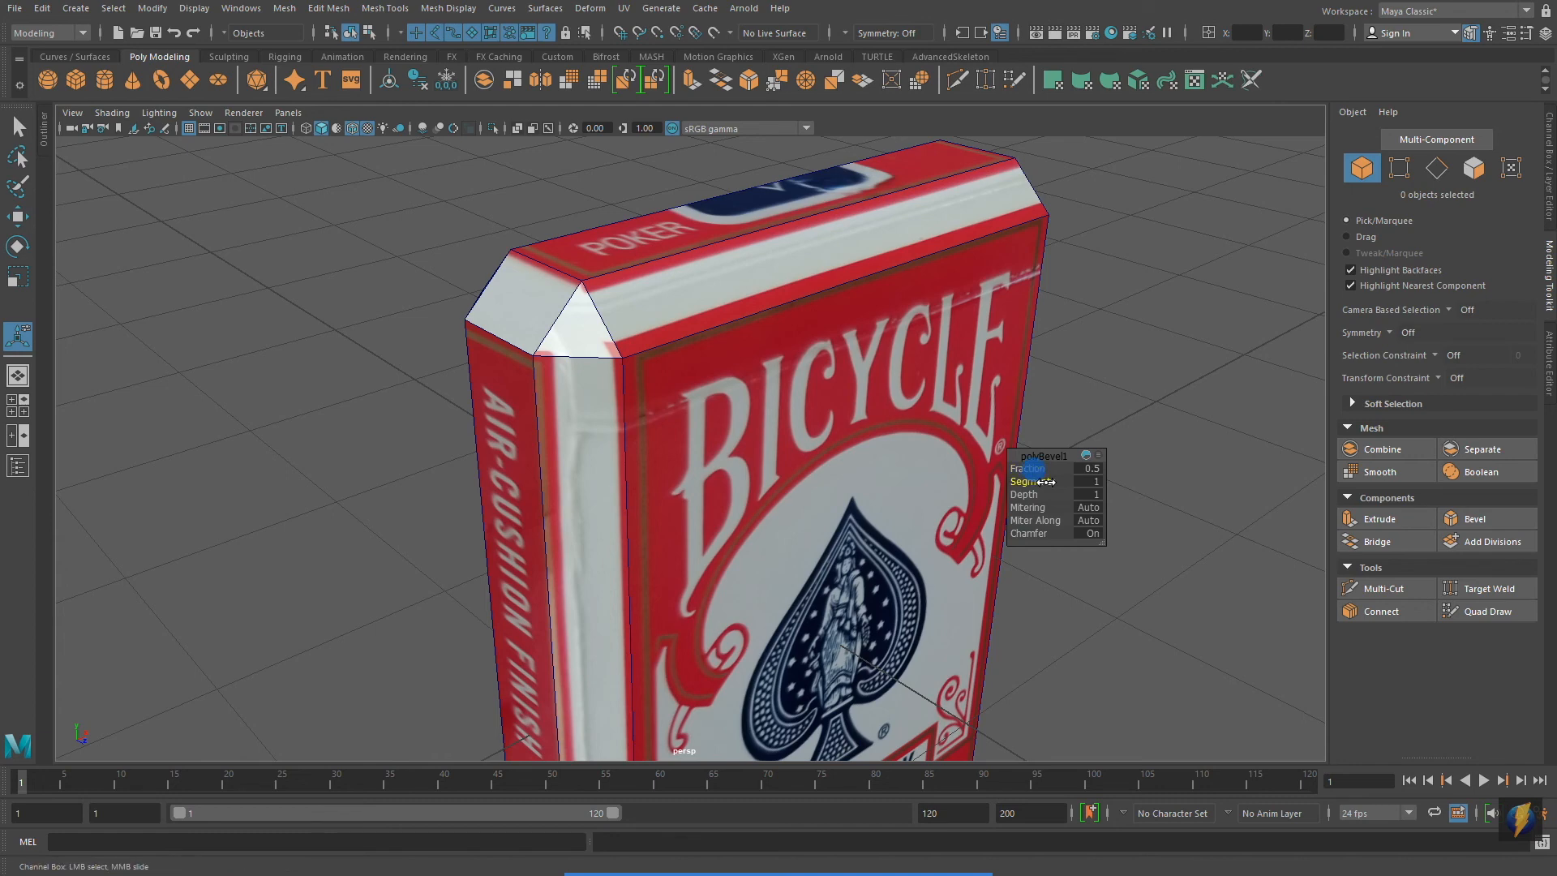
{"action": "left_click_drag", "start_coordinate": [1033, 481], "coordinate": [1076, 481]}
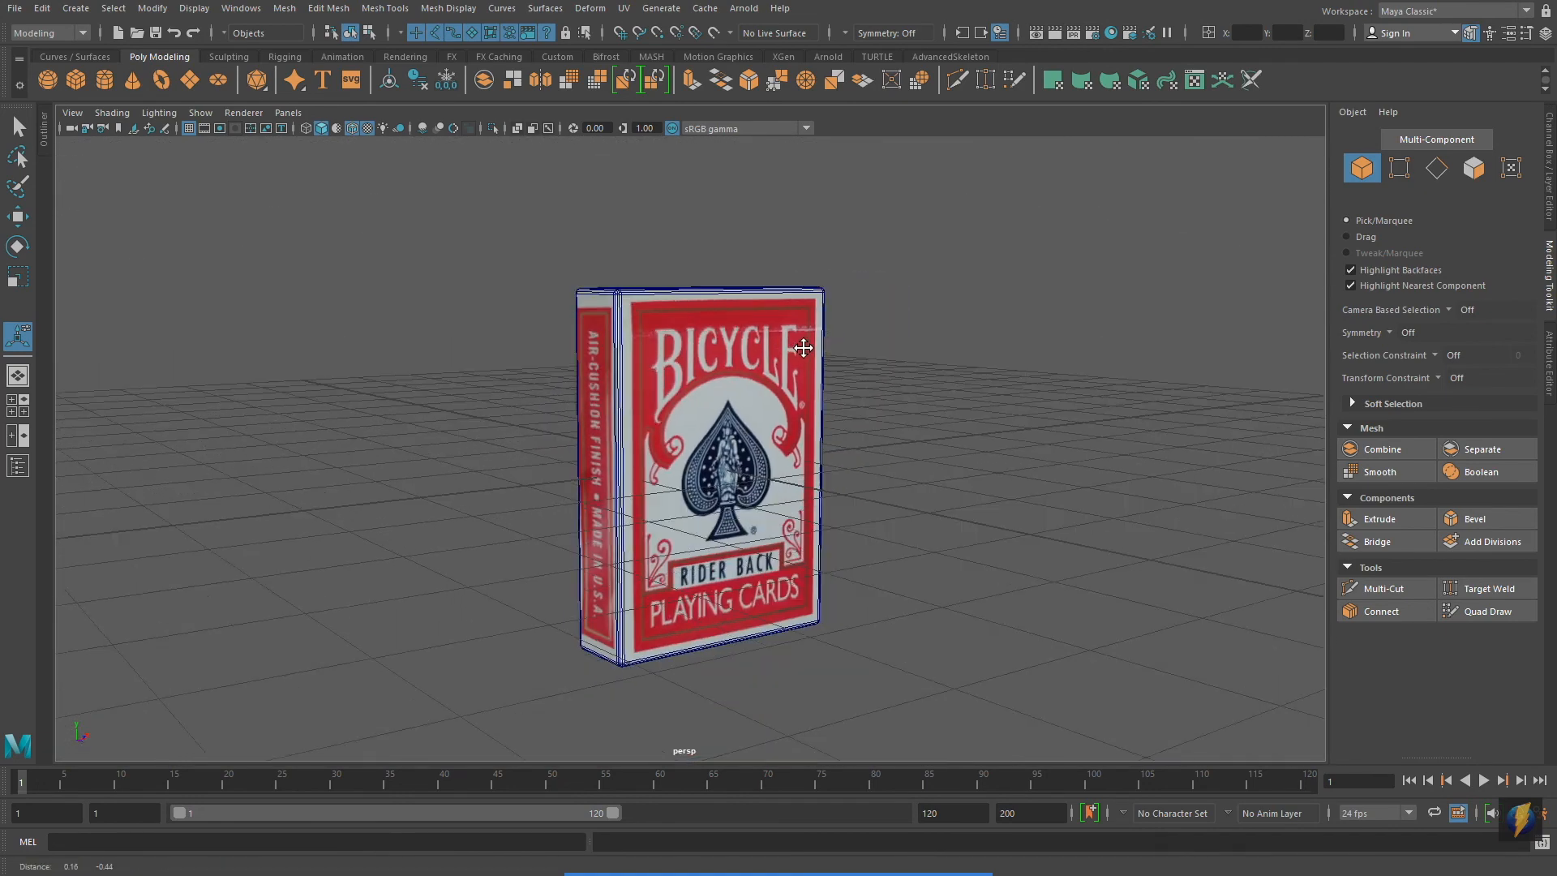
{"action": "left_click", "coordinate": [112, 111]}
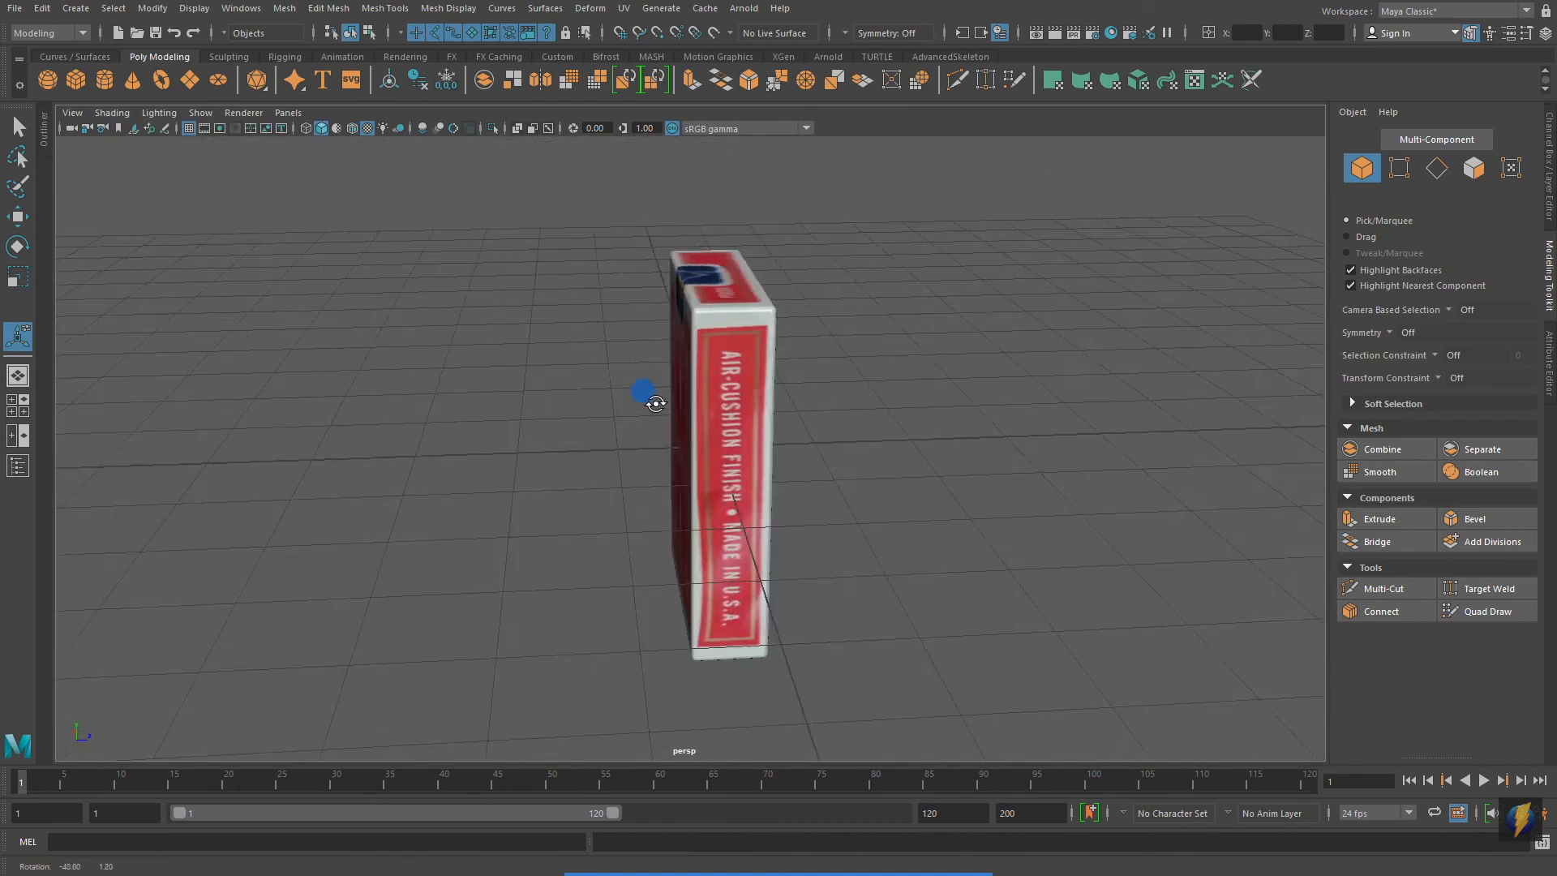
{"action": "left_click_drag", "start_coordinate": [653, 403], "coordinate": [541, 449]}
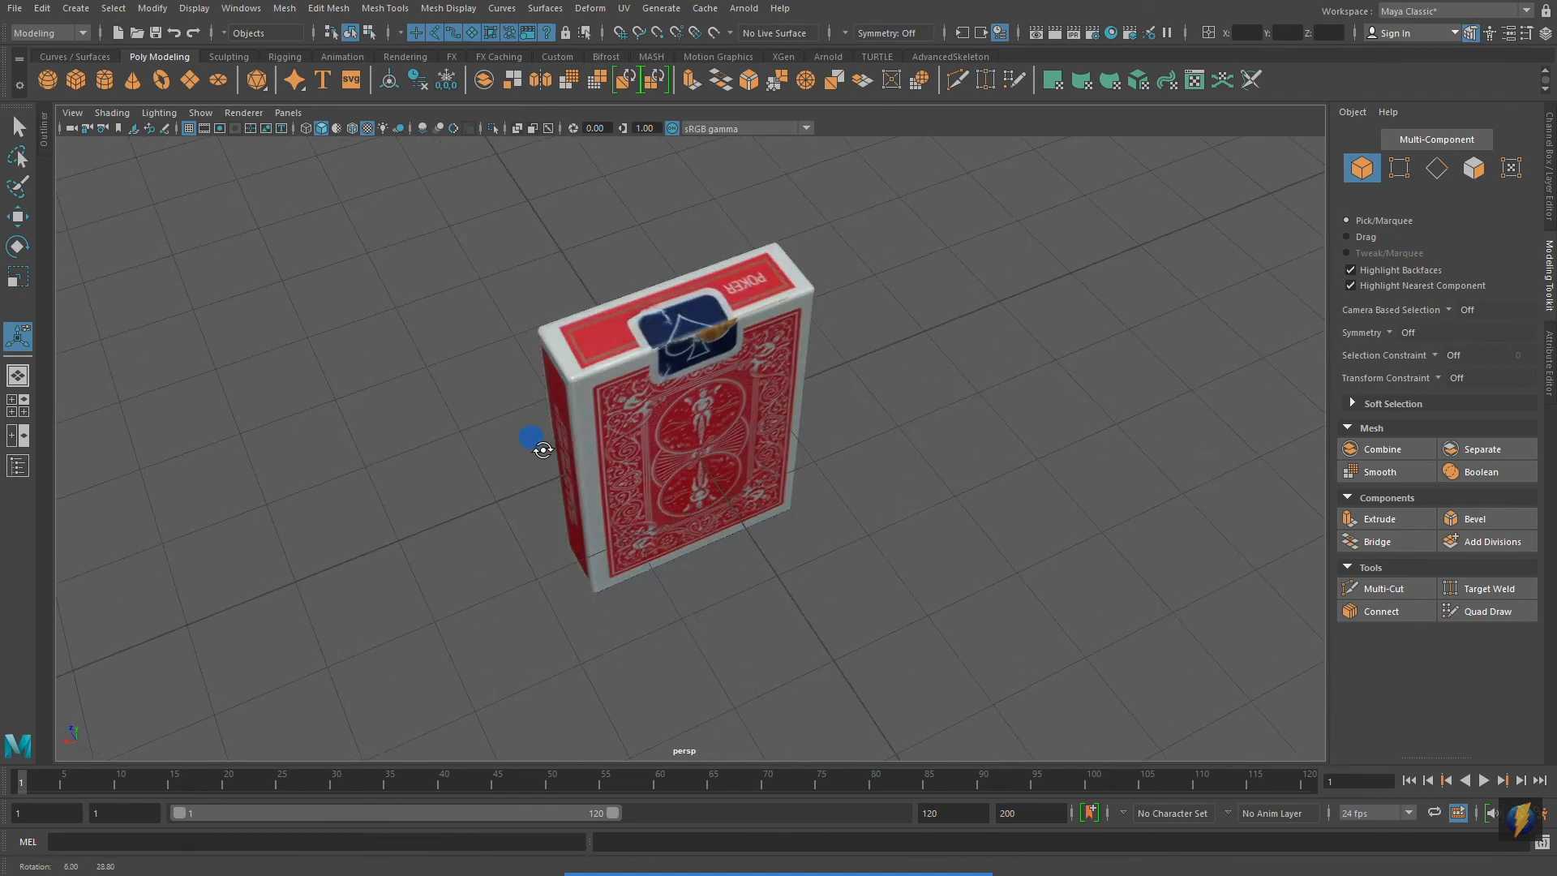
{"action": "left_click_drag", "start_coordinate": [537, 437], "coordinate": [913, 389]}
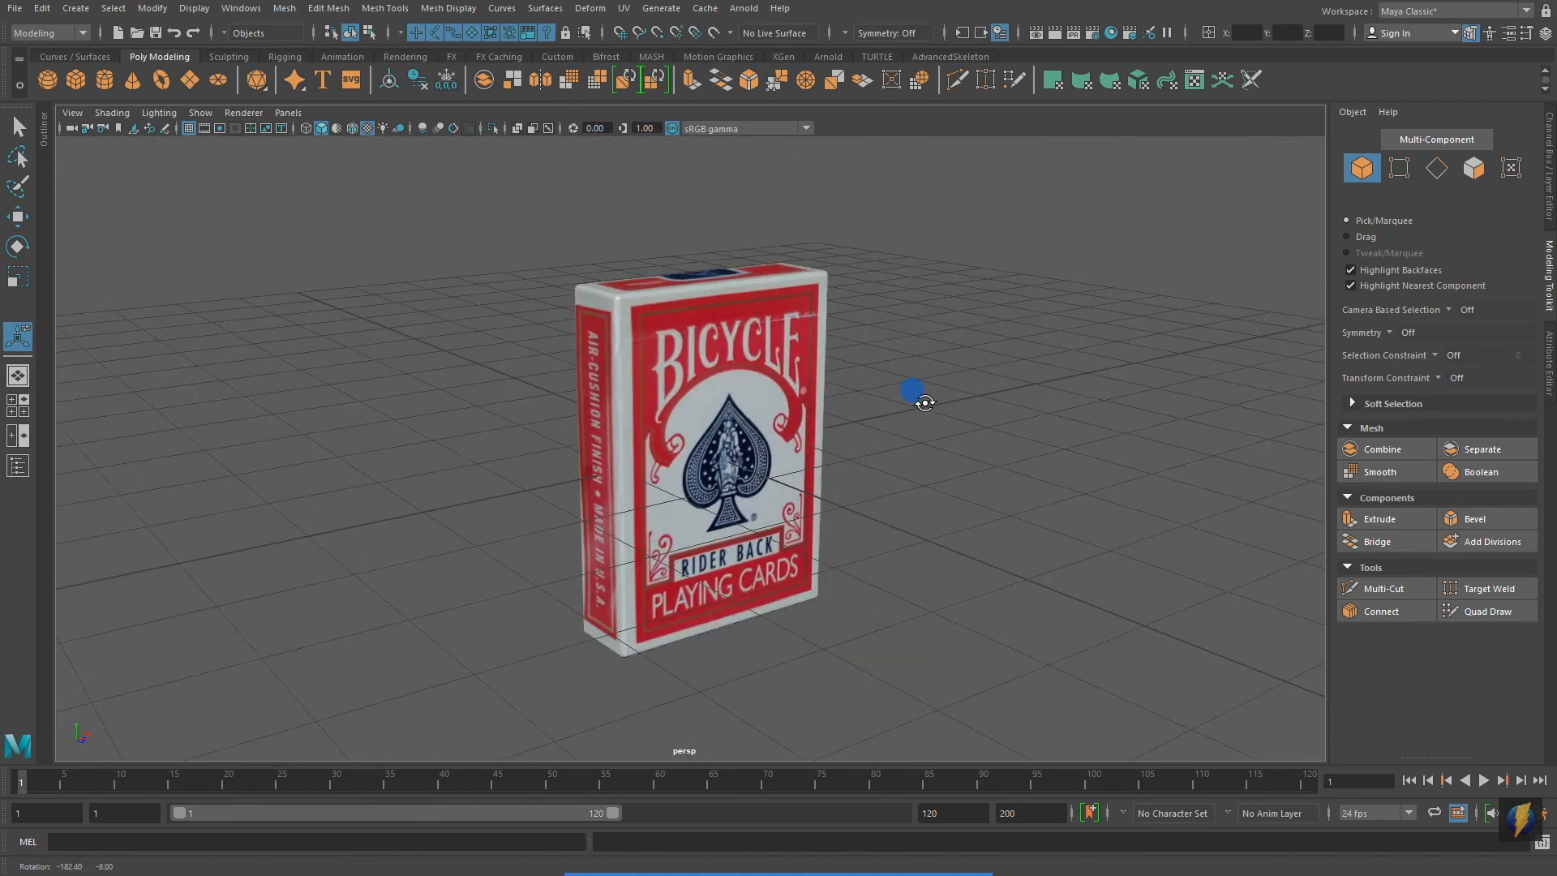
{"action": "left_click_drag", "start_coordinate": [912, 390], "coordinate": [864, 380]}
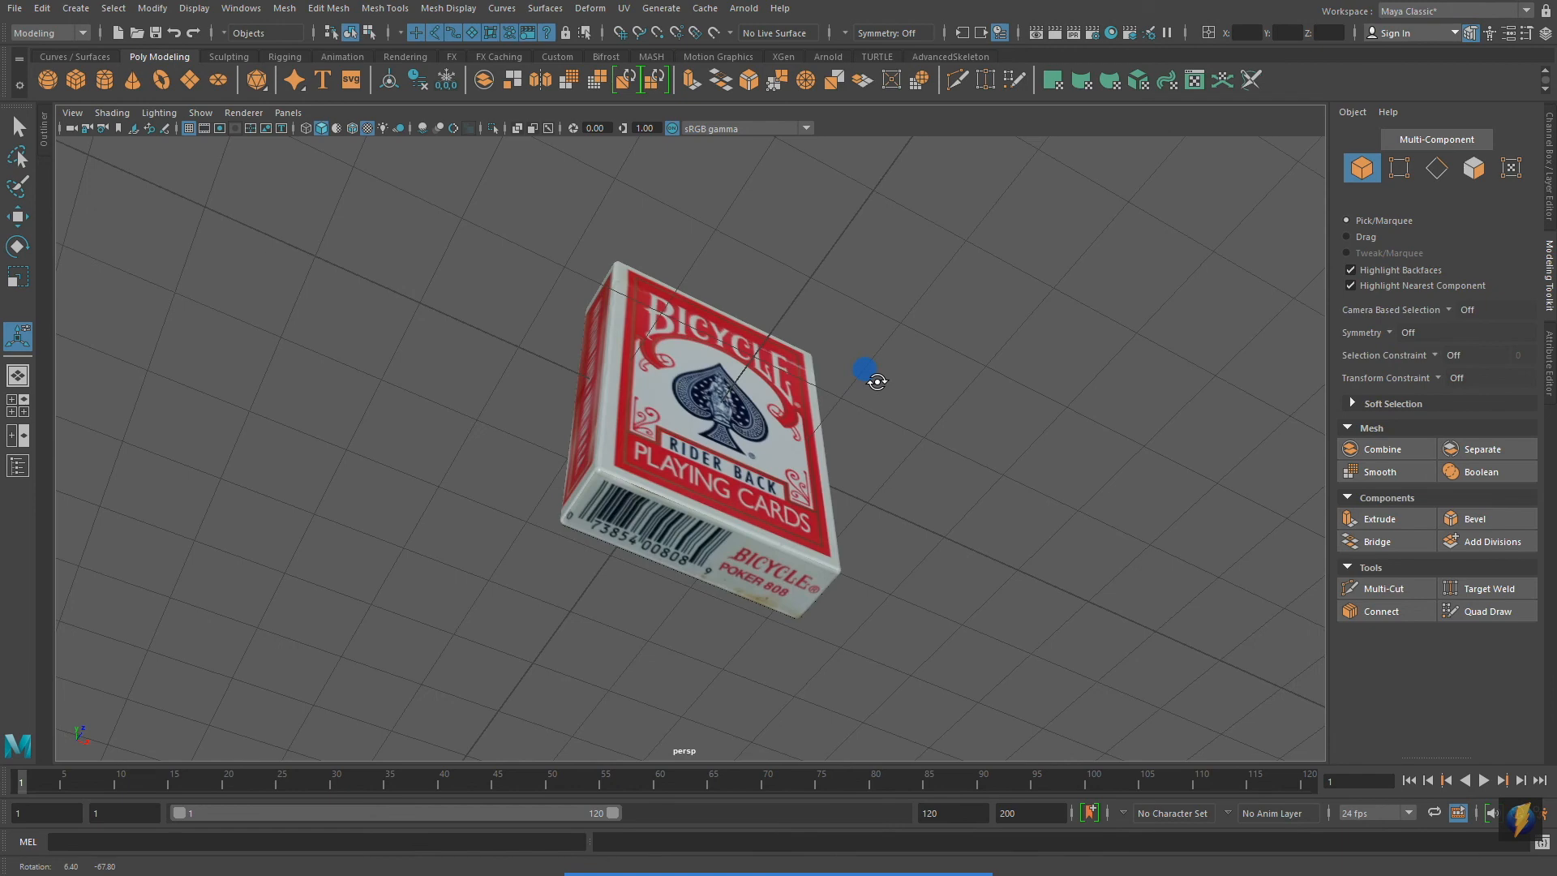
{"action": "left_click_drag", "start_coordinate": [863, 380], "coordinate": [780, 424]}
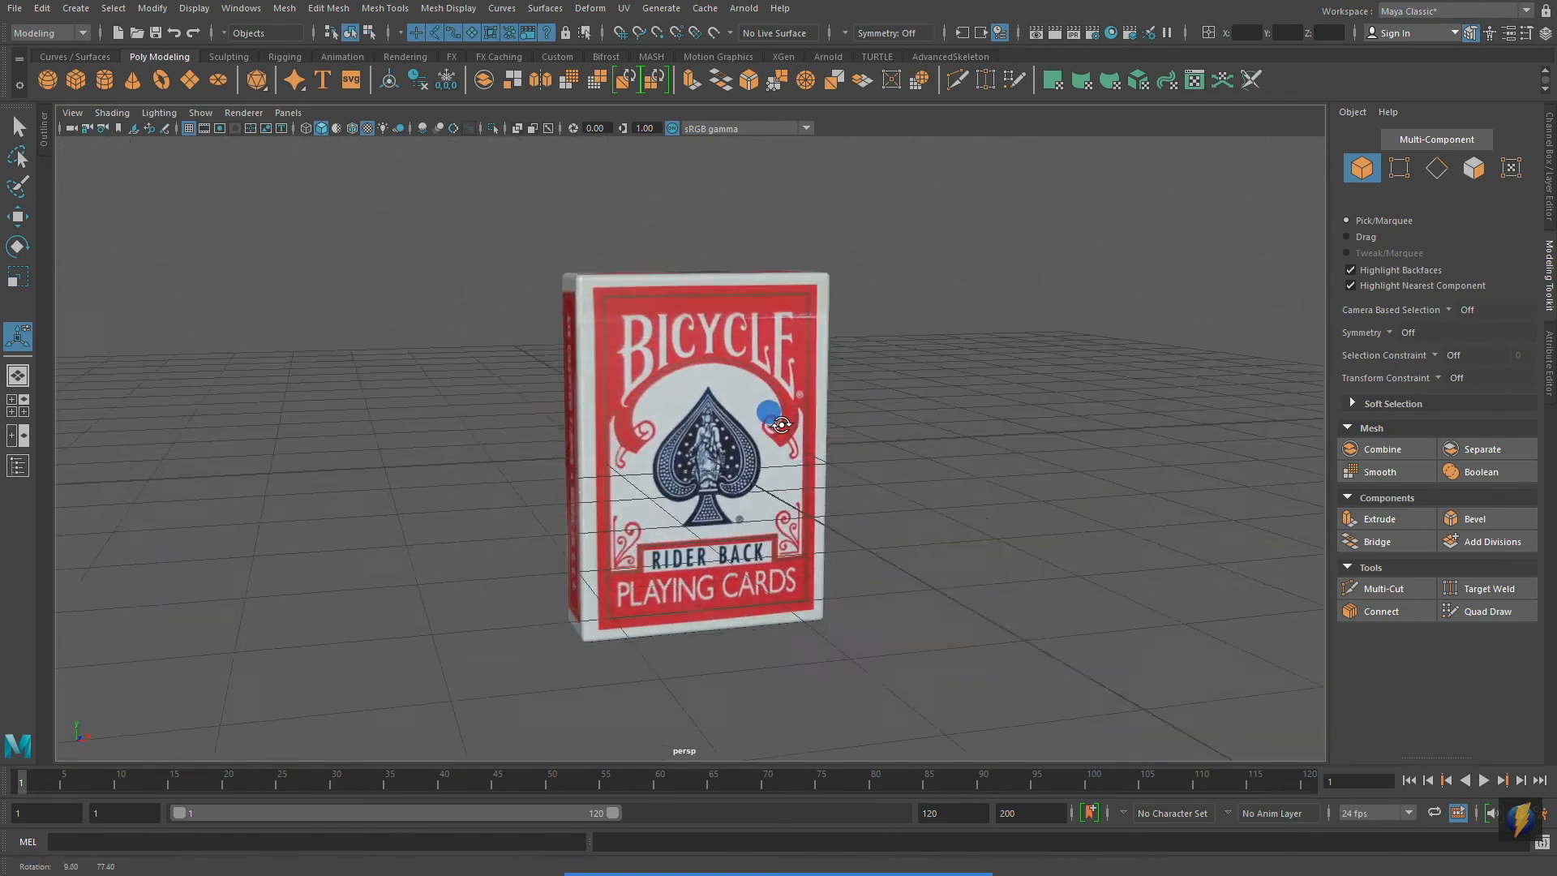